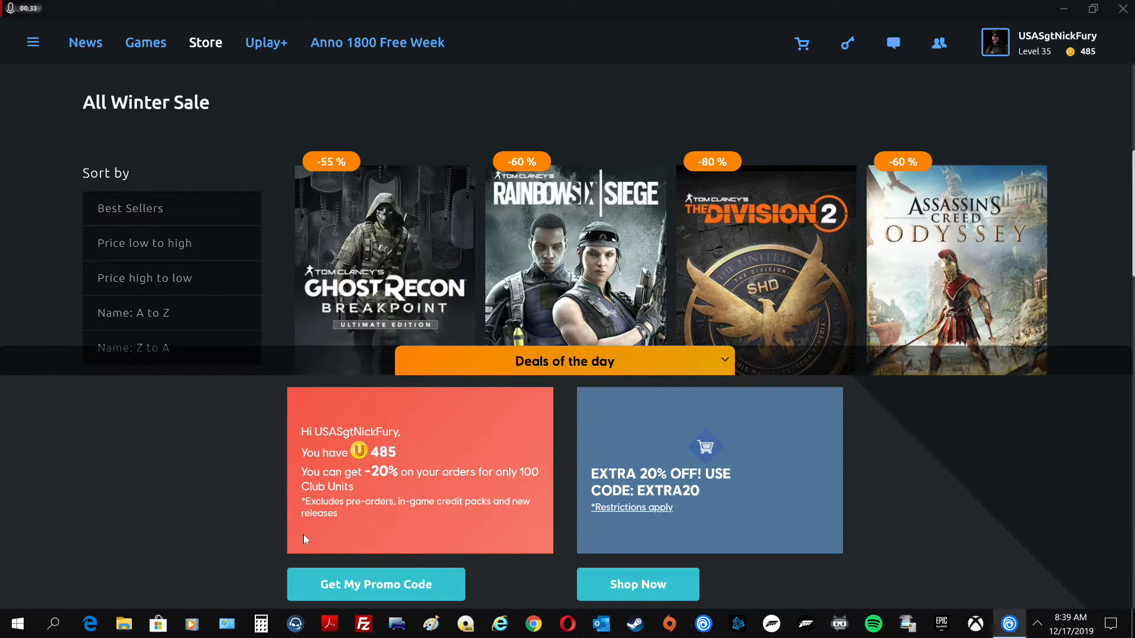
mouse_move(101, 524)
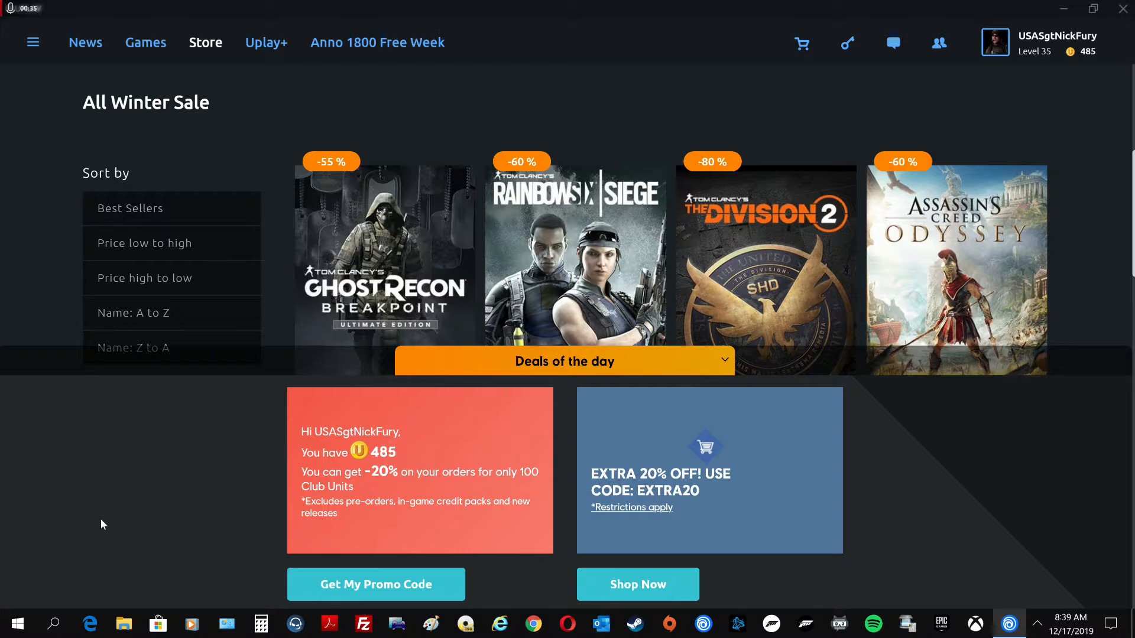
mouse_move(210, 477)
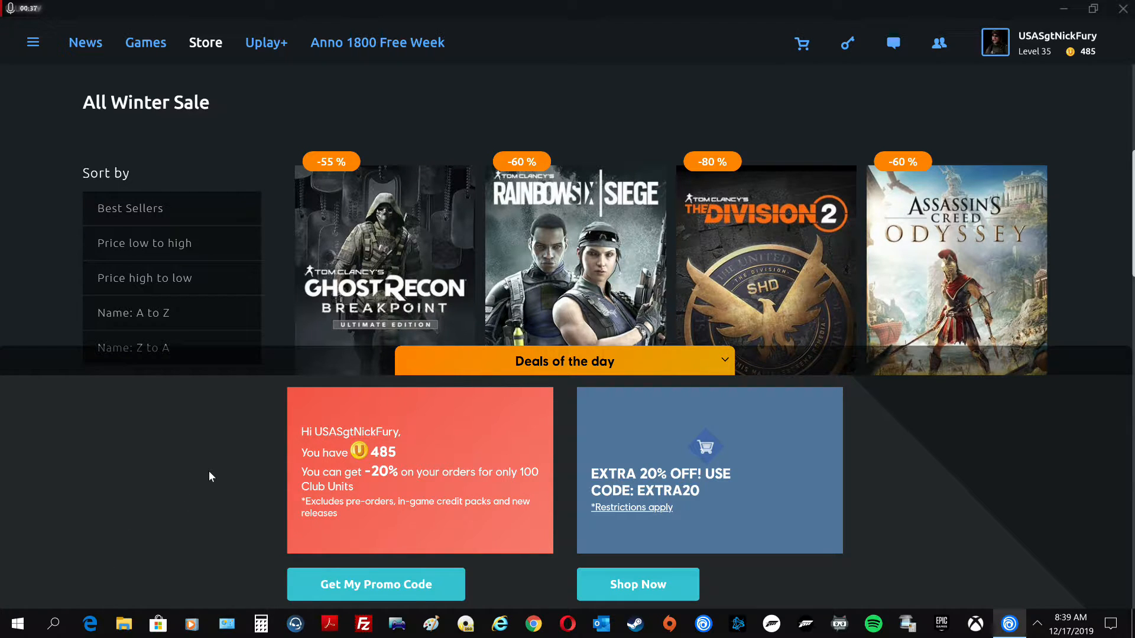
mouse_move(373, 469)
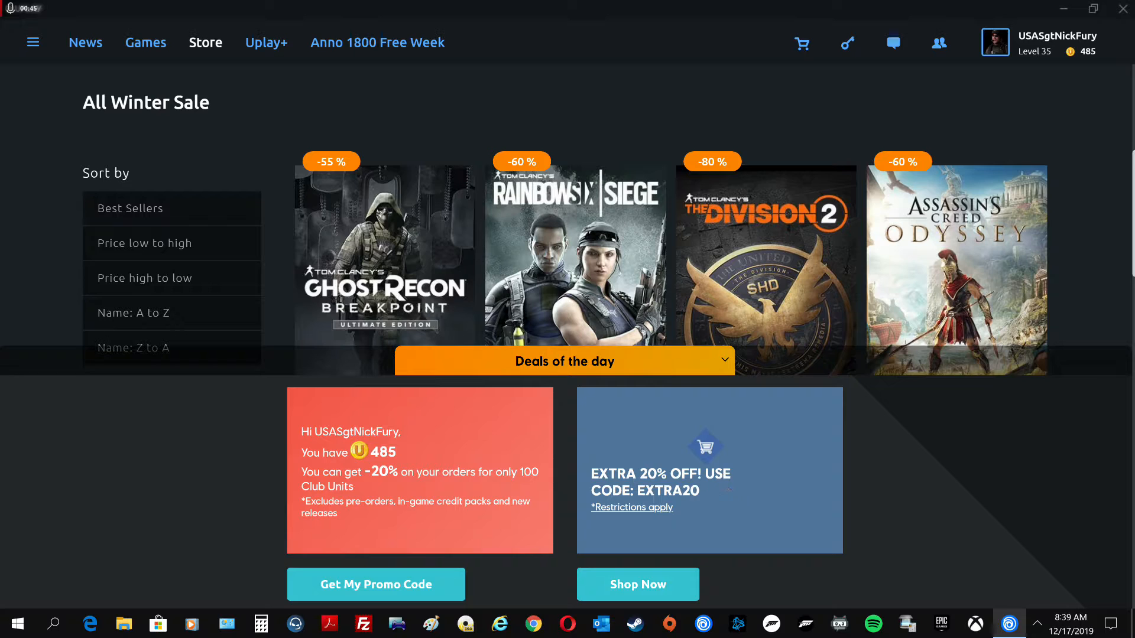
mouse_move(274, 441)
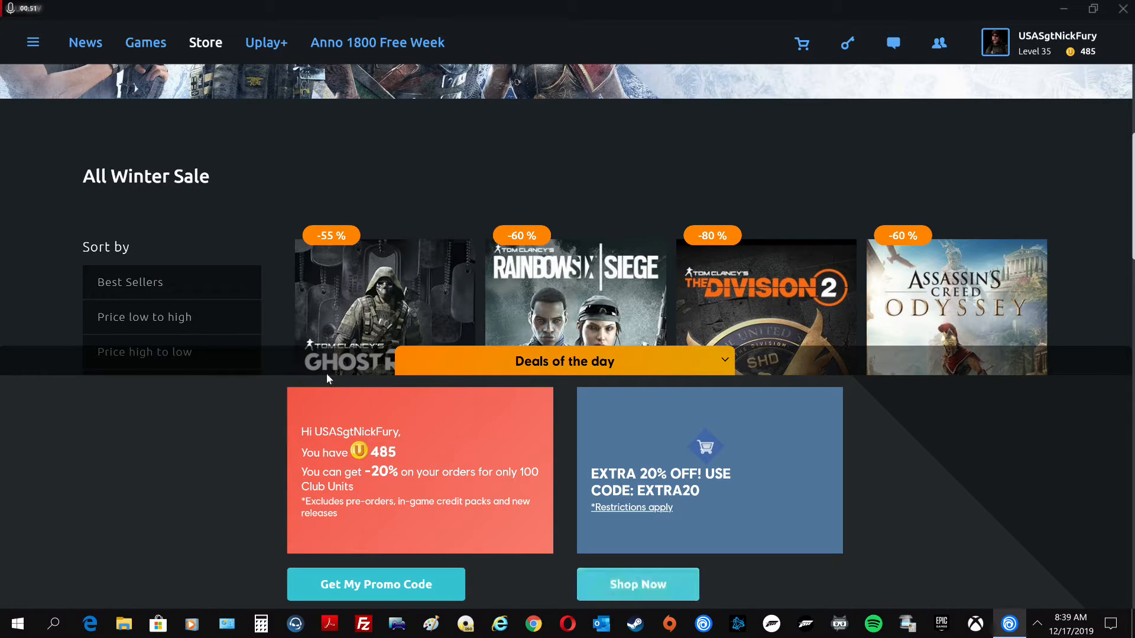
mouse_move(347, 156)
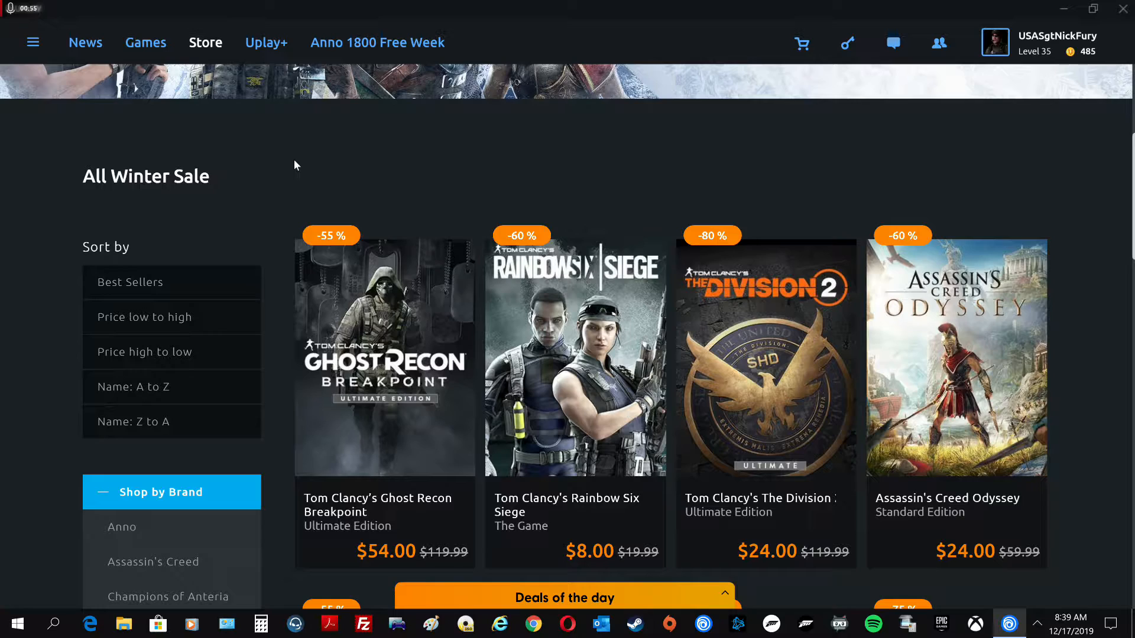
scroll(up, 3)
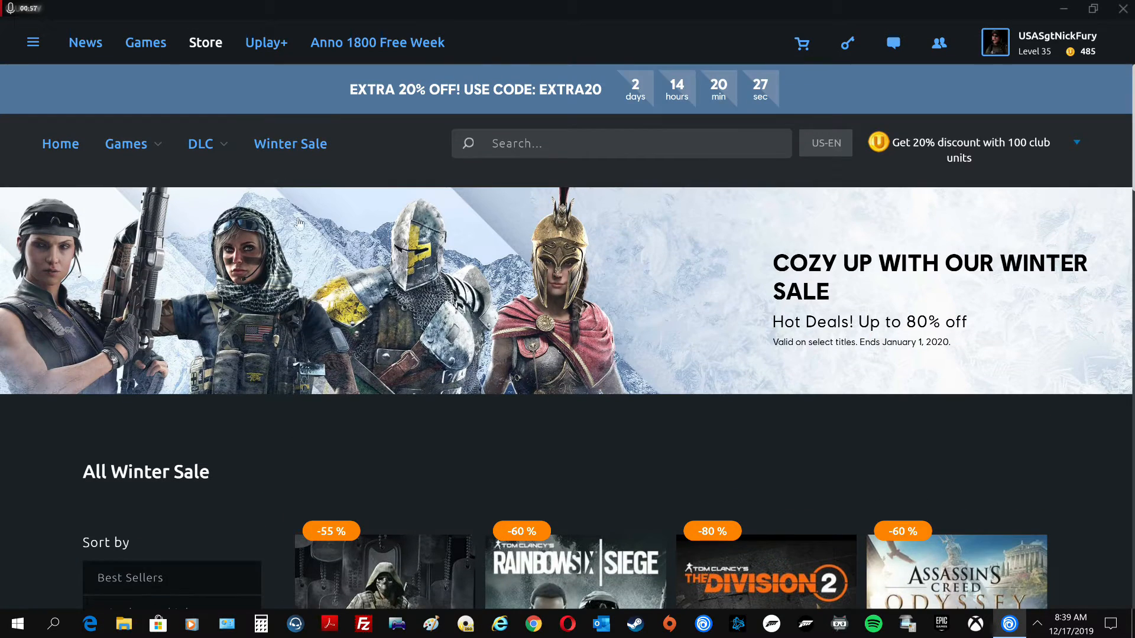
scroll(down, 3)
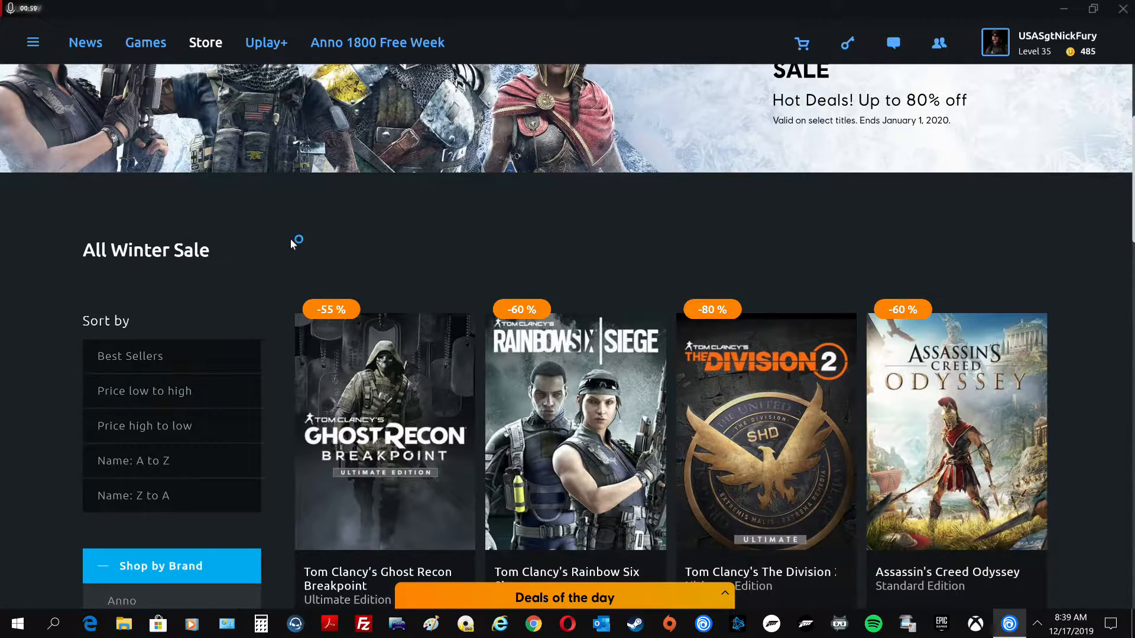
scroll(up, 3)
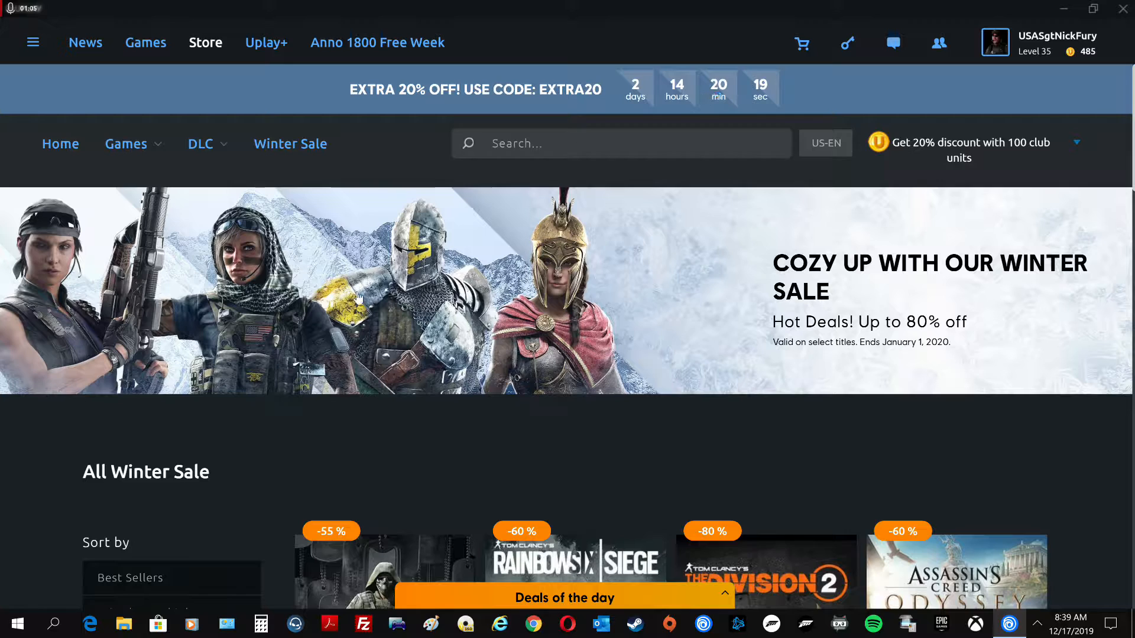
scroll(down, 3)
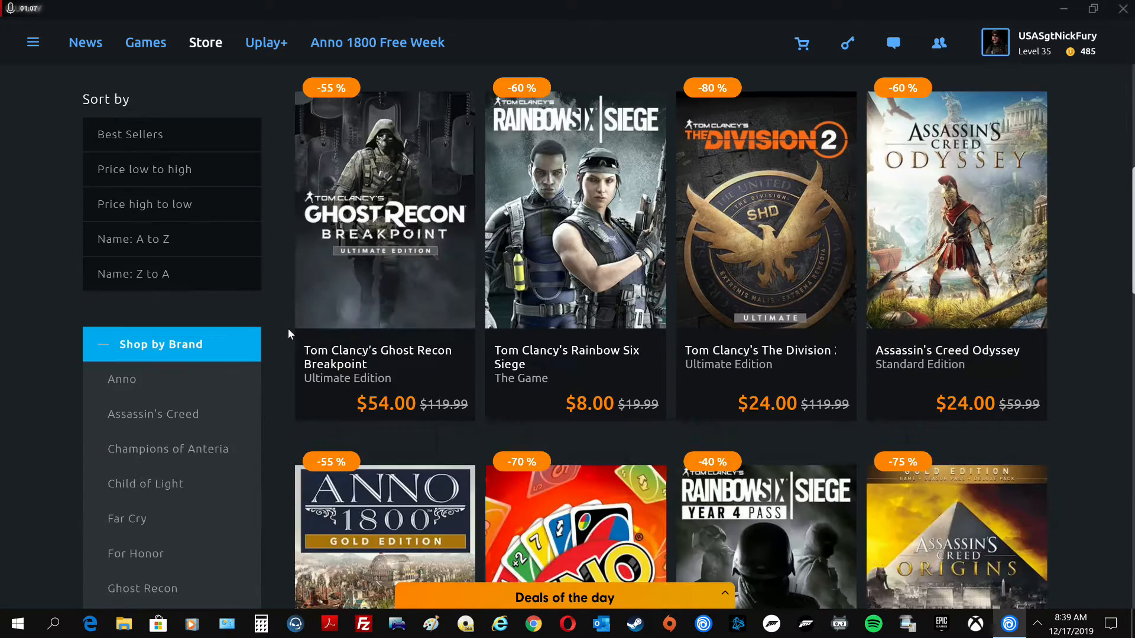
mouse_move(137, 213)
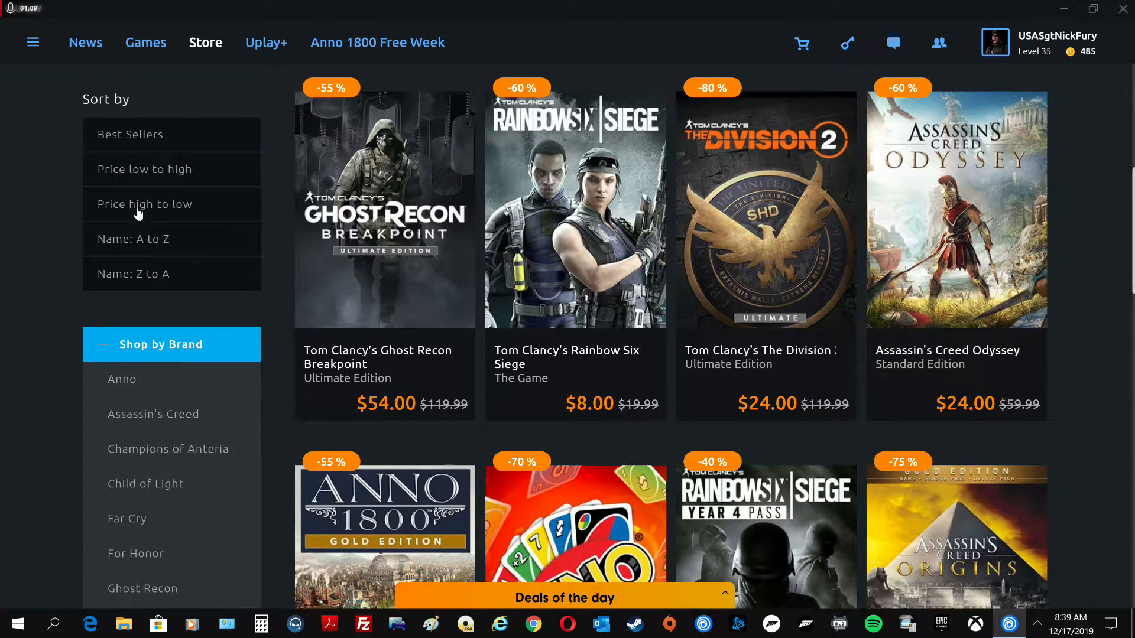
scroll(up, 3)
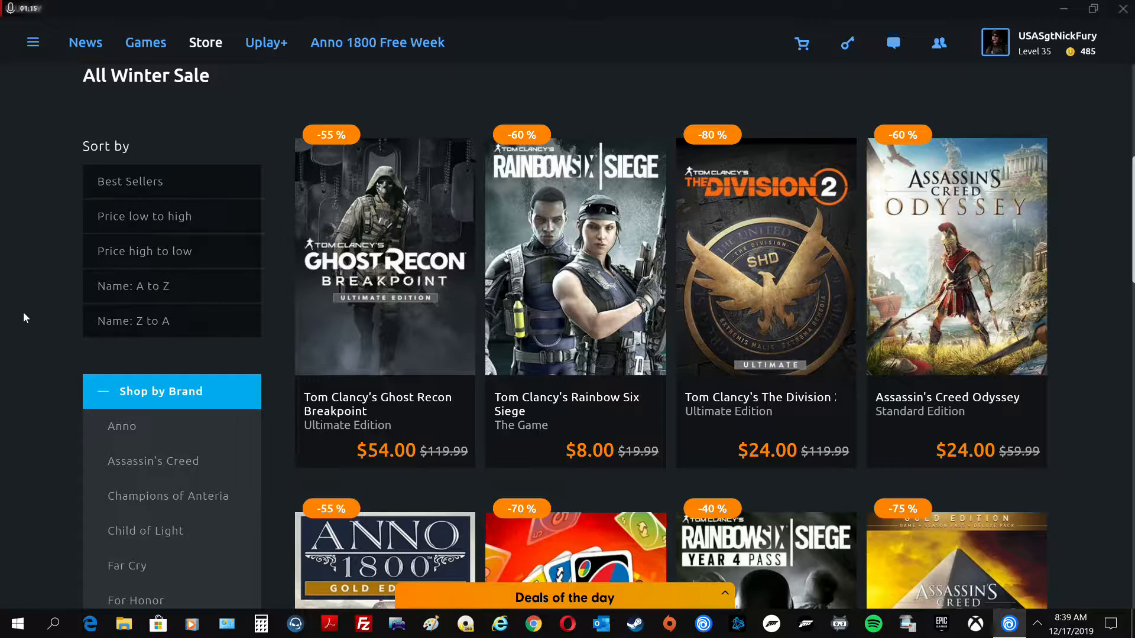
Sort the Winter Sale deals by price high to low, led by Assassin's Creed Animus Pack at $164.30
click(144, 252)
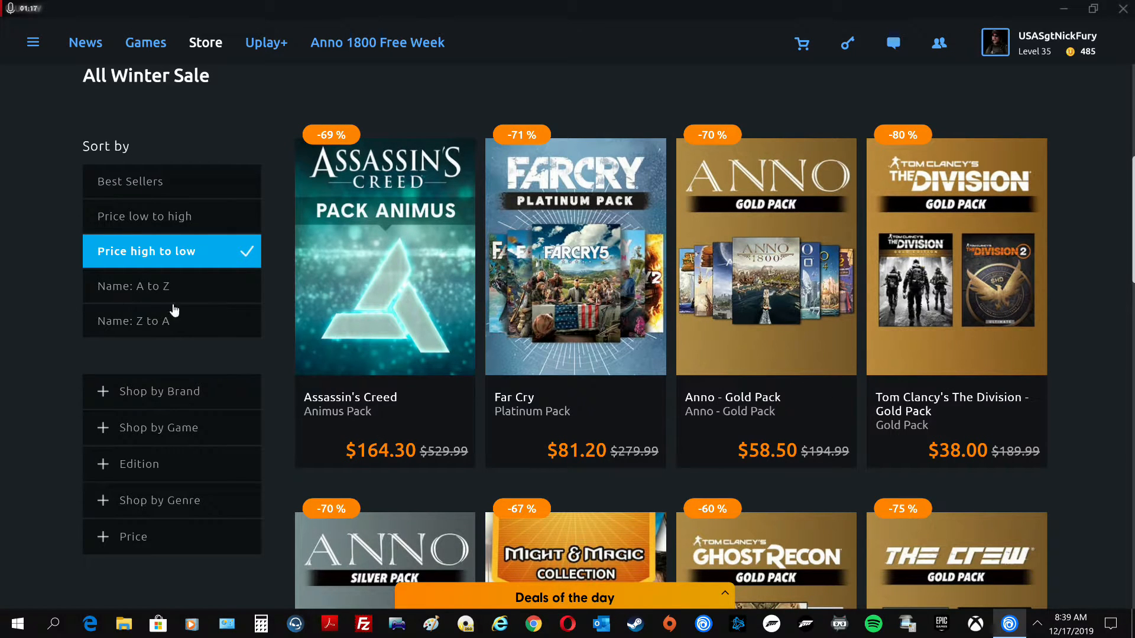
mouse_move(1106, 297)
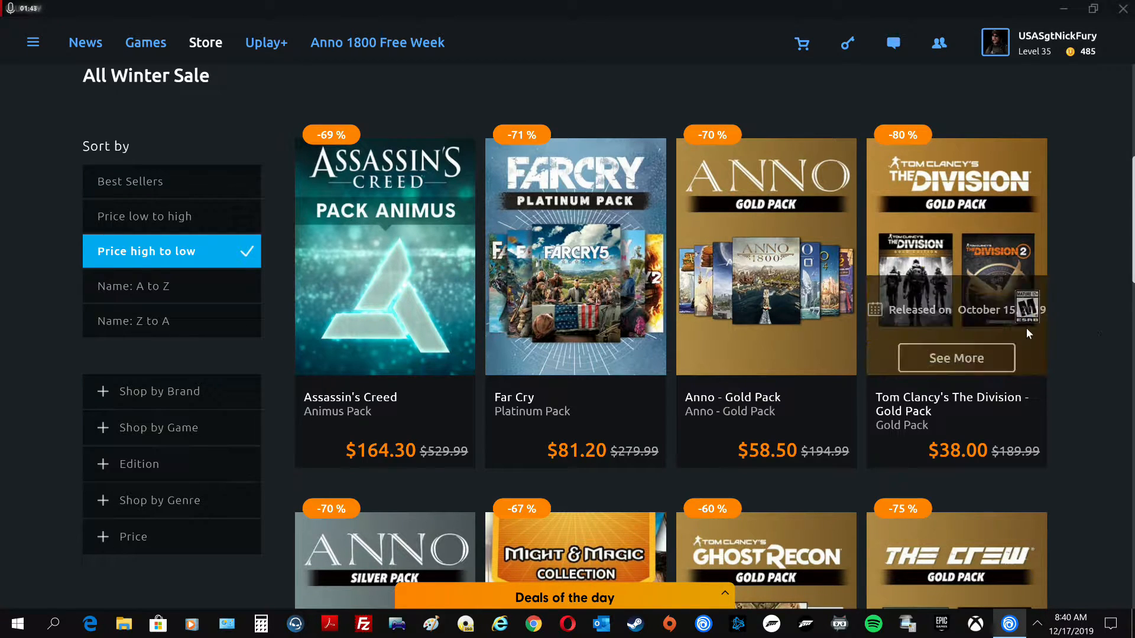
mouse_move(1054, 371)
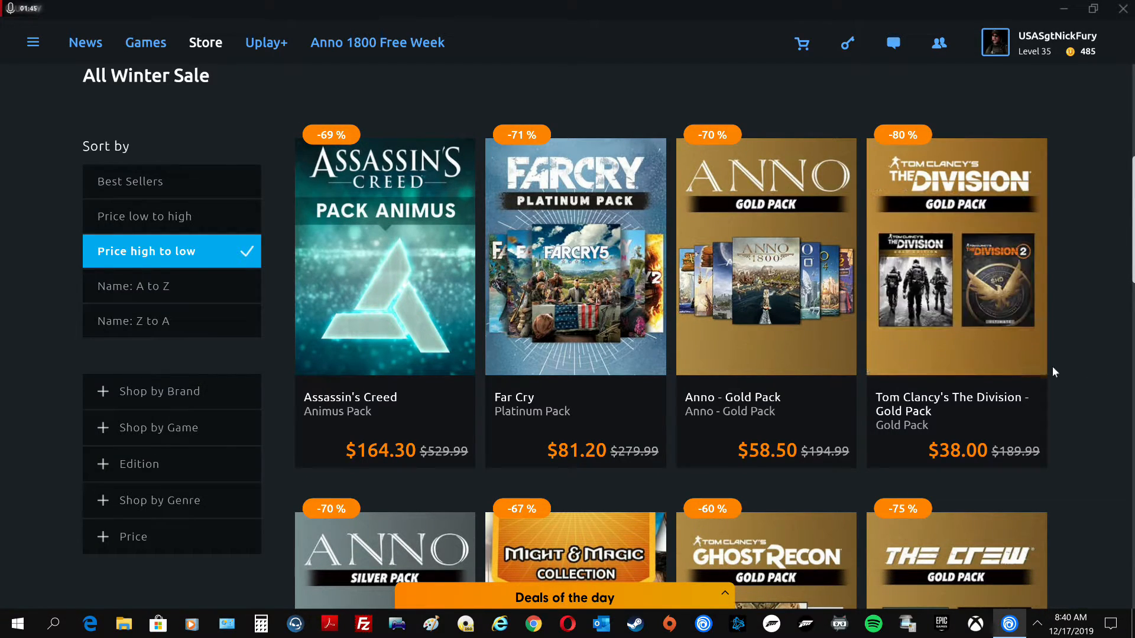
mouse_move(955, 257)
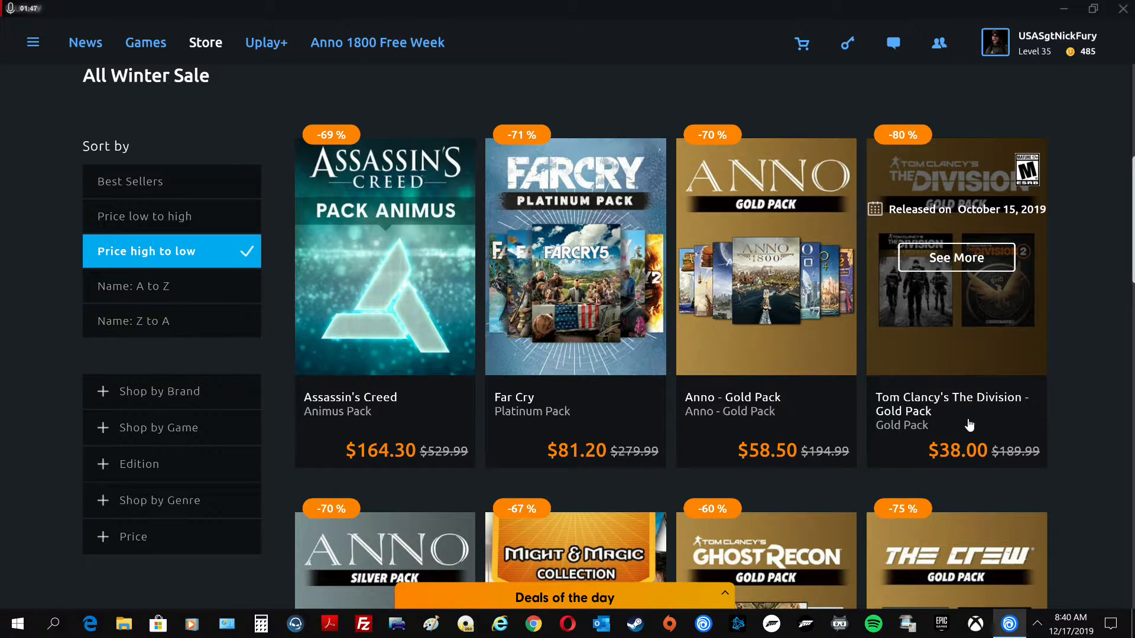
mouse_move(972, 325)
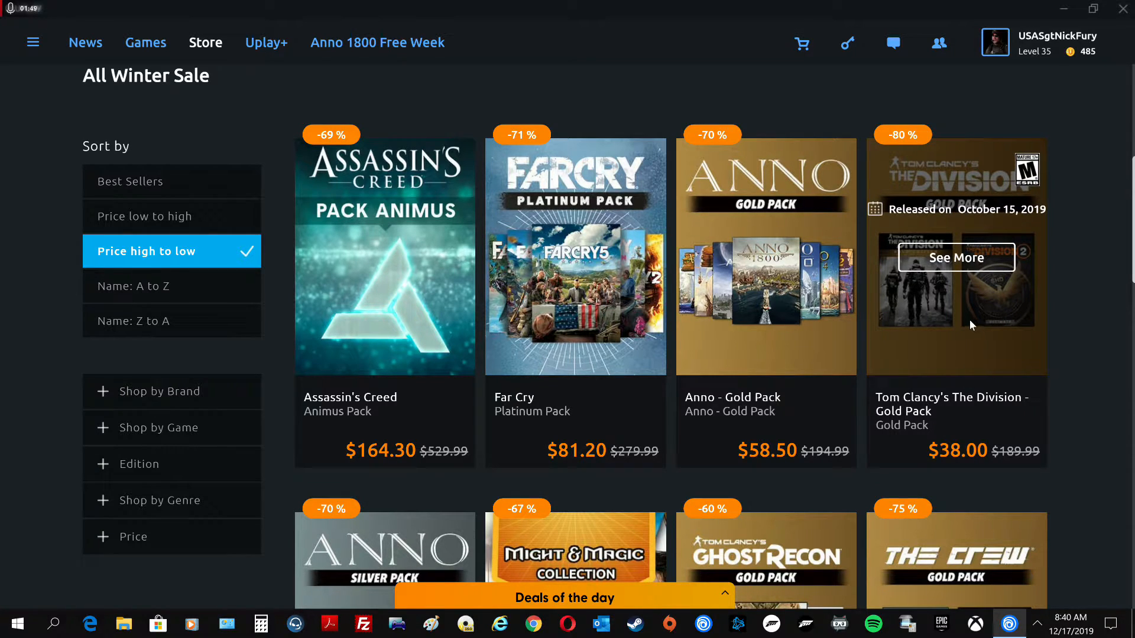
mouse_move(1038, 308)
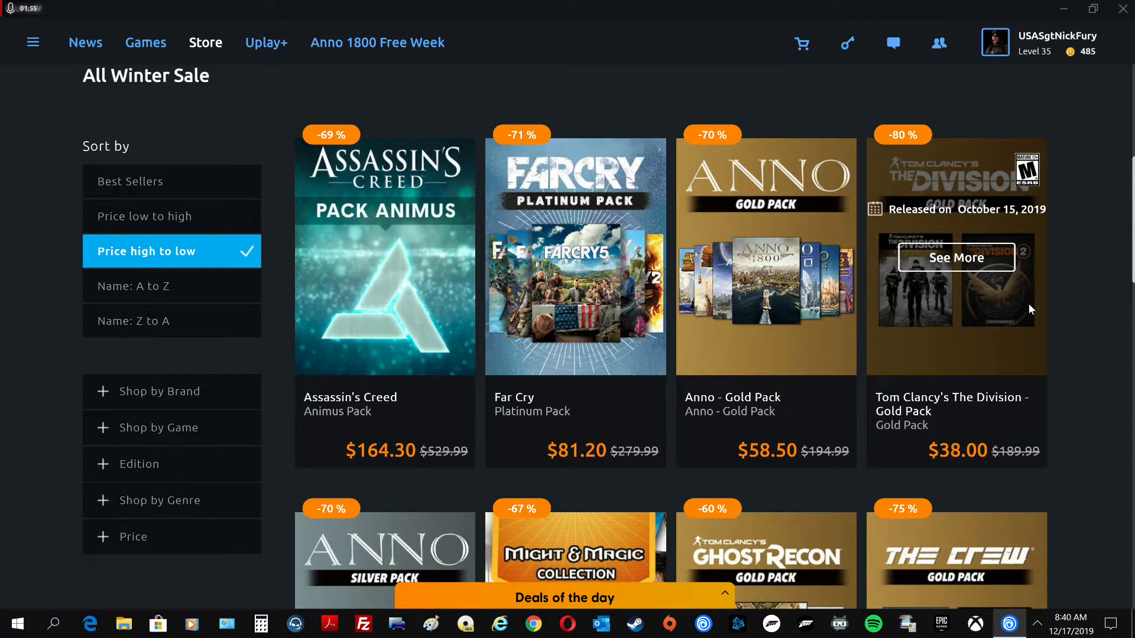
mouse_move(1022, 355)
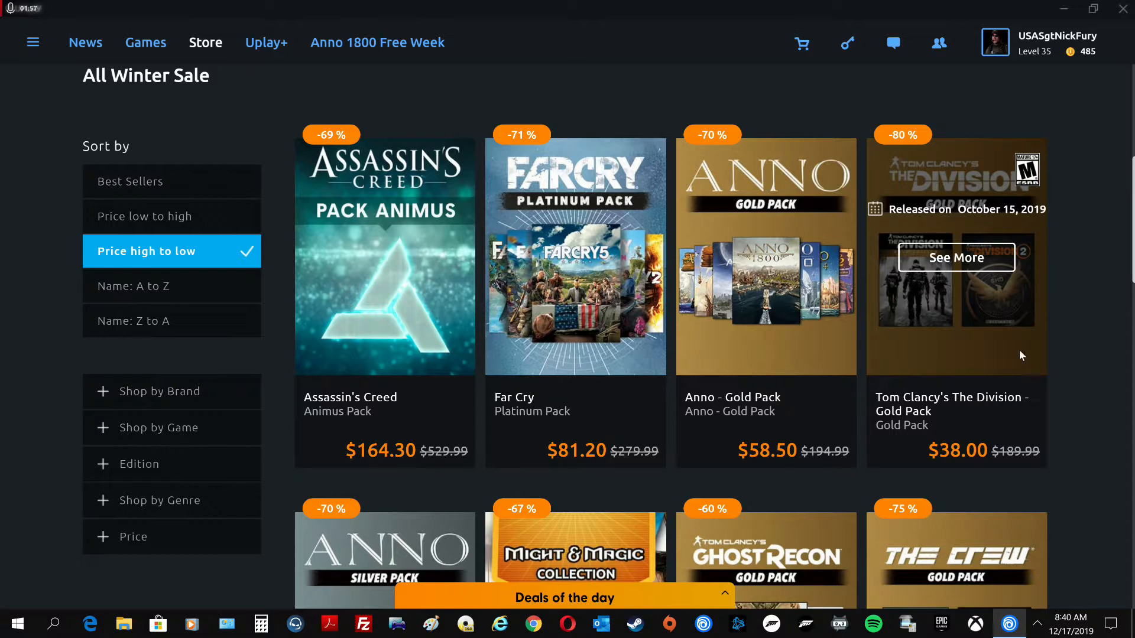
mouse_move(929, 317)
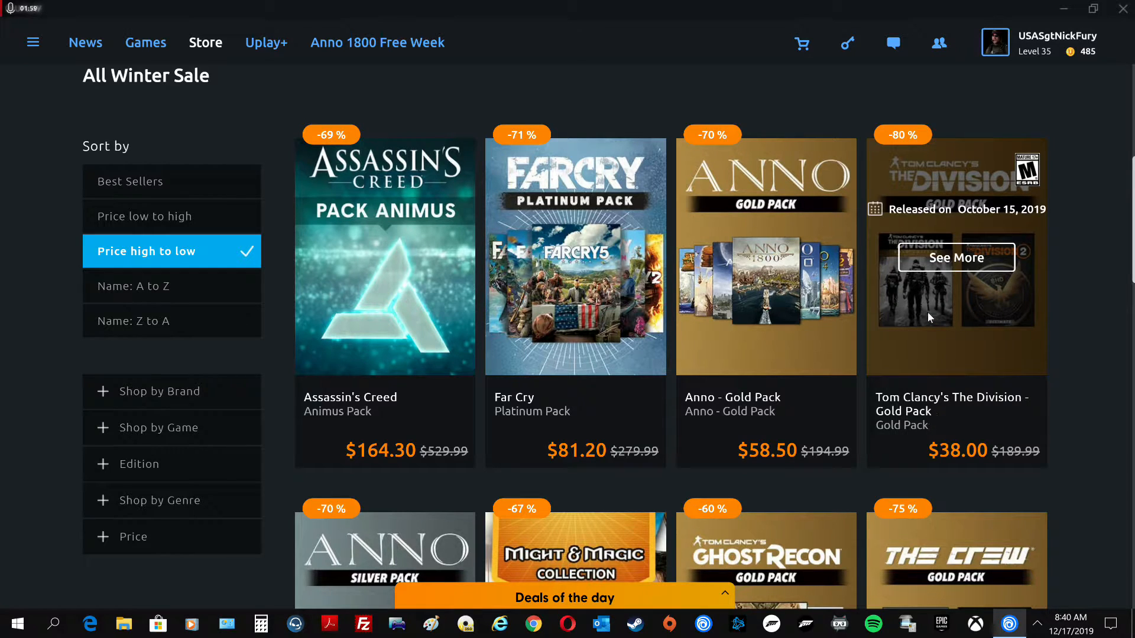
mouse_move(913, 421)
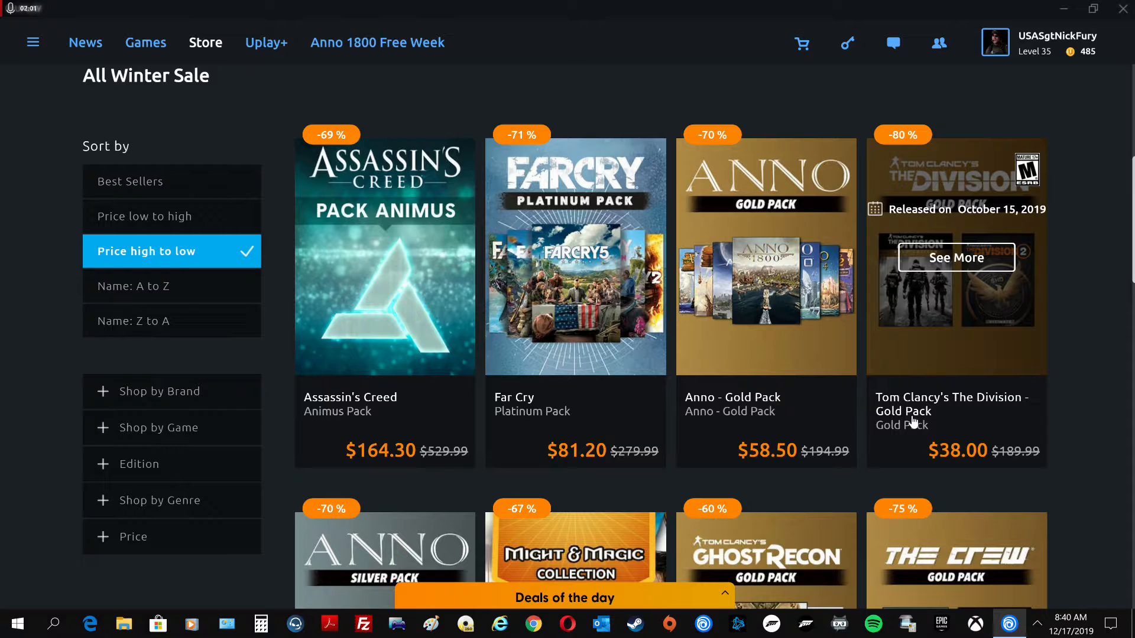
mouse_move(1024, 409)
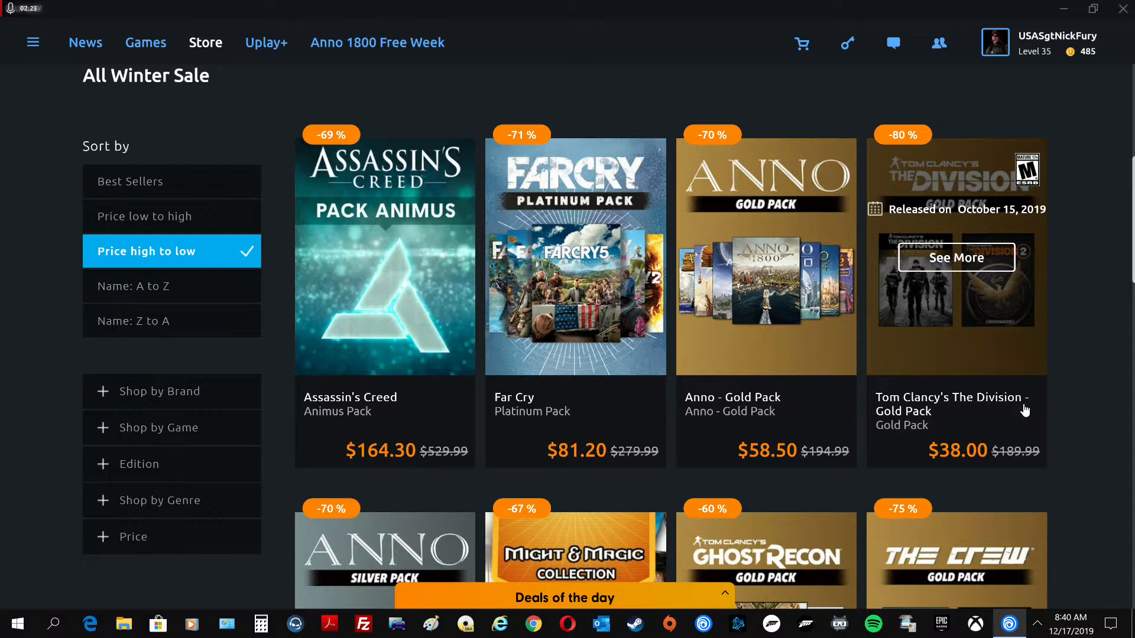
mouse_move(1009, 431)
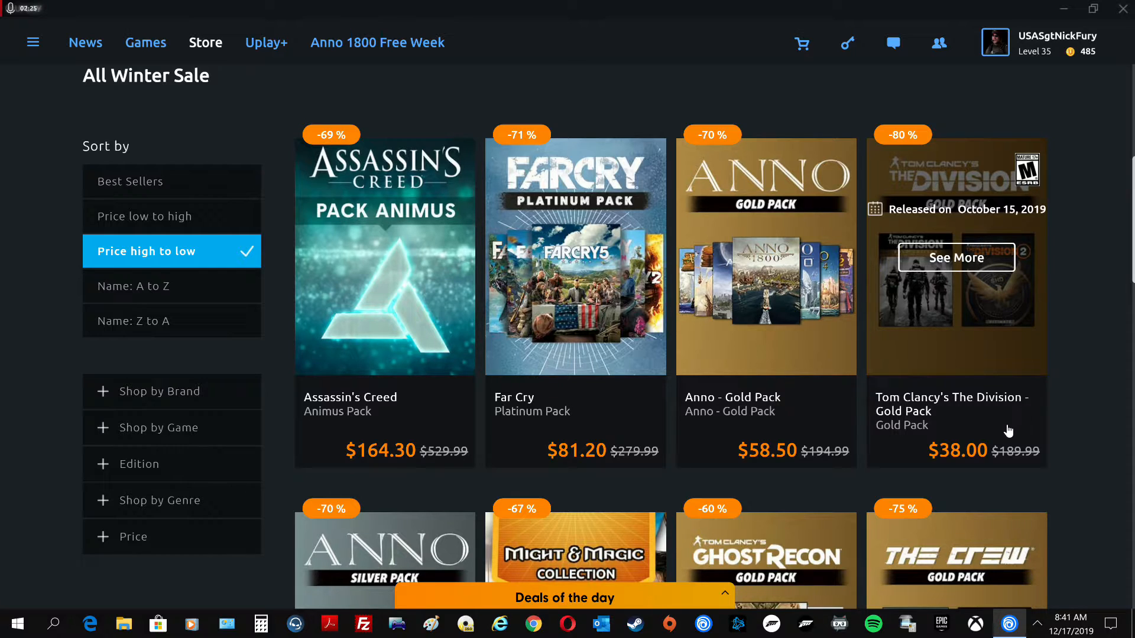
mouse_move(978, 465)
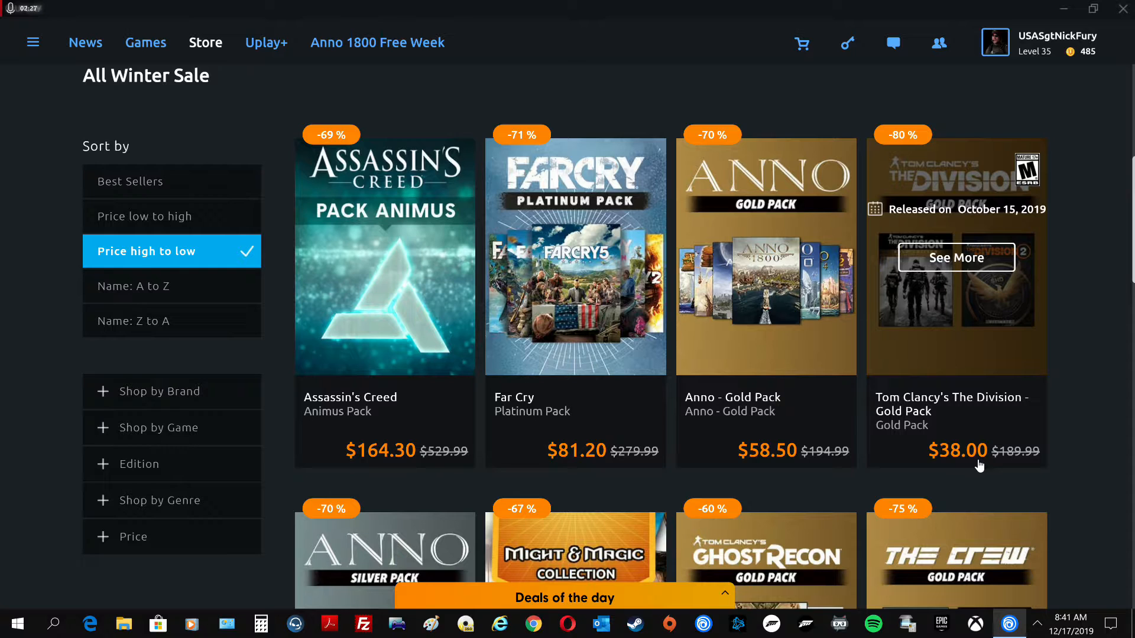
mouse_move(947, 470)
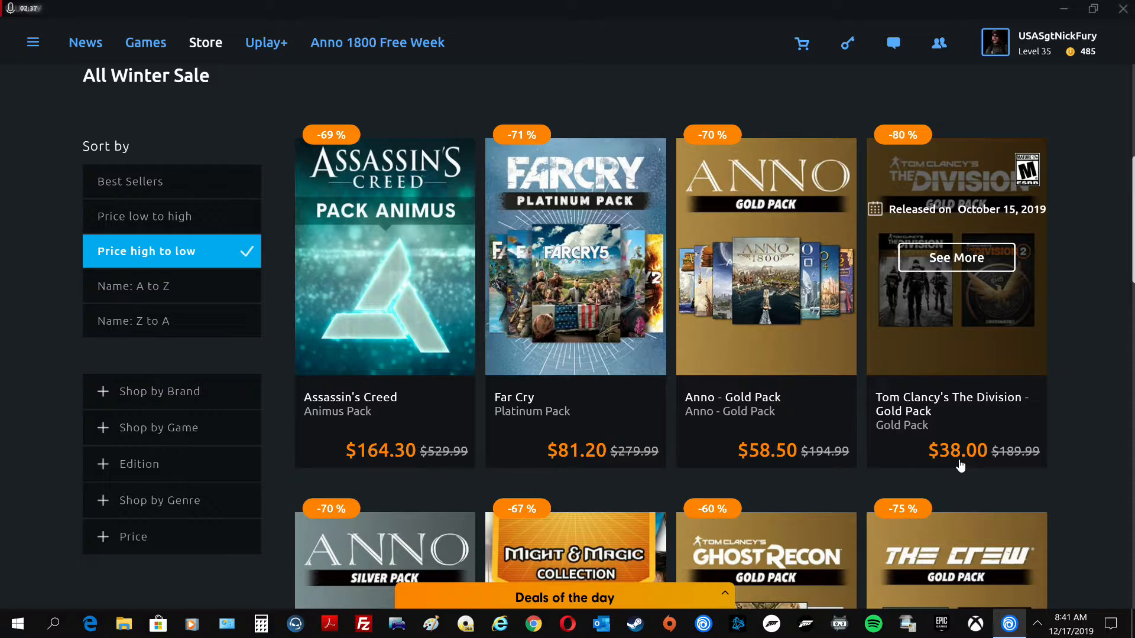
mouse_move(955, 472)
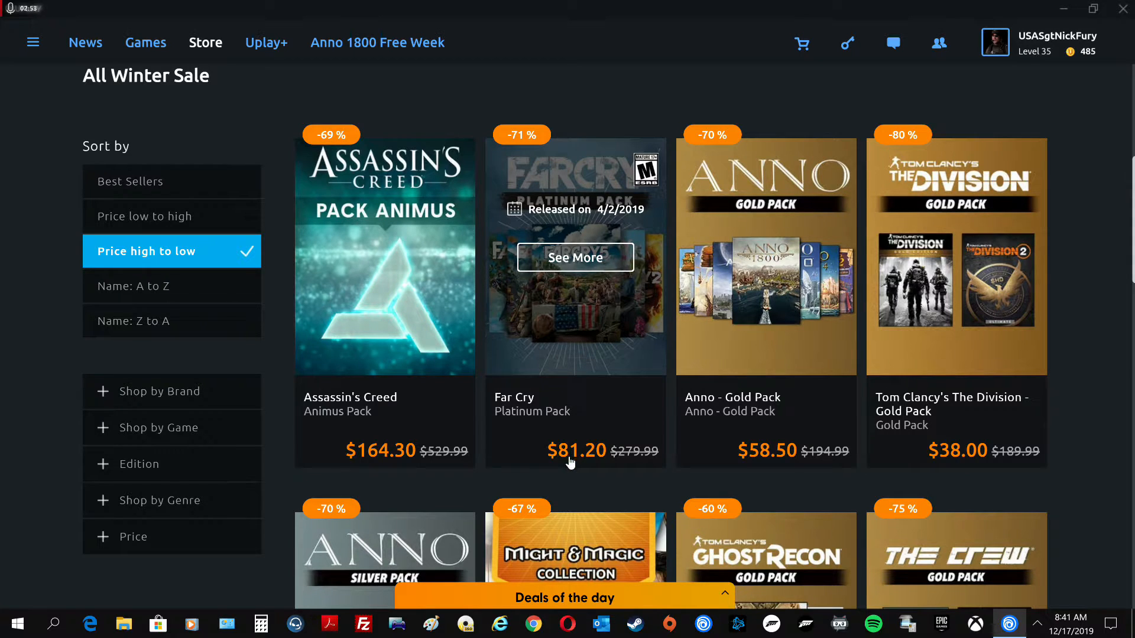
Scroll past the Anno Silver Pack and Ghost Recon Gold Pack row toward the Watch Dogs deals
scroll(down, 3)
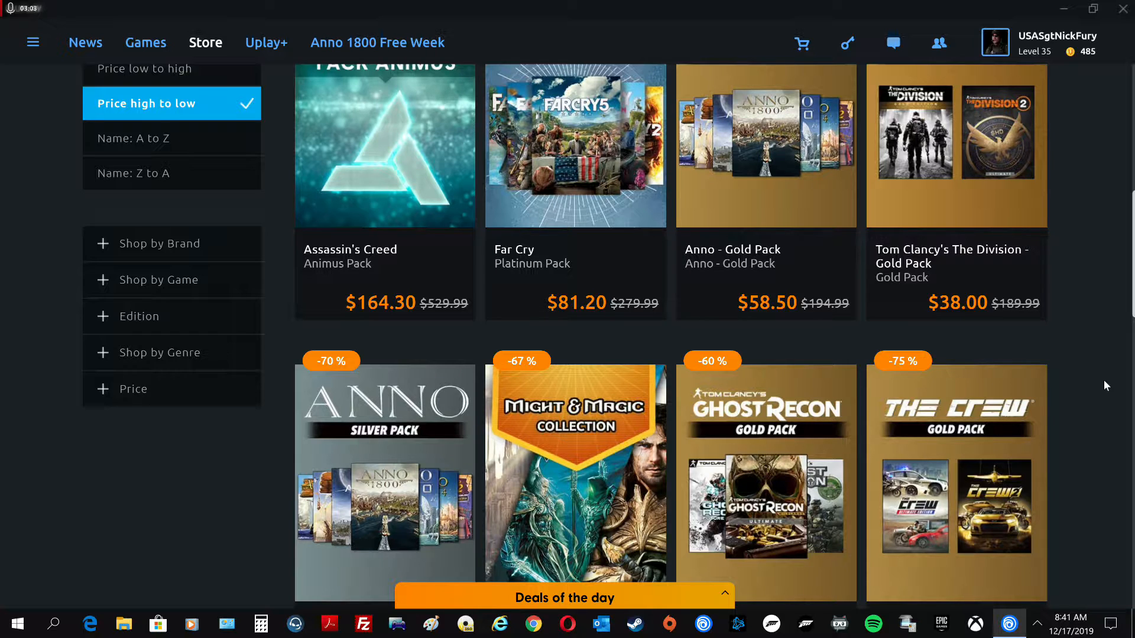
scroll(down, 3)
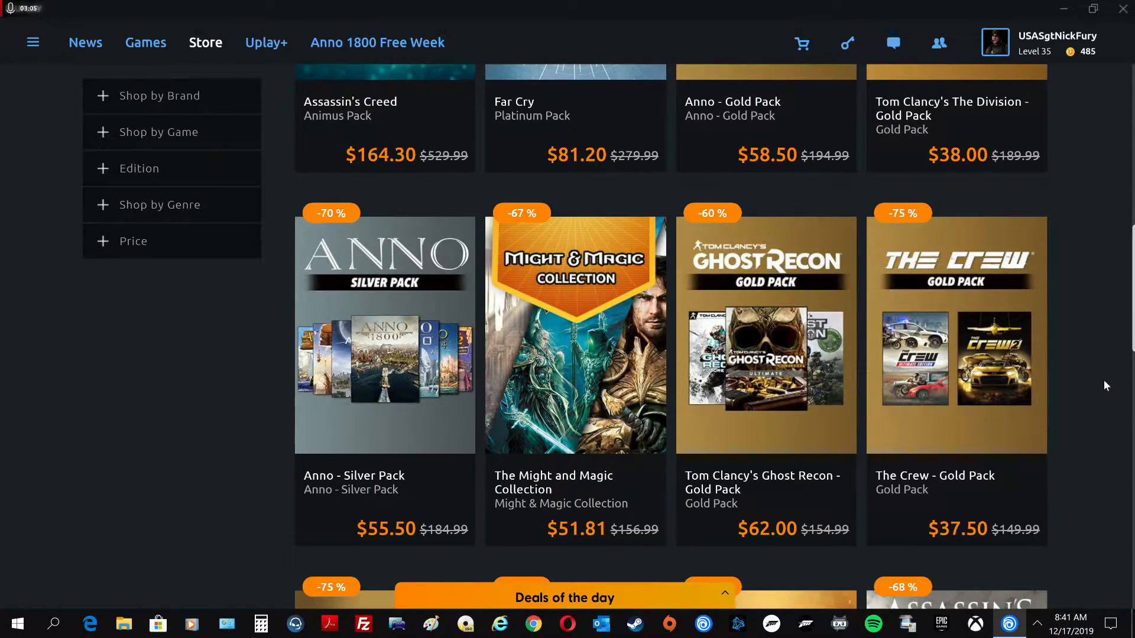
scroll(down, 3)
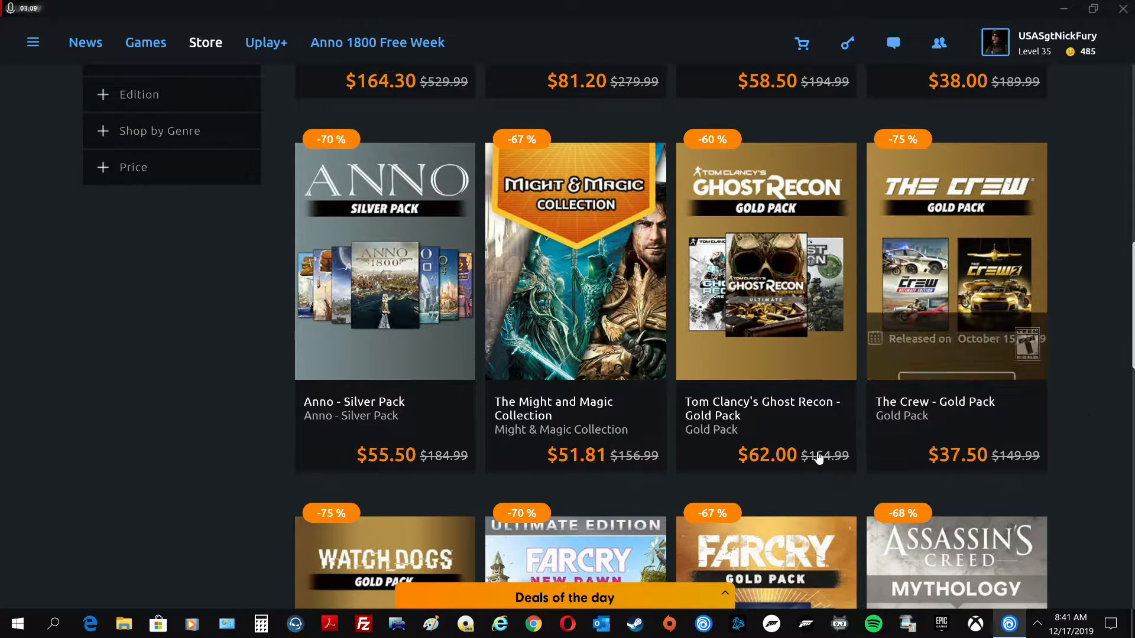
mouse_move(766, 297)
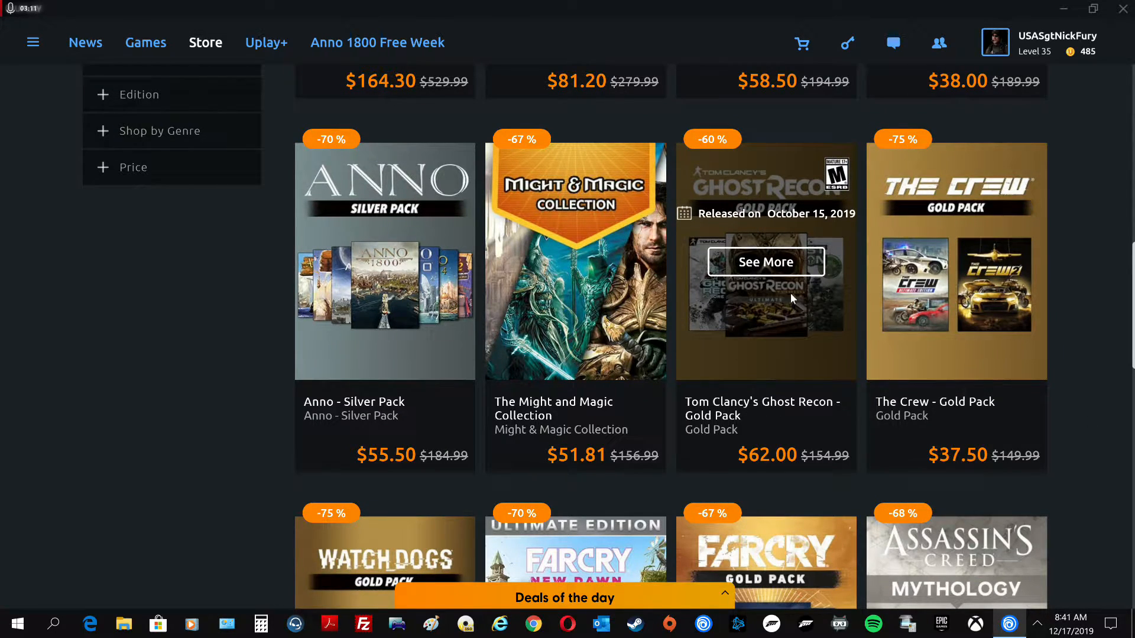
mouse_move(742, 369)
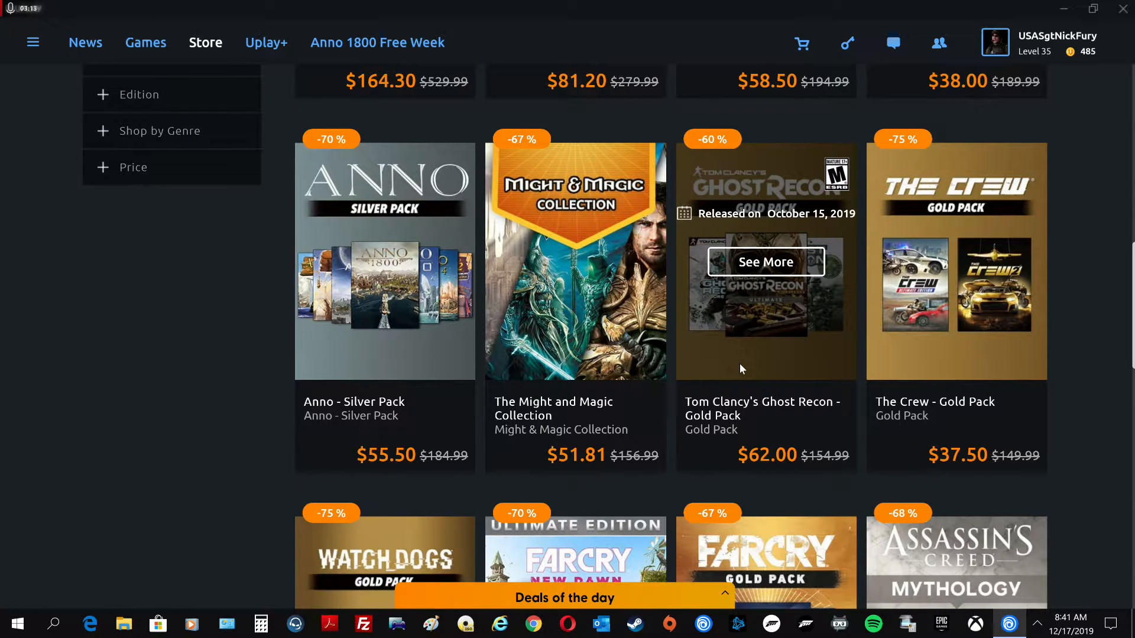
mouse_move(1083, 368)
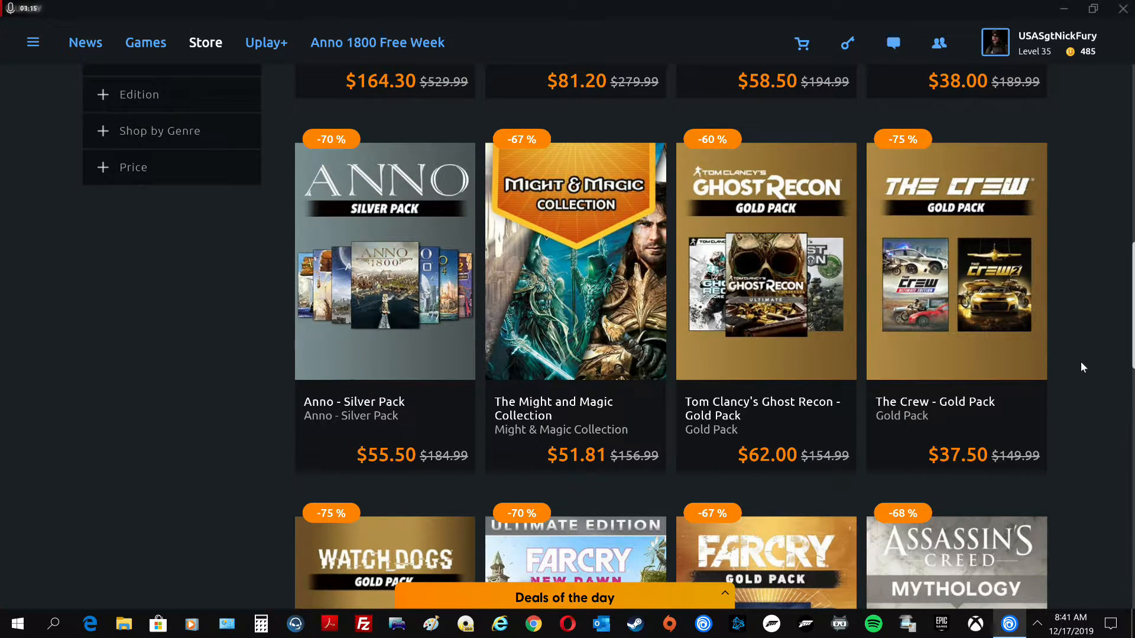
scroll(down, 3)
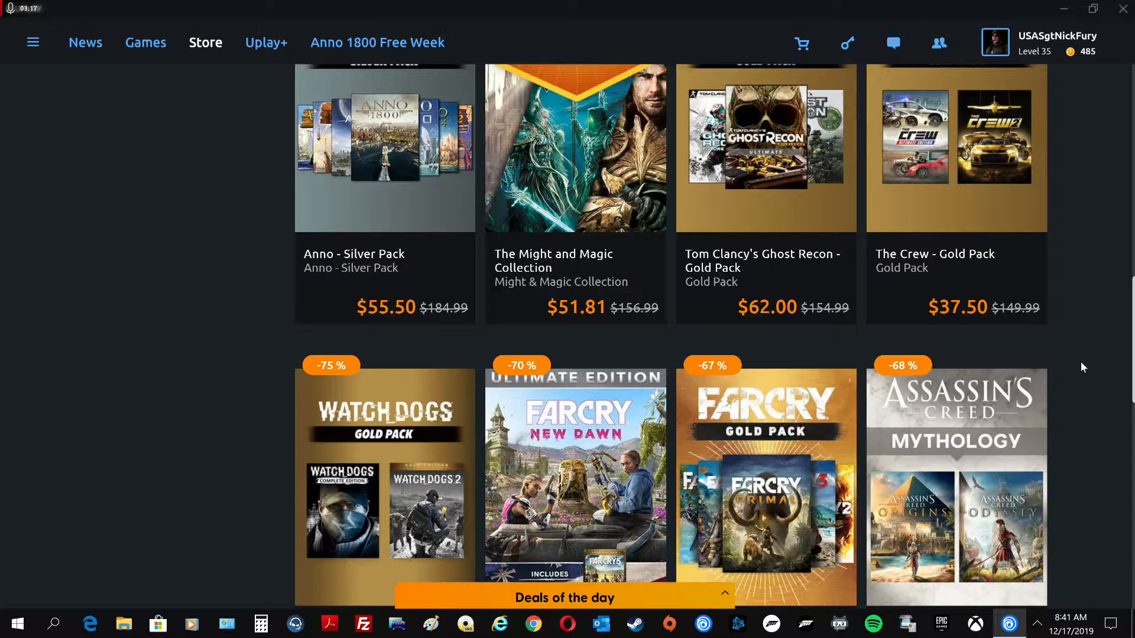
scroll(up, 3)
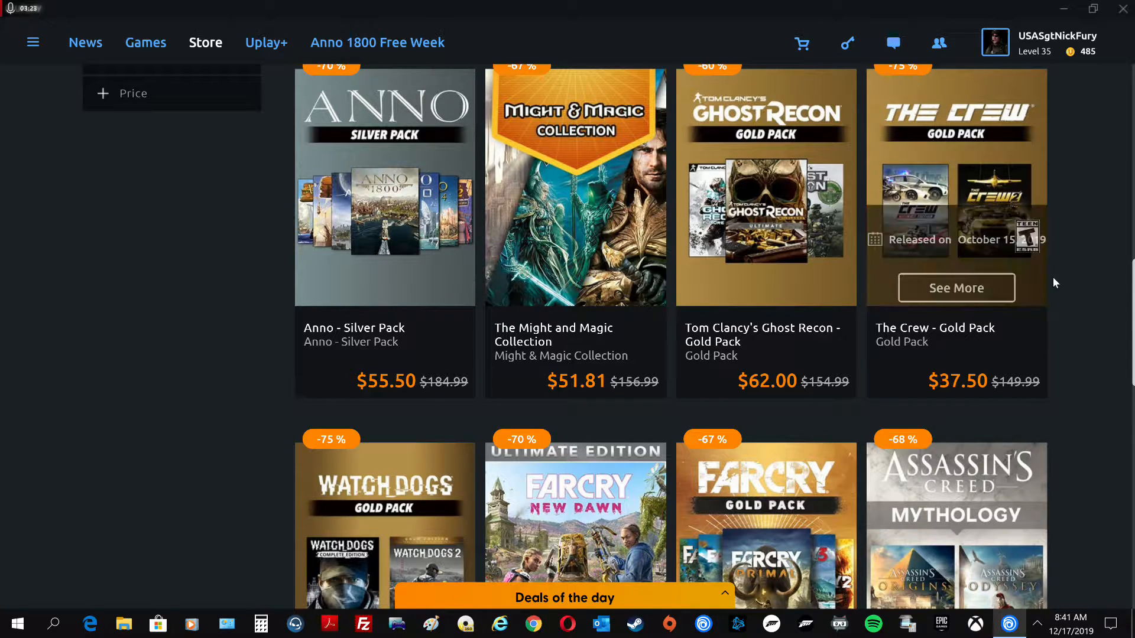
mouse_move(1055, 282)
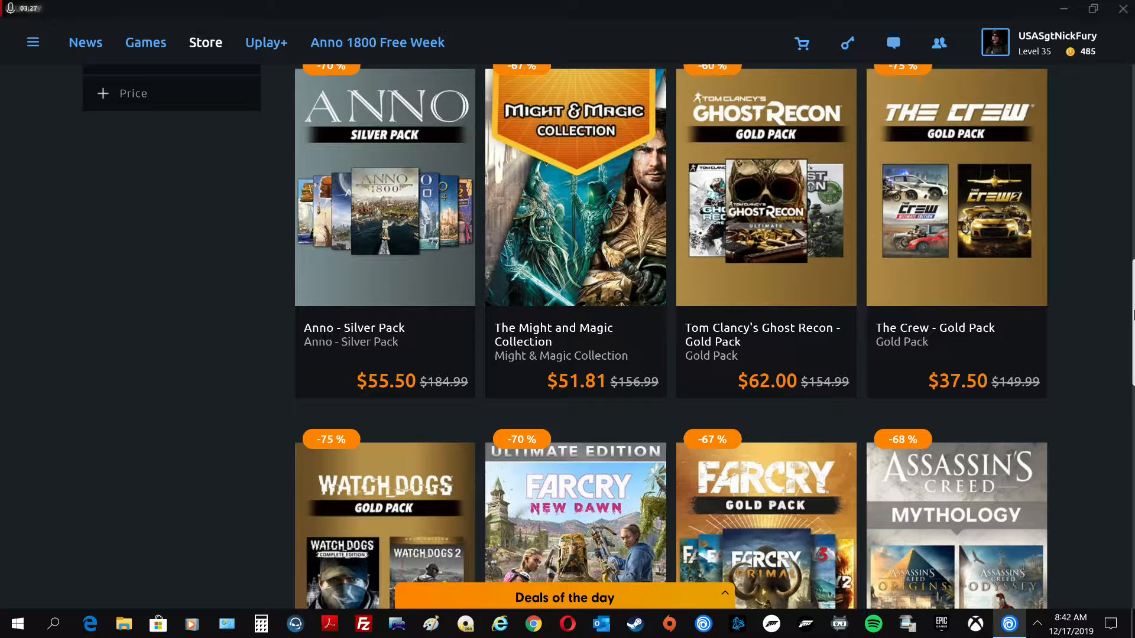
mouse_move(1117, 310)
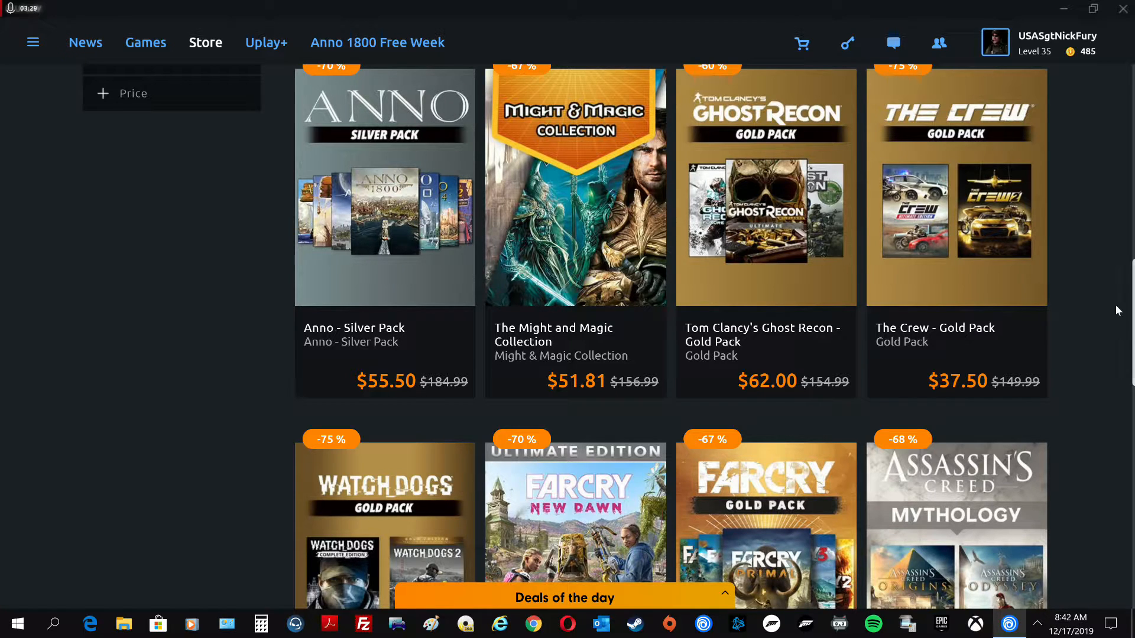
mouse_move(1089, 353)
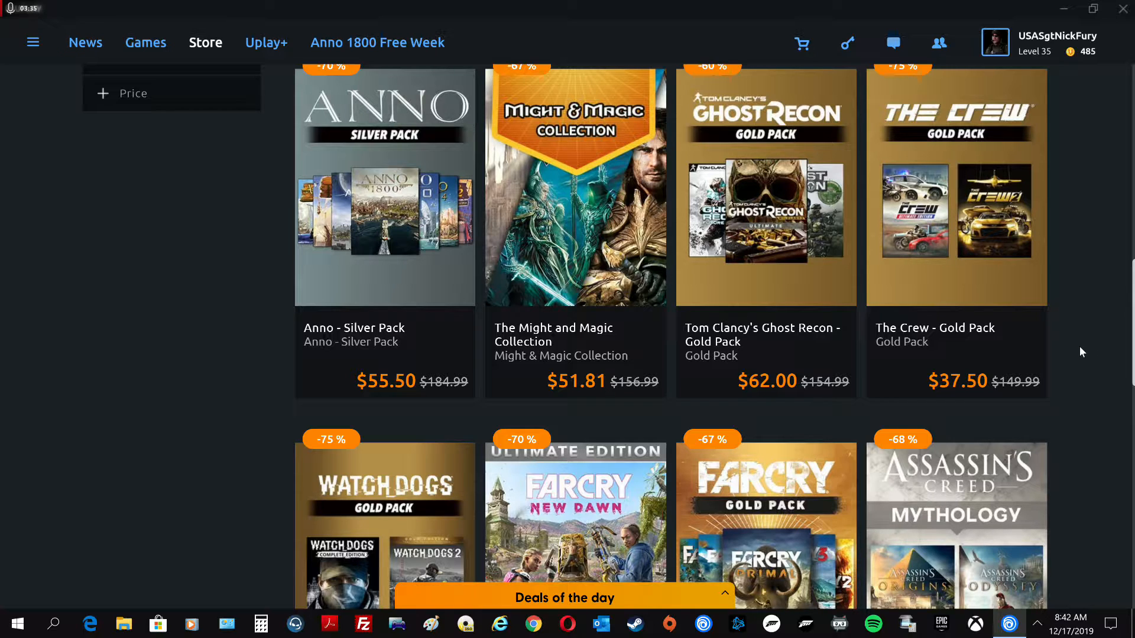
mouse_move(1095, 354)
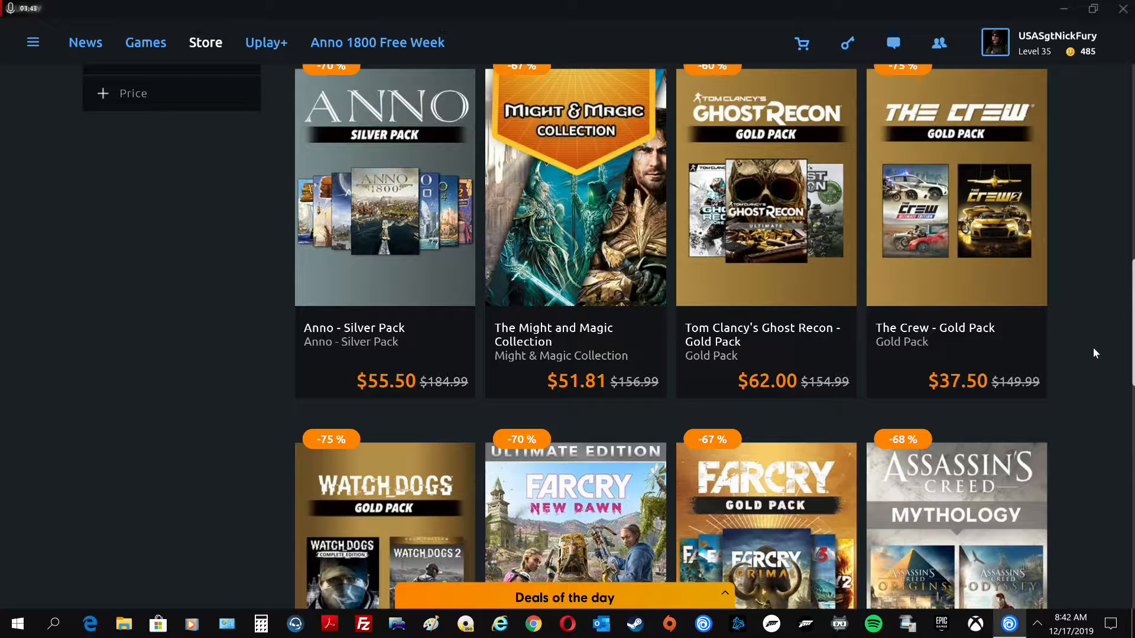
scroll(down, 3)
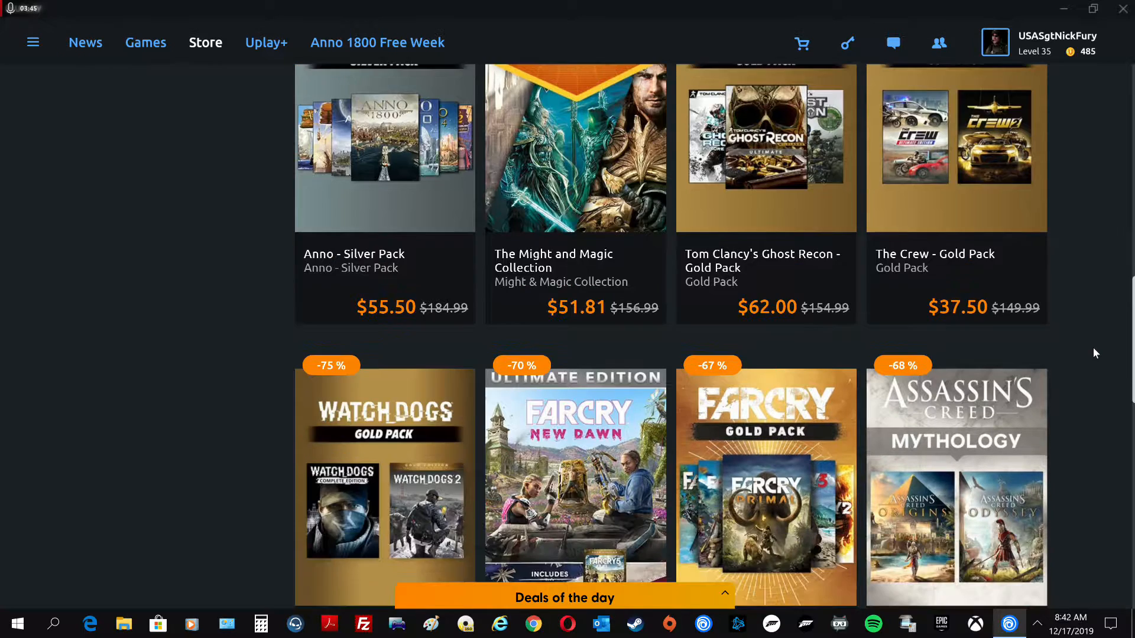
Scroll slightly so Watch Dogs Gold, Far Cry New Dawn and Mythology Pack prices show fully
scroll(down, 3)
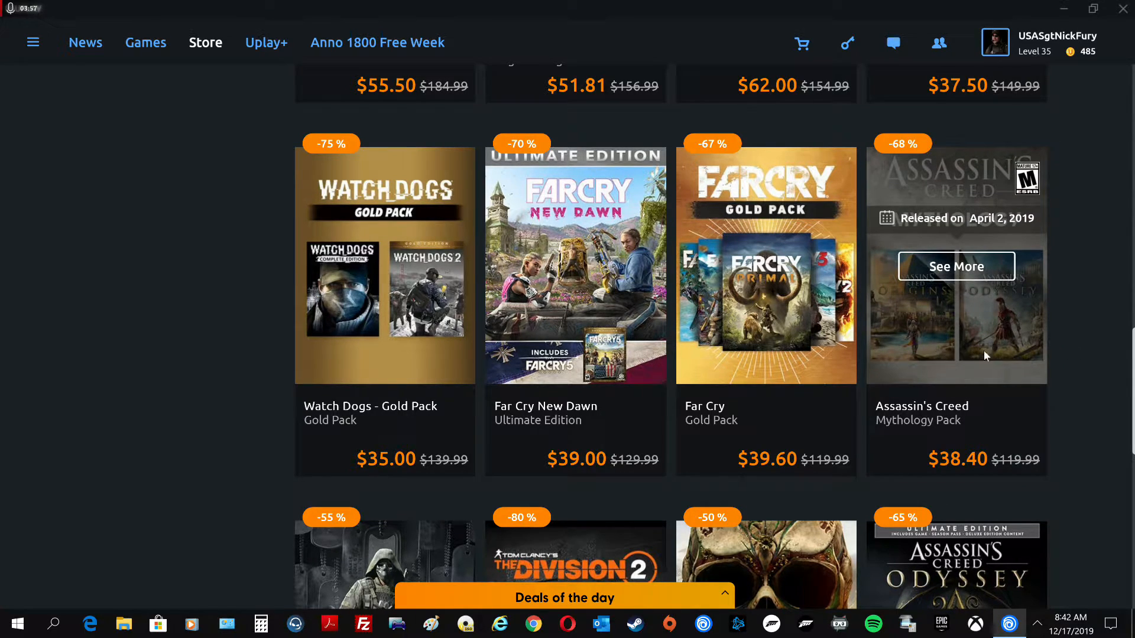
mouse_move(1118, 348)
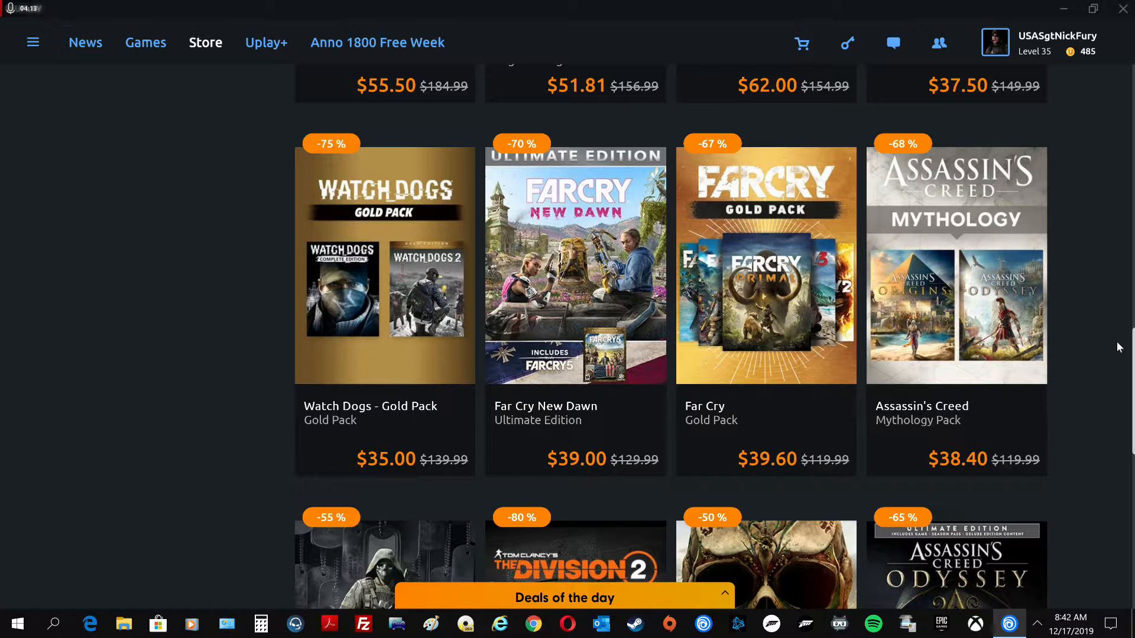
Scroll past Ghost Recon Breakpoint Ultimate to the For Honor, South Park and Division Silver deals
scroll(down, 3)
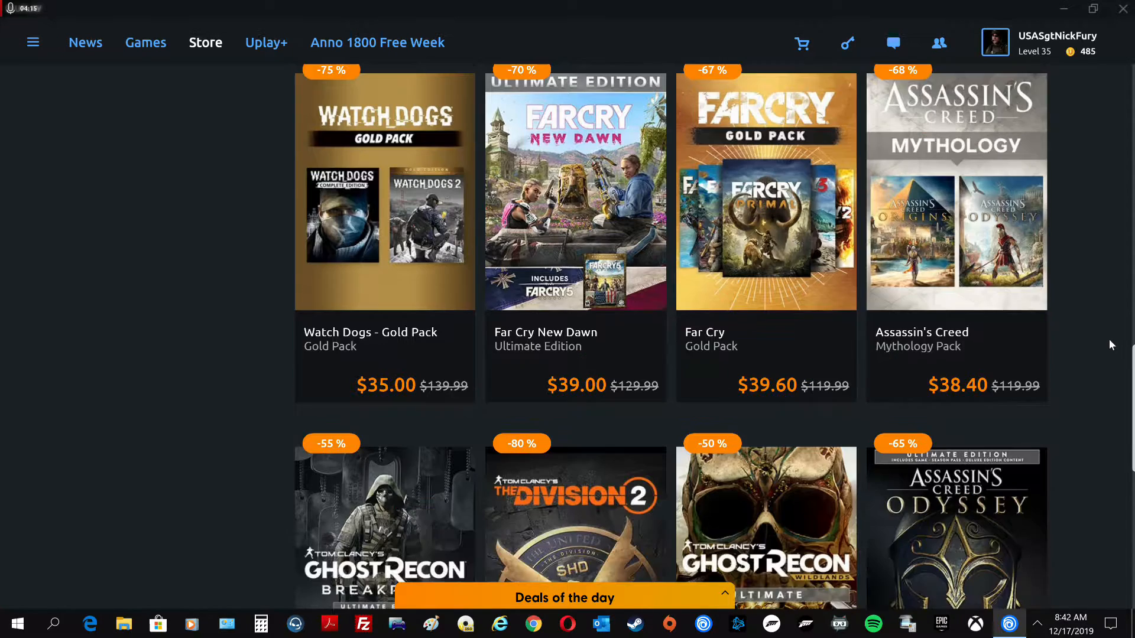
scroll(down, 3)
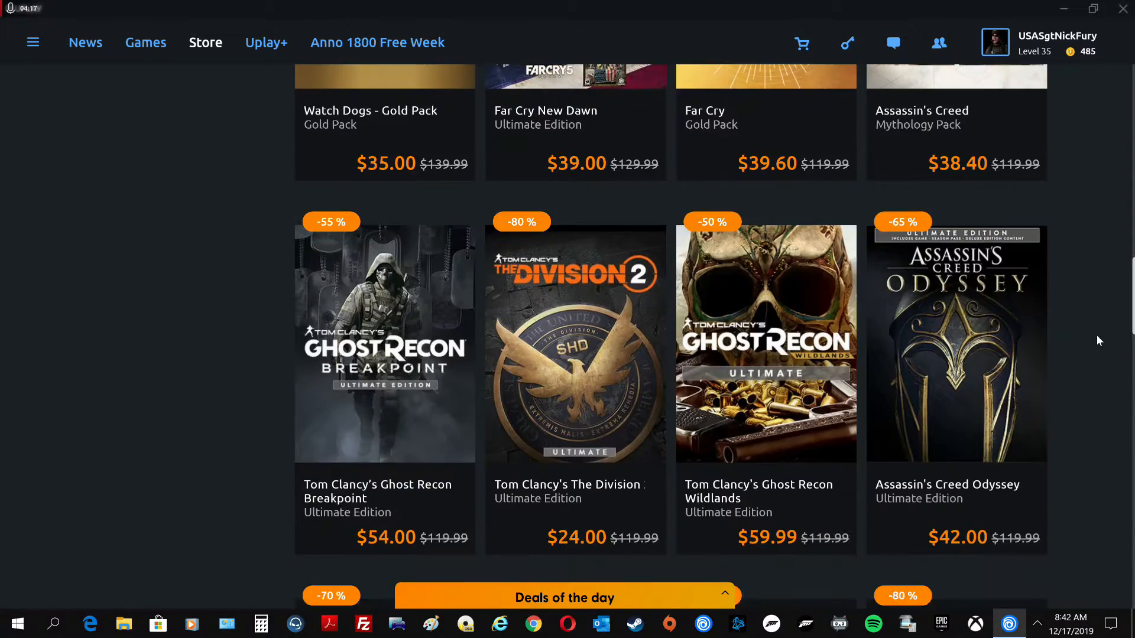
scroll(down, 3)
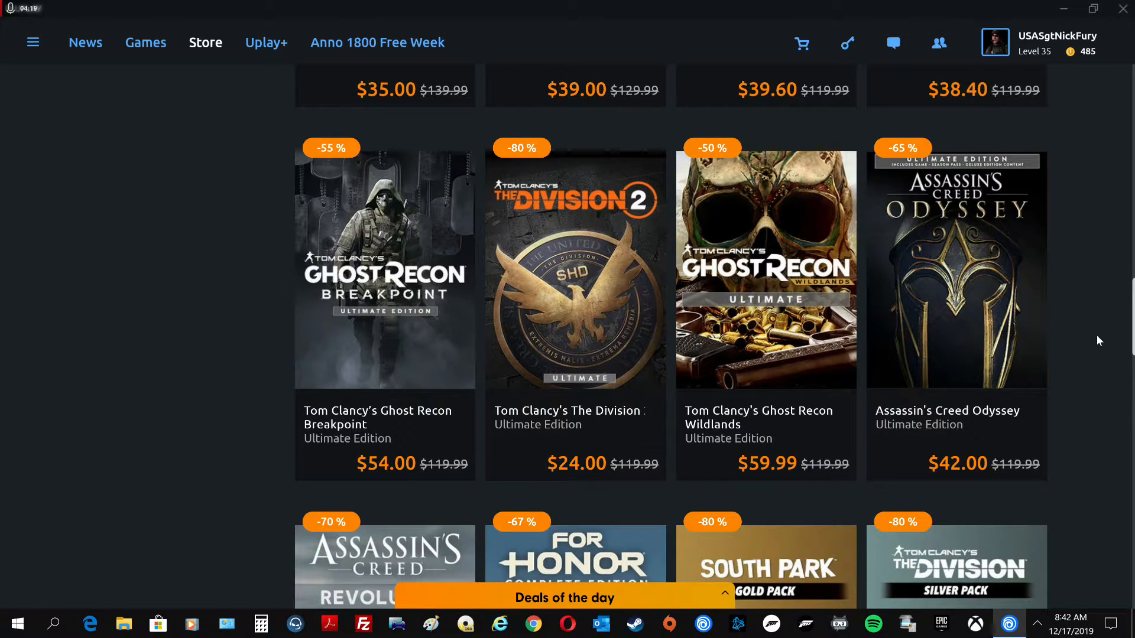
mouse_move(133, 445)
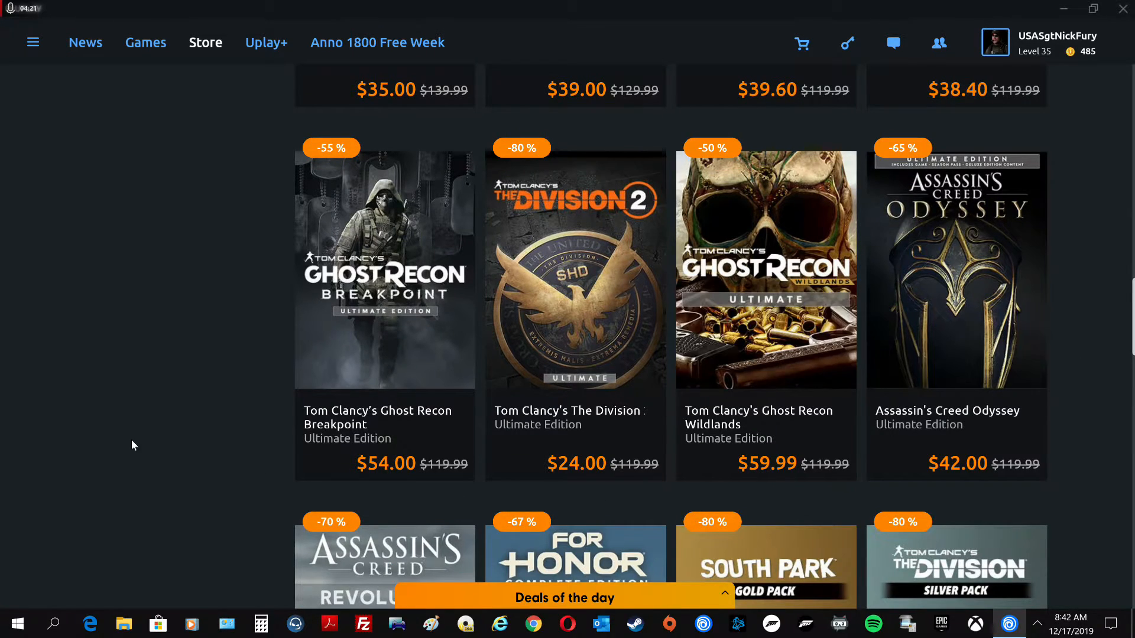
mouse_move(201, 396)
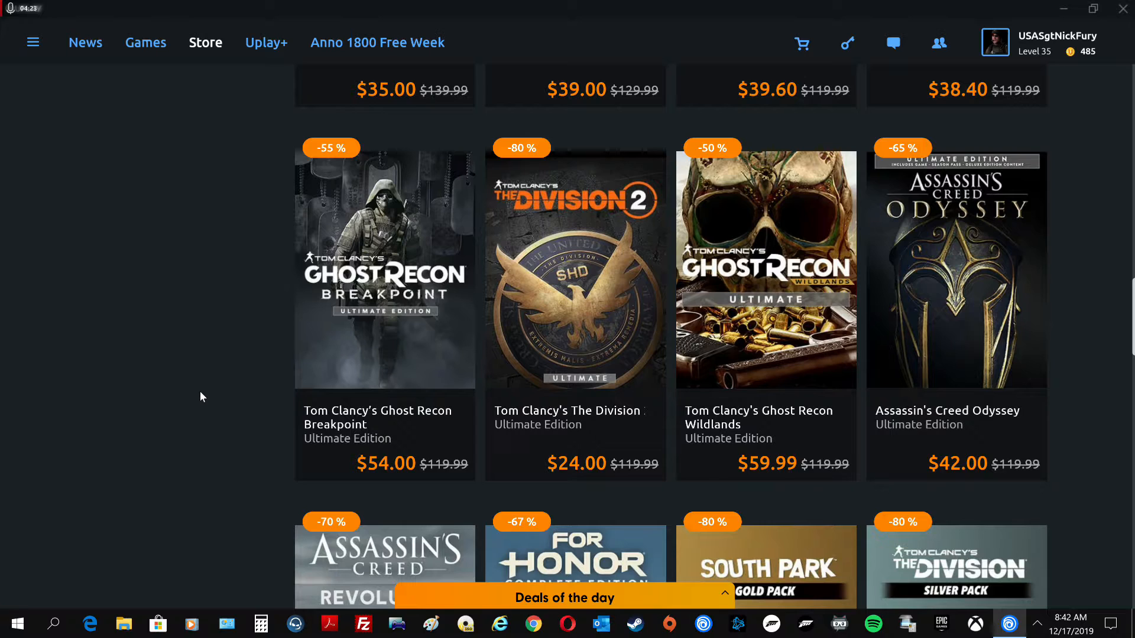
mouse_move(253, 376)
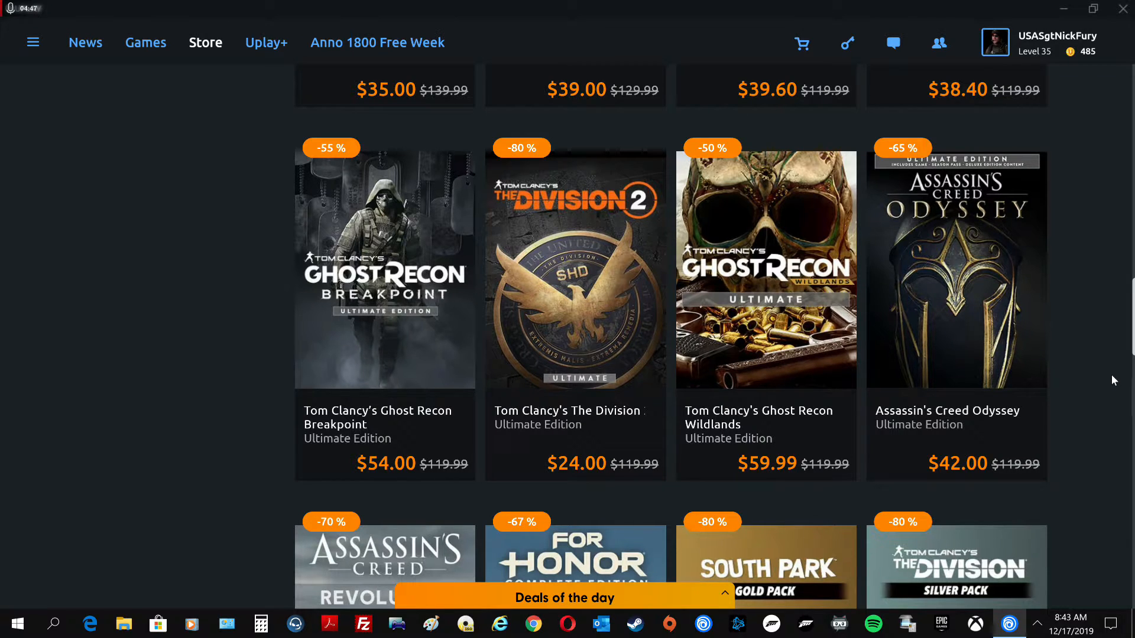
scroll(down, 3)
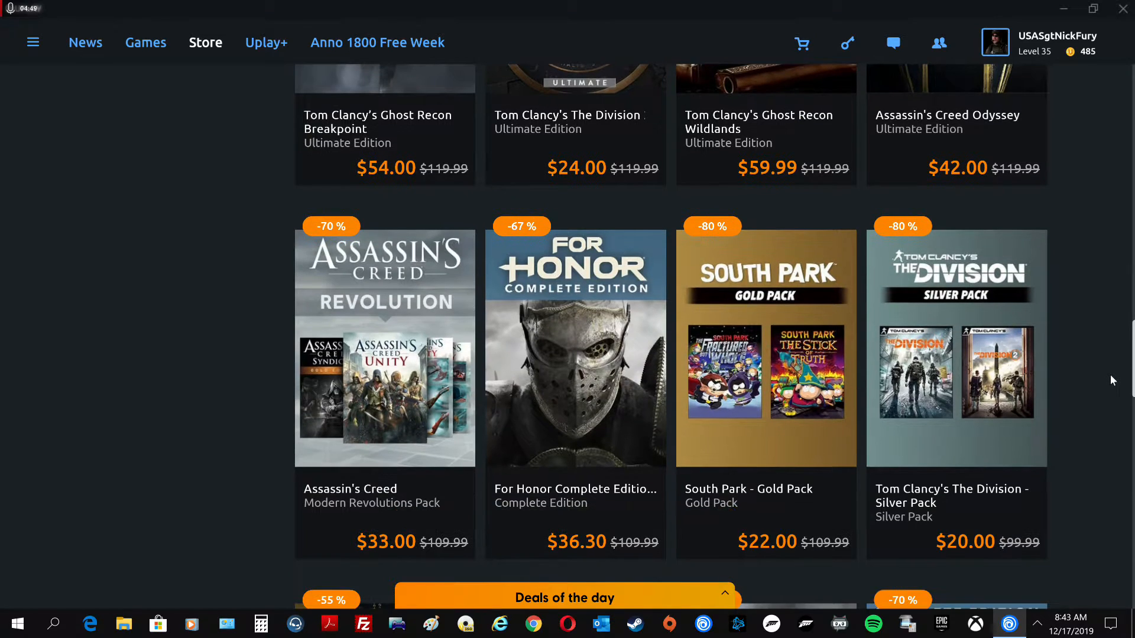
scroll(down, 3)
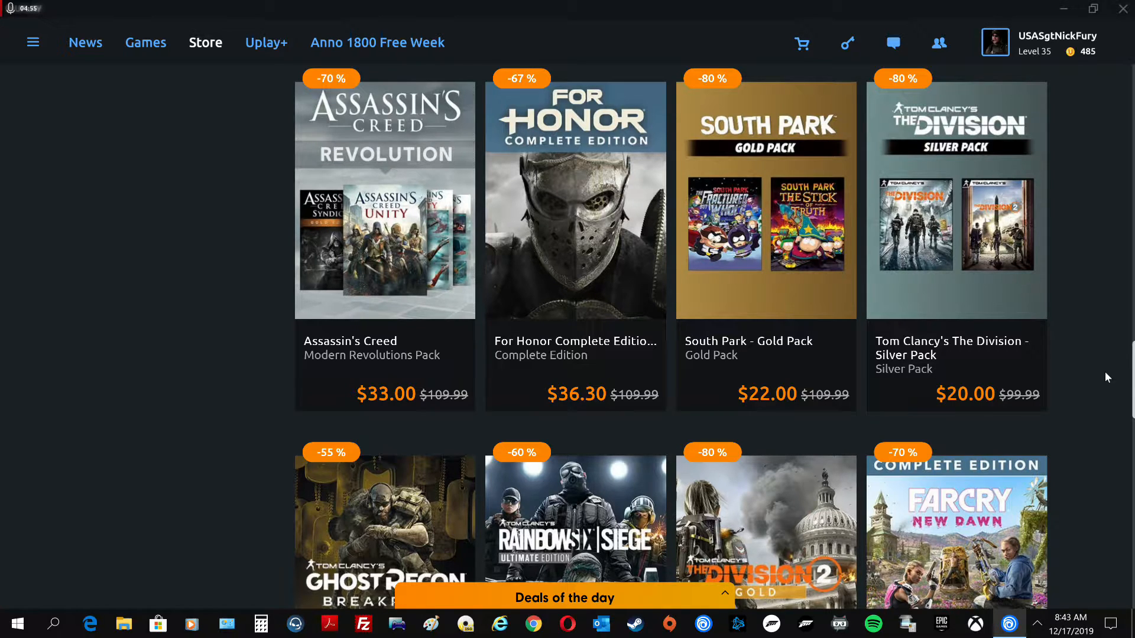
mouse_move(1086, 377)
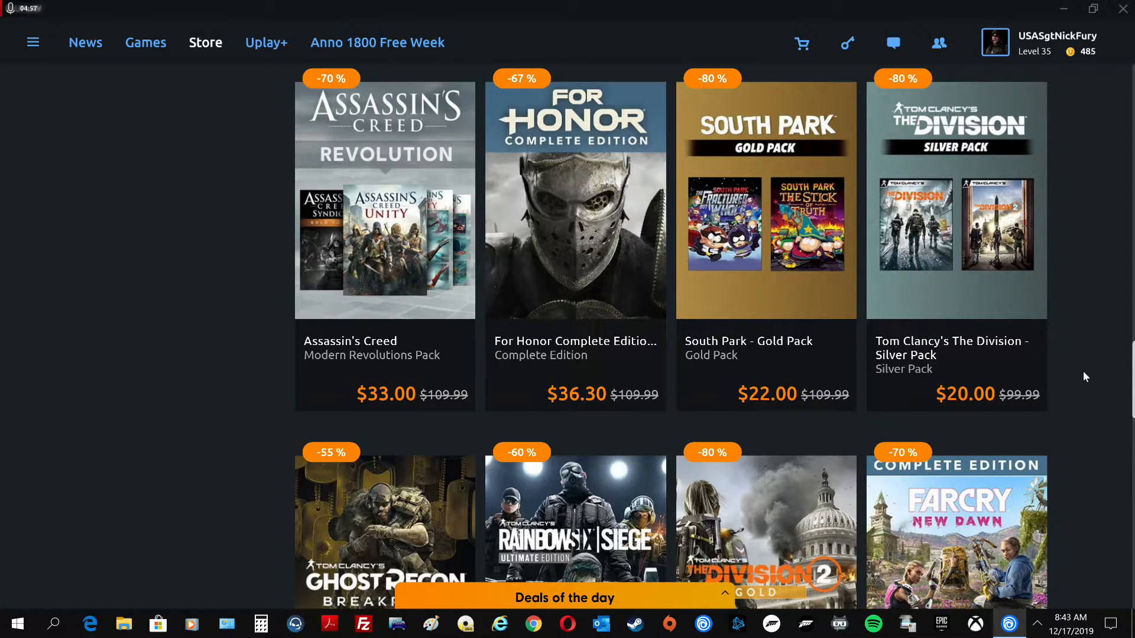
Scroll to the row with Ghost Recon Breakpoint Gold ($45.00), Rainbow Six Siege and Division 2 Gold
scroll(down, 3)
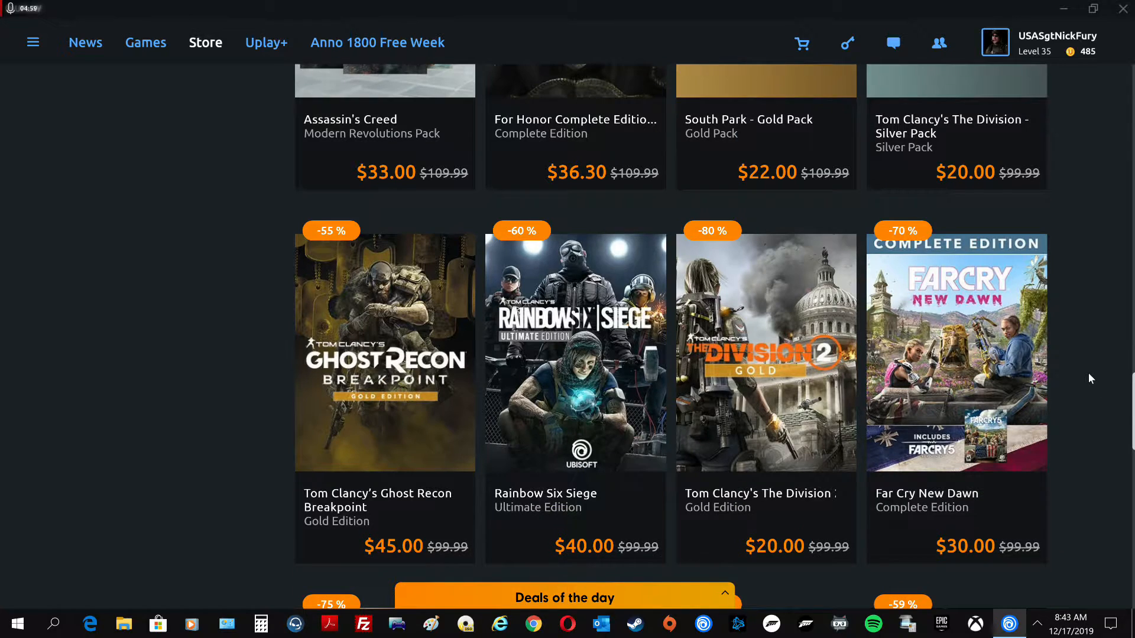
scroll(down, 3)
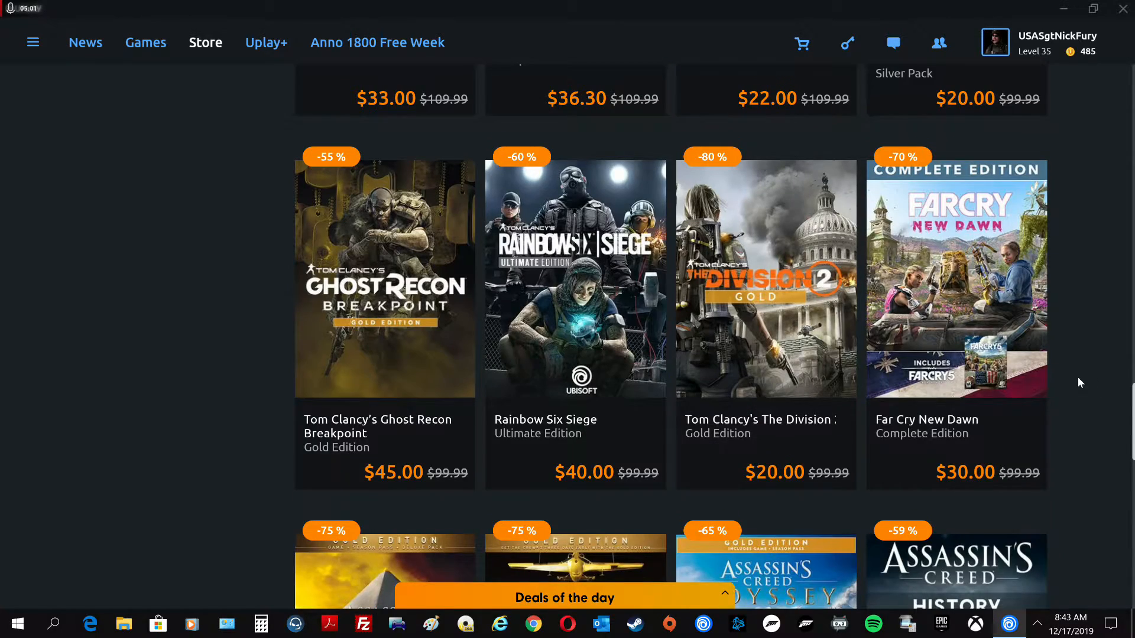
mouse_move(781, 506)
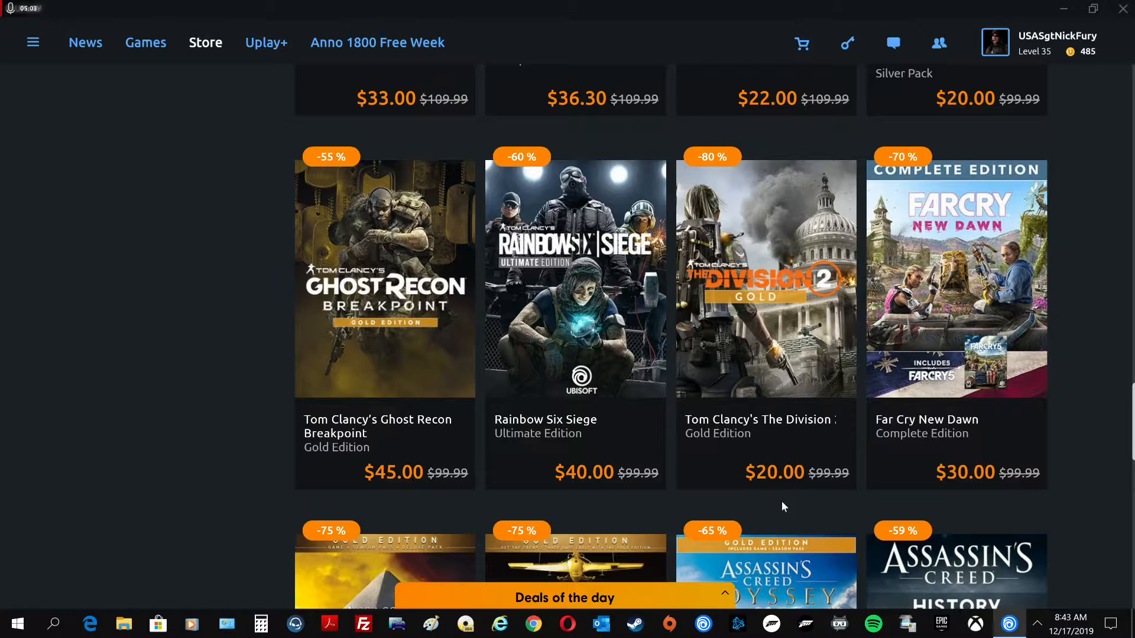
mouse_move(778, 499)
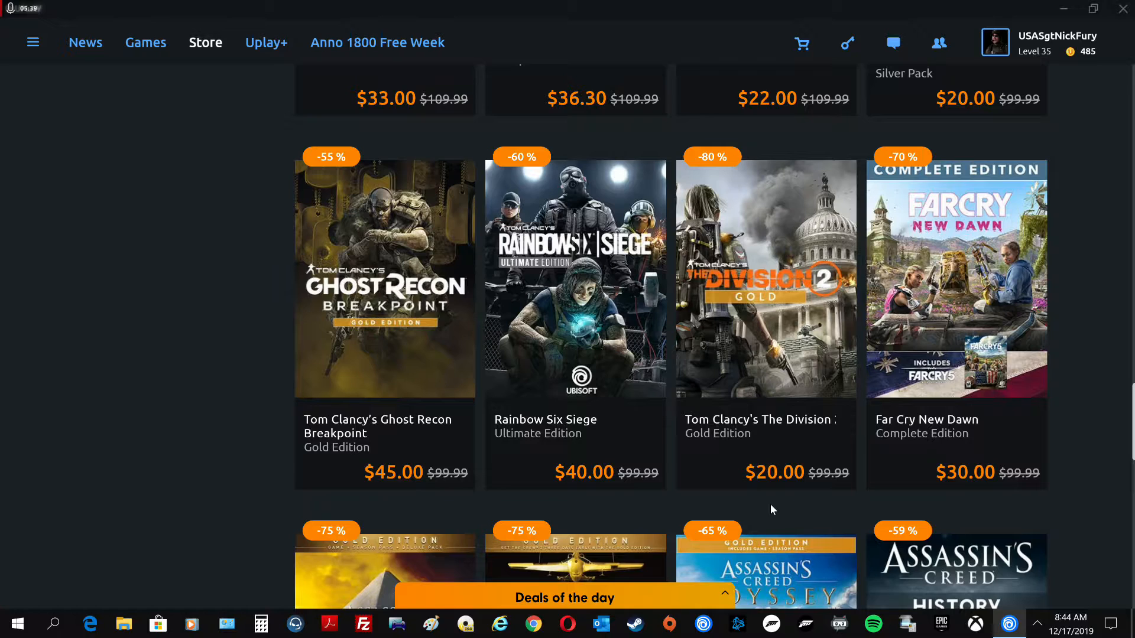
mouse_move(426, 503)
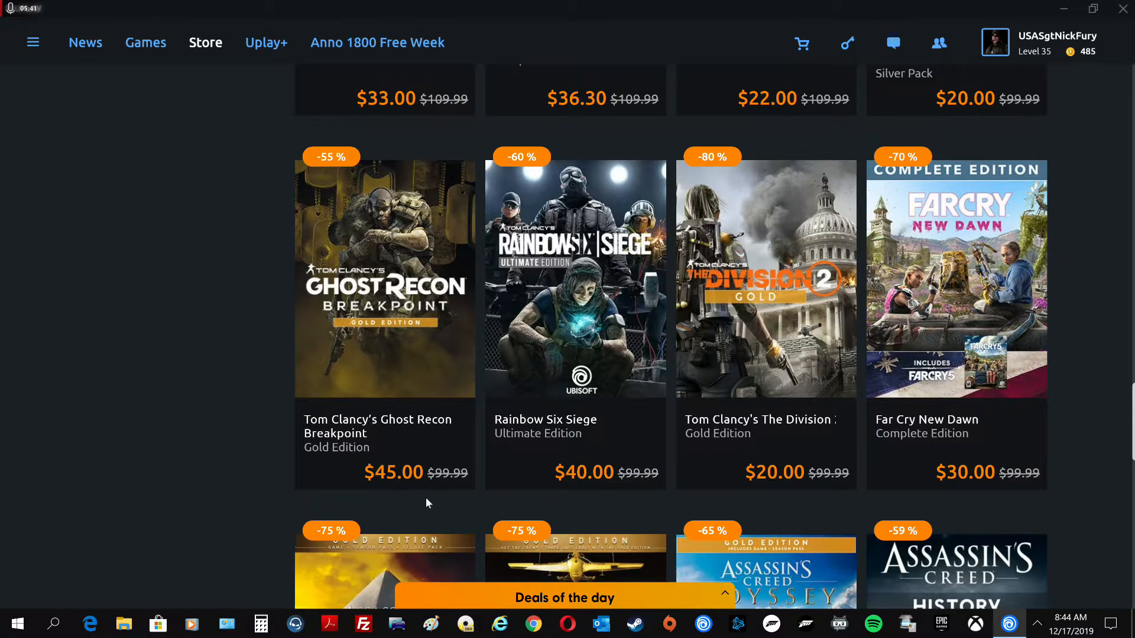
mouse_move(406, 504)
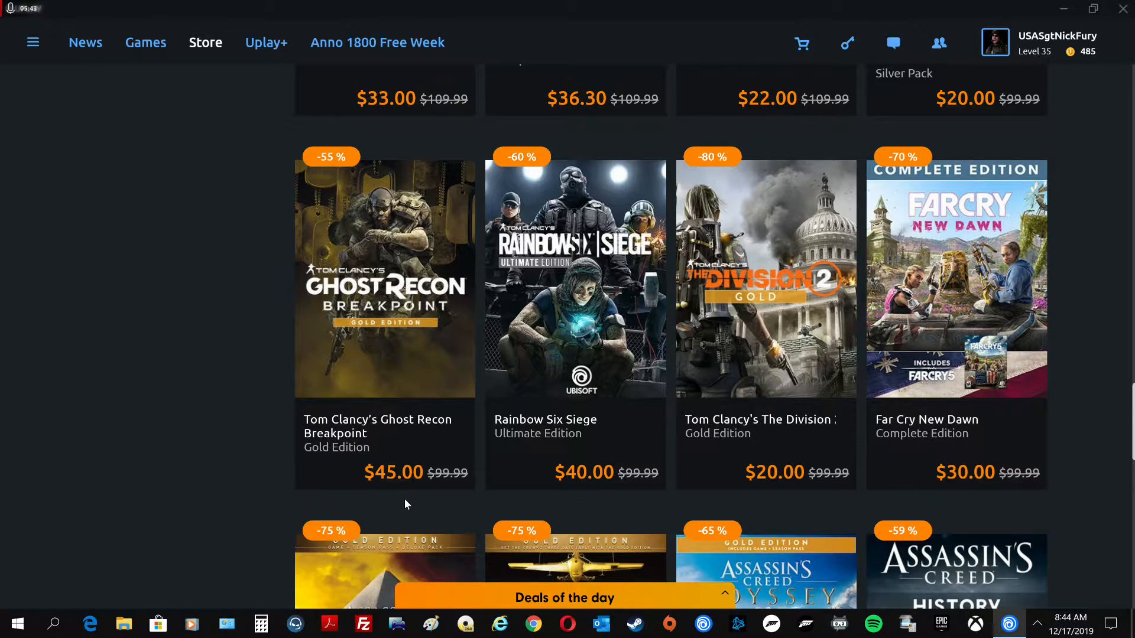
mouse_move(397, 505)
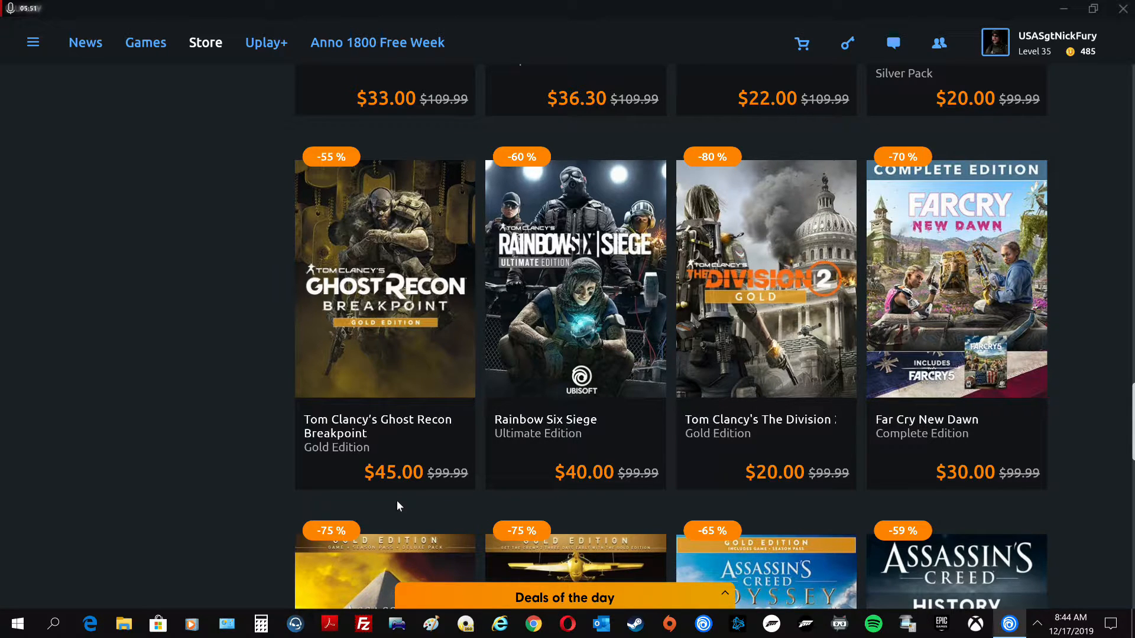
mouse_move(288, 444)
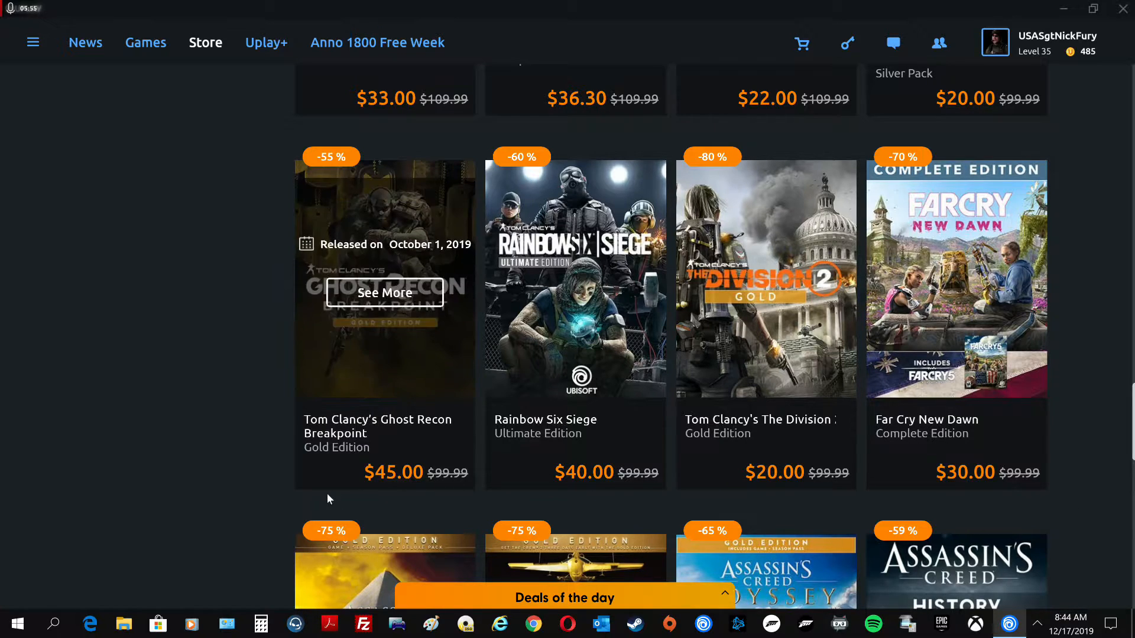
mouse_move(253, 486)
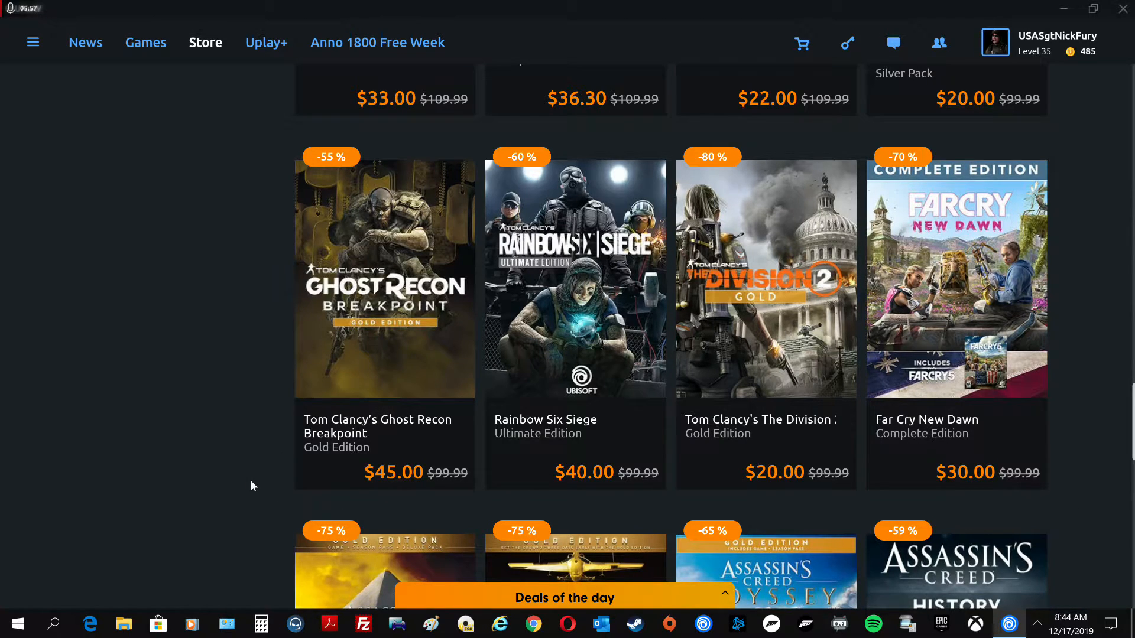
mouse_move(233, 465)
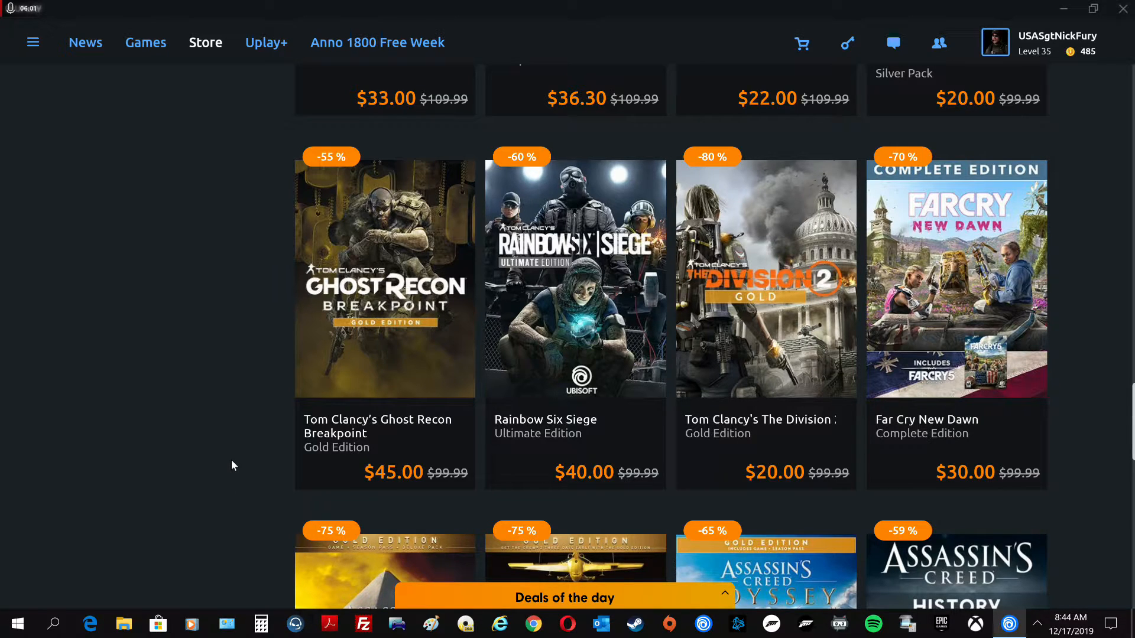
mouse_move(246, 462)
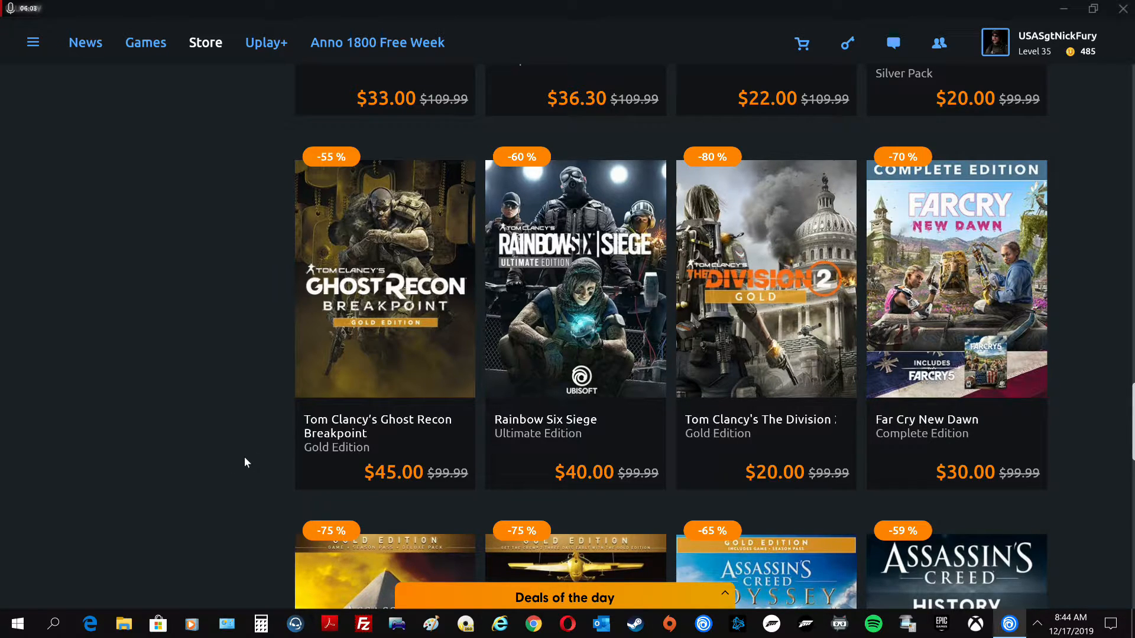
Scroll down to the Far Cry 5 Gold, South Park Silver Pack and Ghost Recon Silver Pack row
scroll(down, 3)
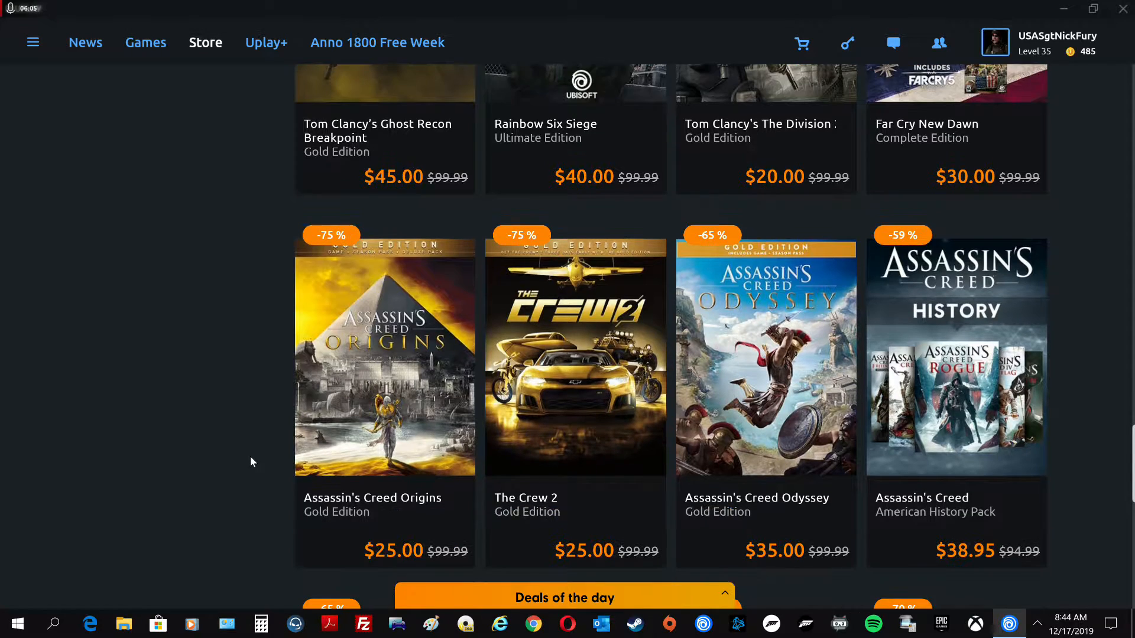
scroll(down, 3)
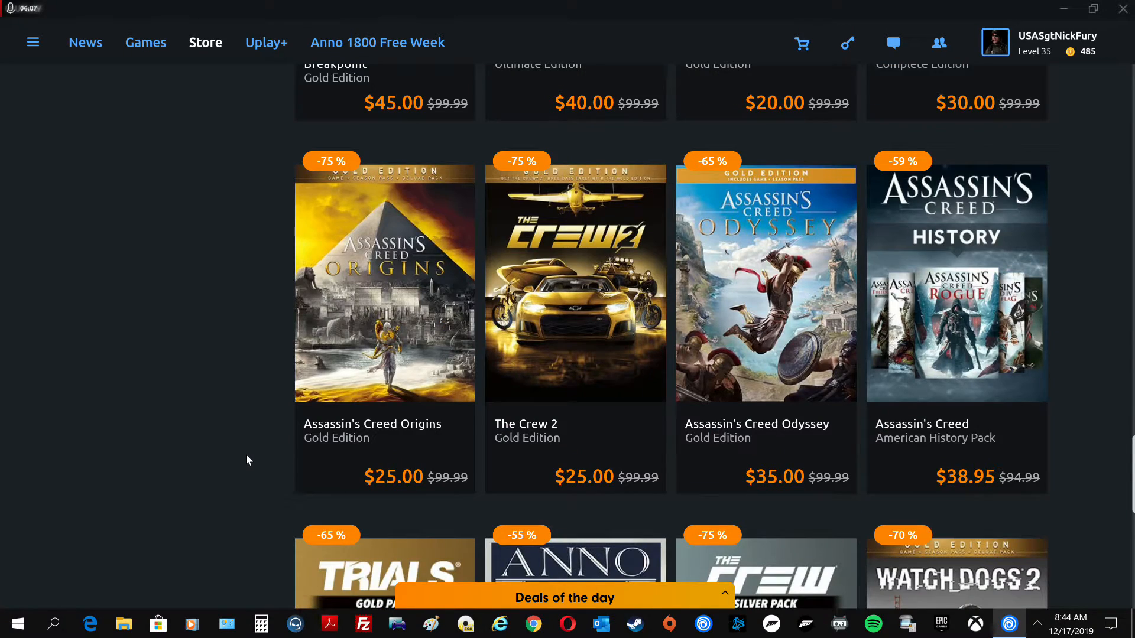
scroll(down, 3)
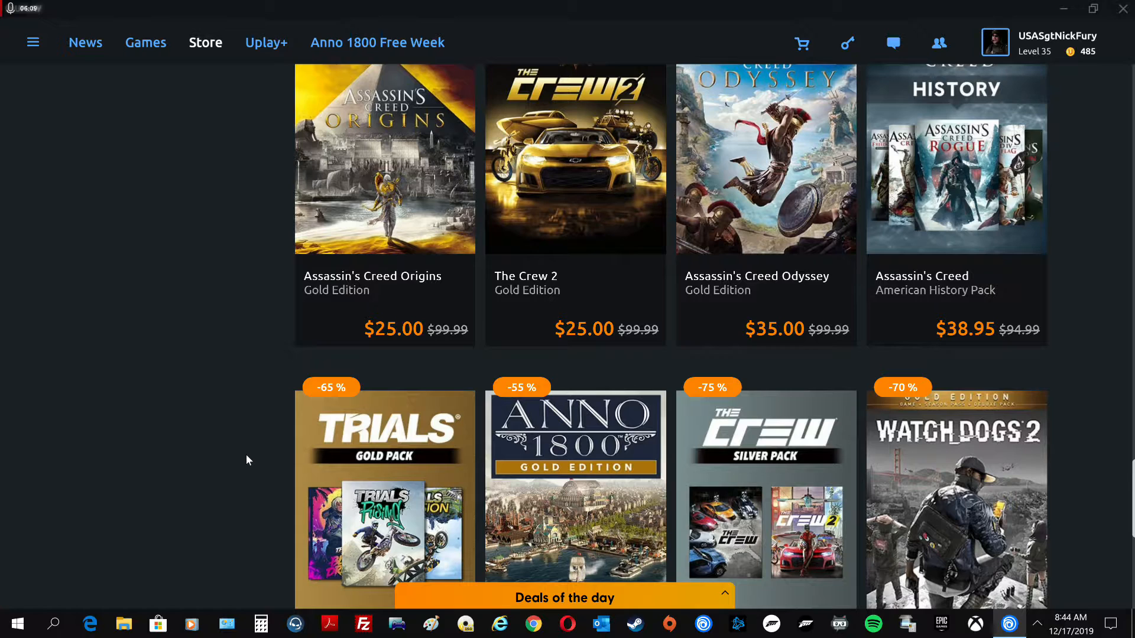
scroll(down, 3)
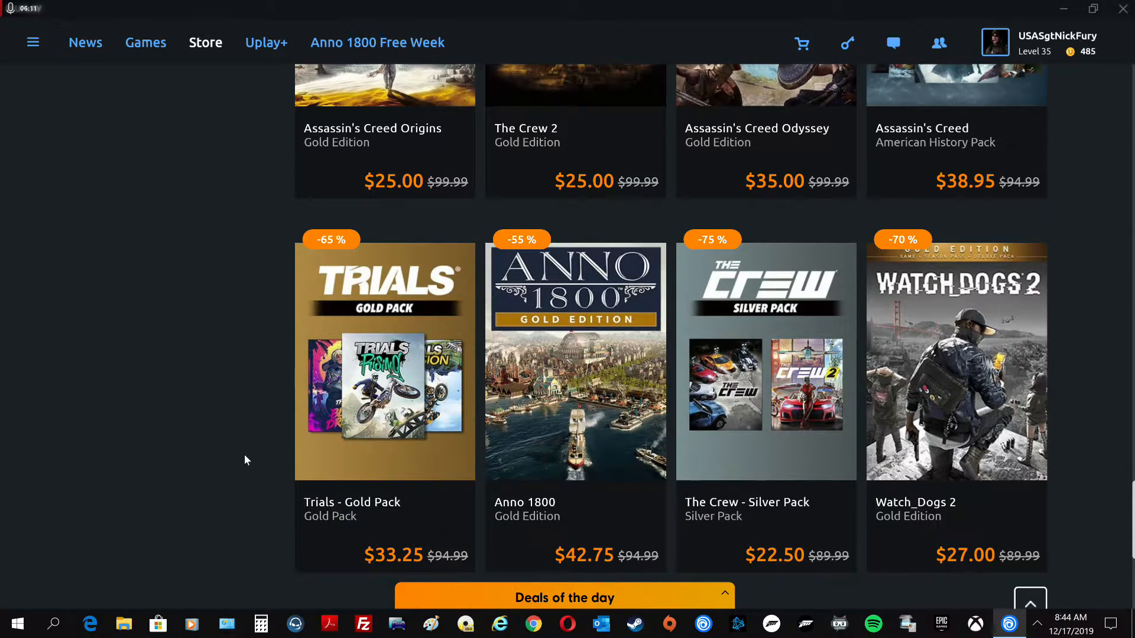
scroll(down, 3)
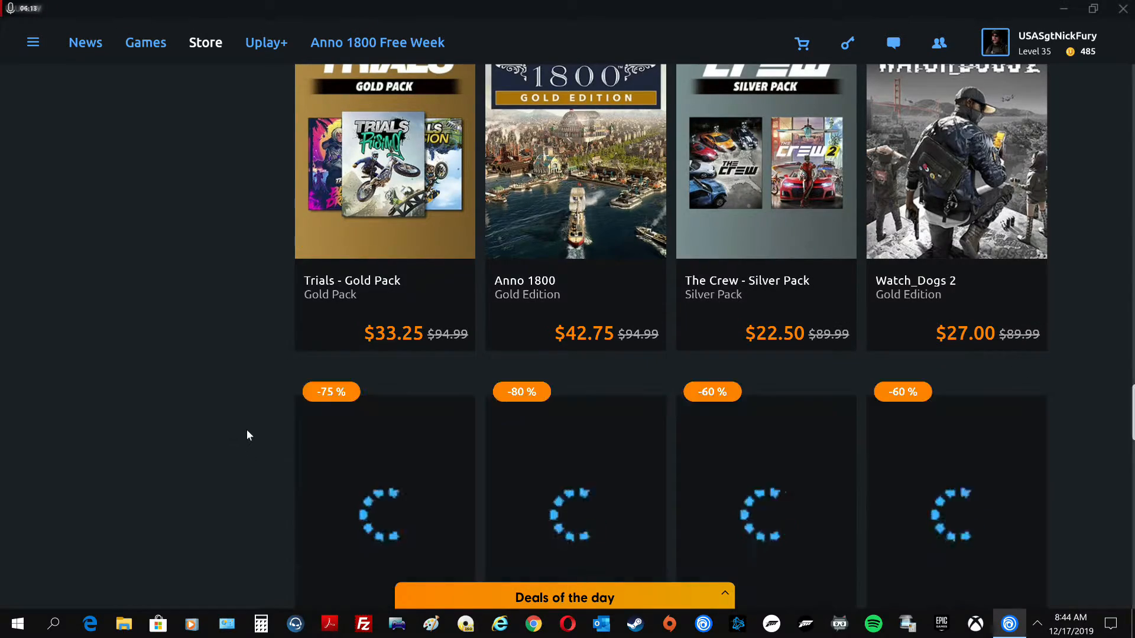
scroll(down, 3)
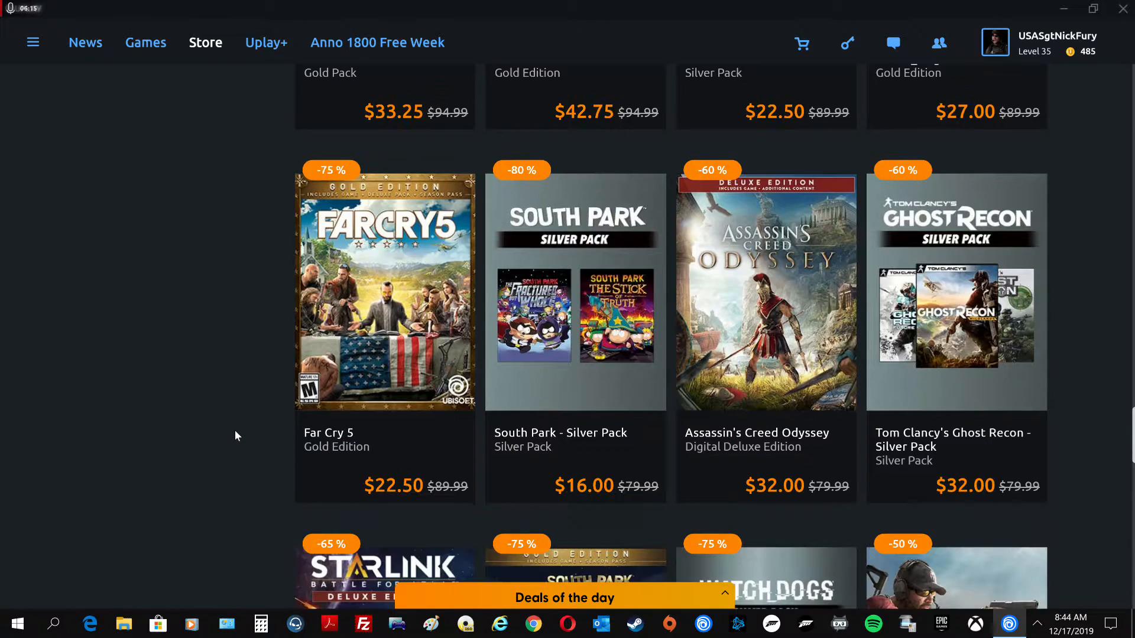
scroll(down, 3)
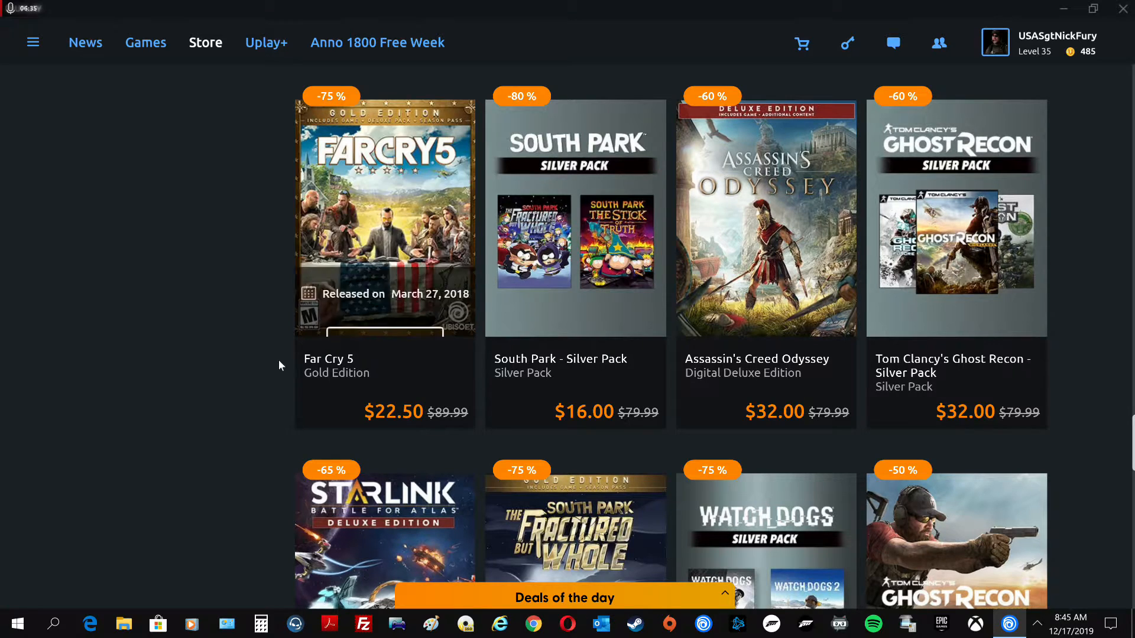
mouse_move(234, 383)
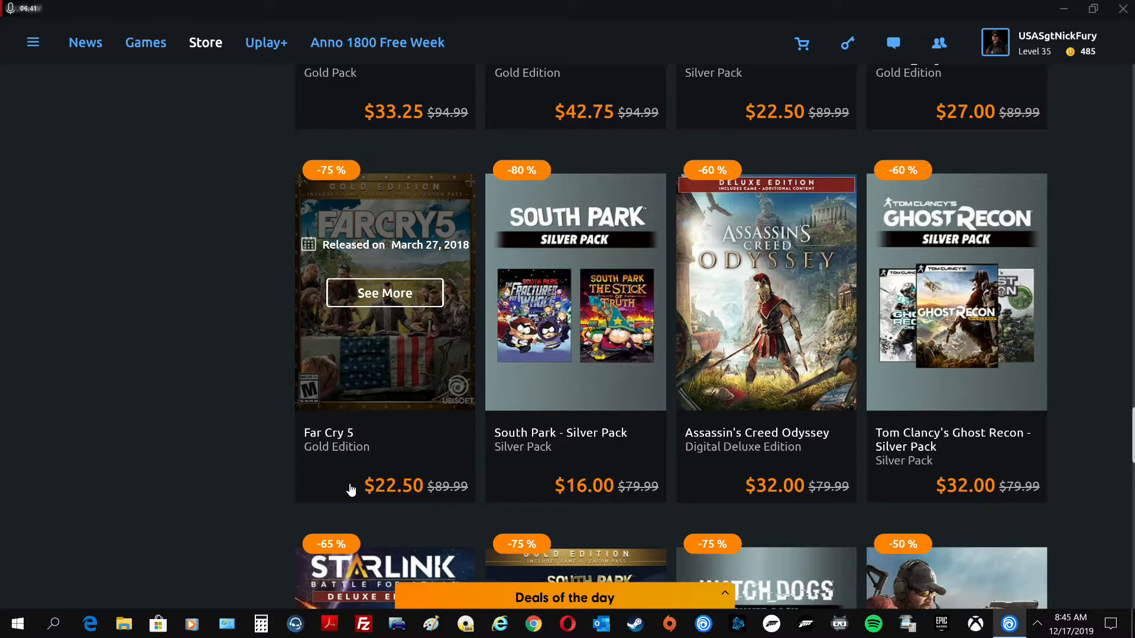
Scroll back up to the Ghost Recon Breakpoint Gold Edition and Rainbow Six Siege row
scroll(up, 3)
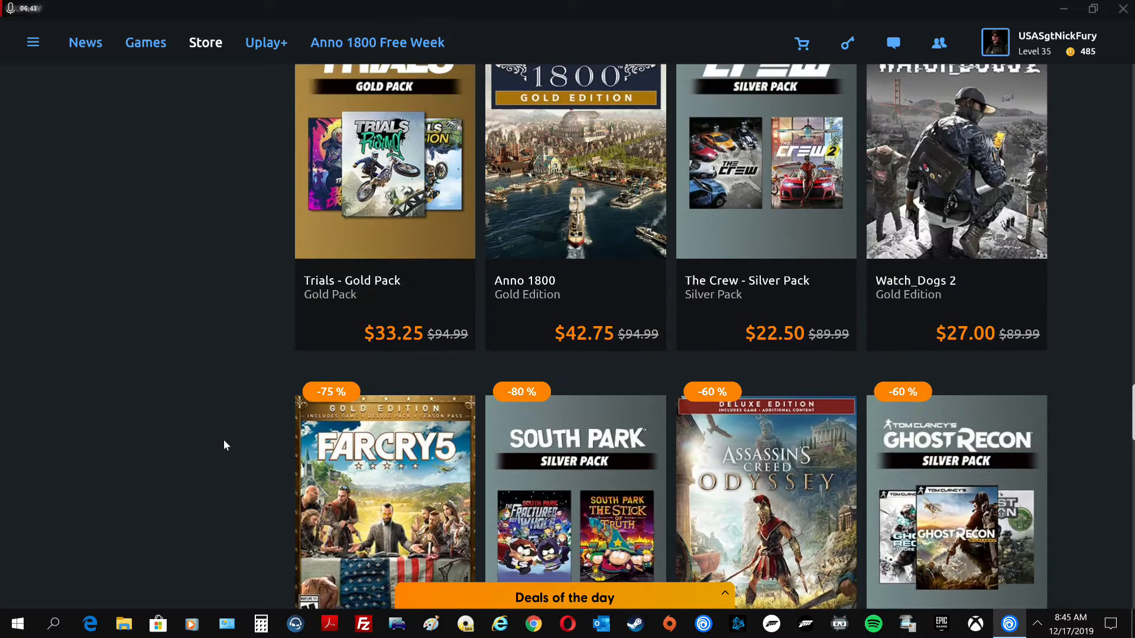
scroll(up, 3)
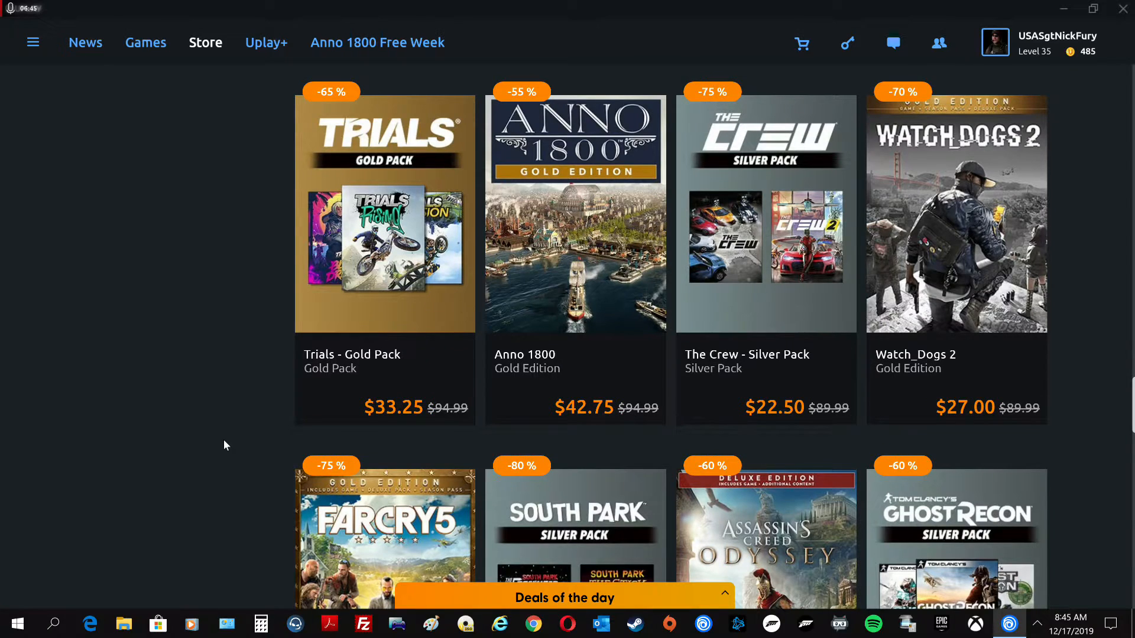
scroll(down, 3)
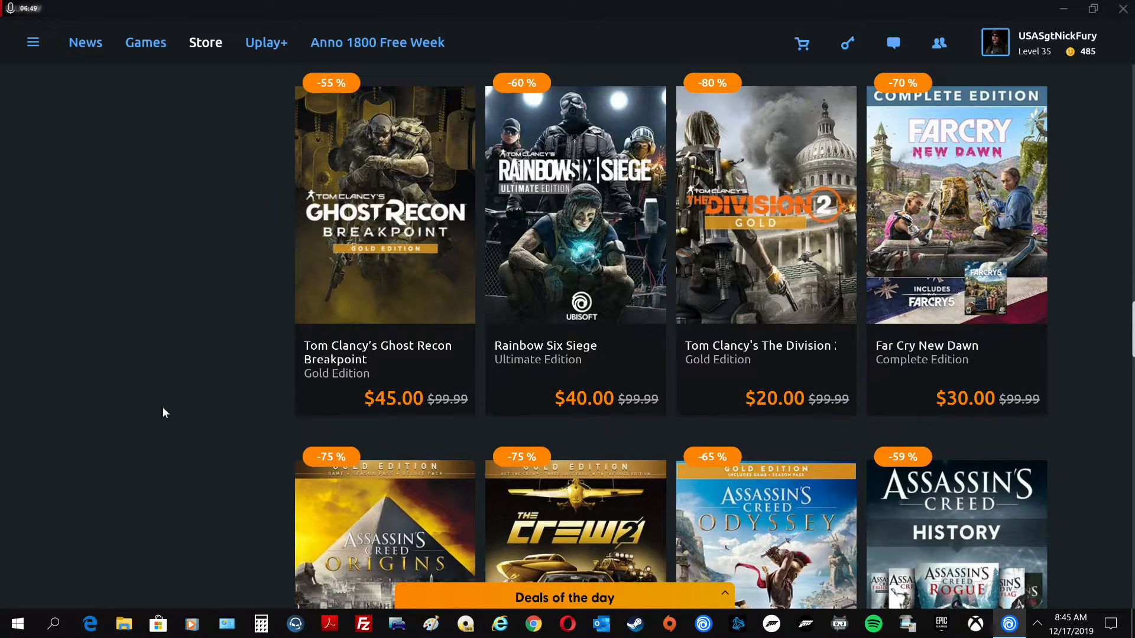
mouse_move(385, 206)
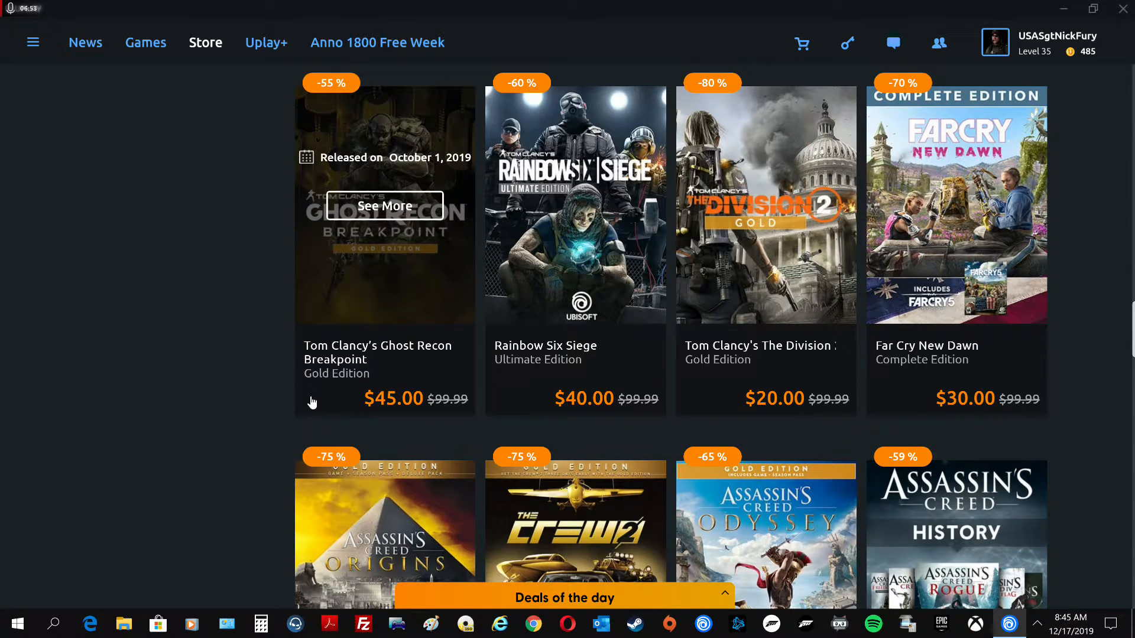
mouse_move(202, 423)
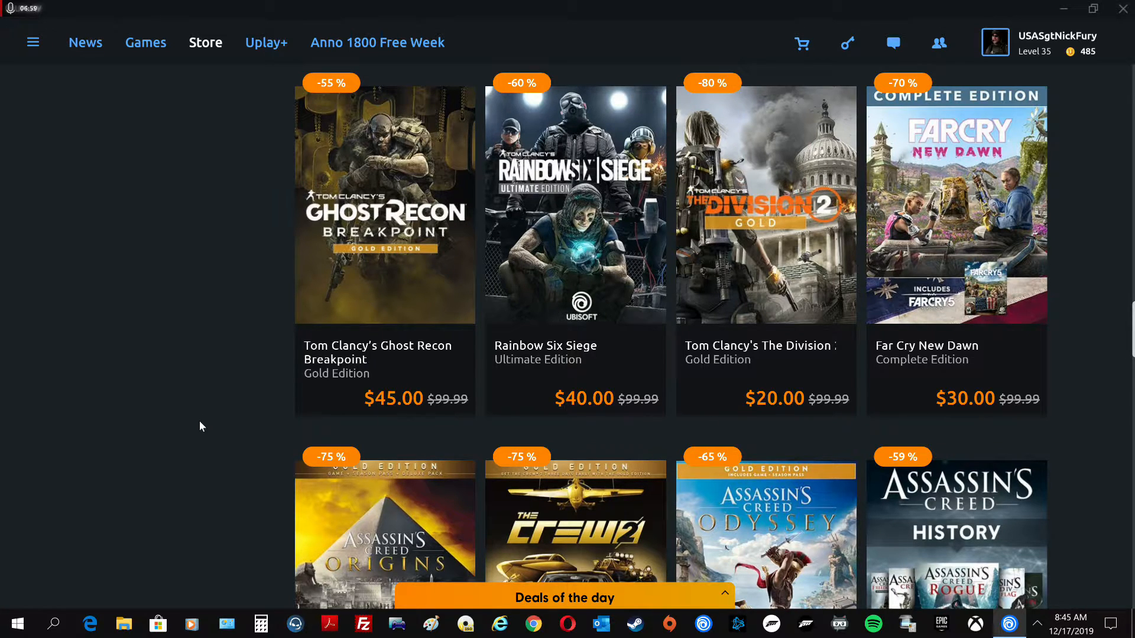
mouse_move(207, 398)
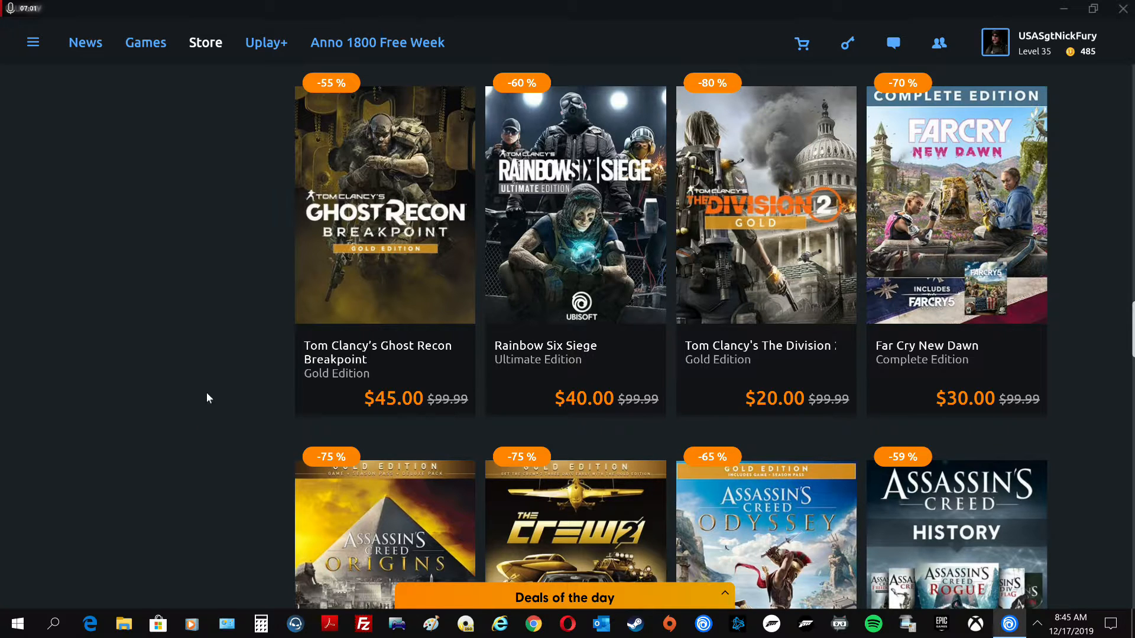
mouse_move(194, 416)
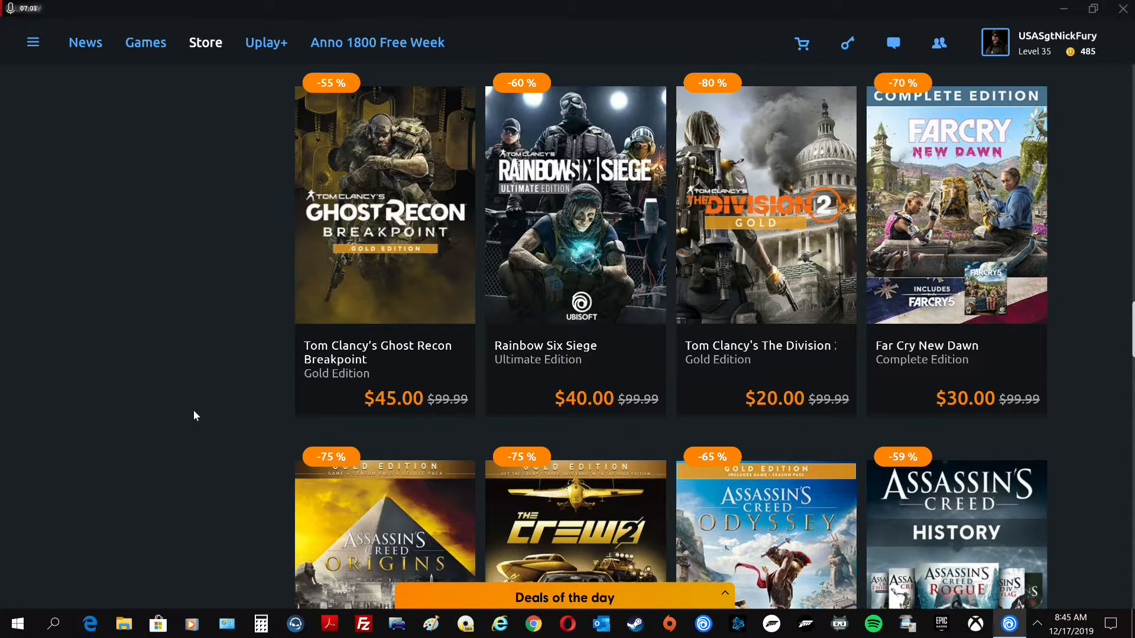
scroll(down, 3)
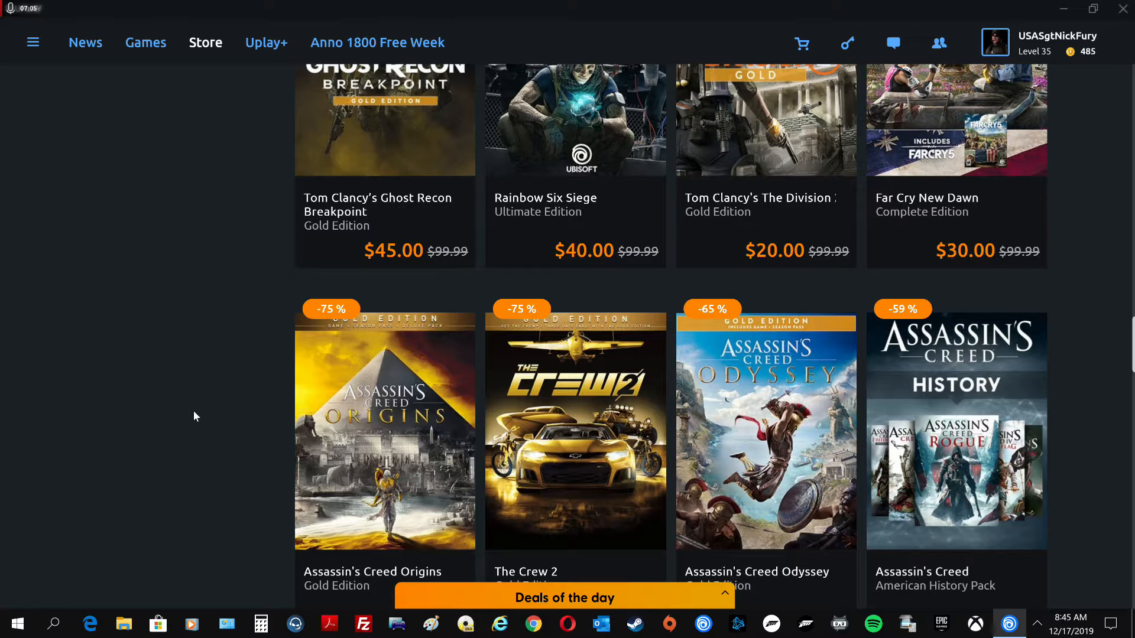
scroll(down, 3)
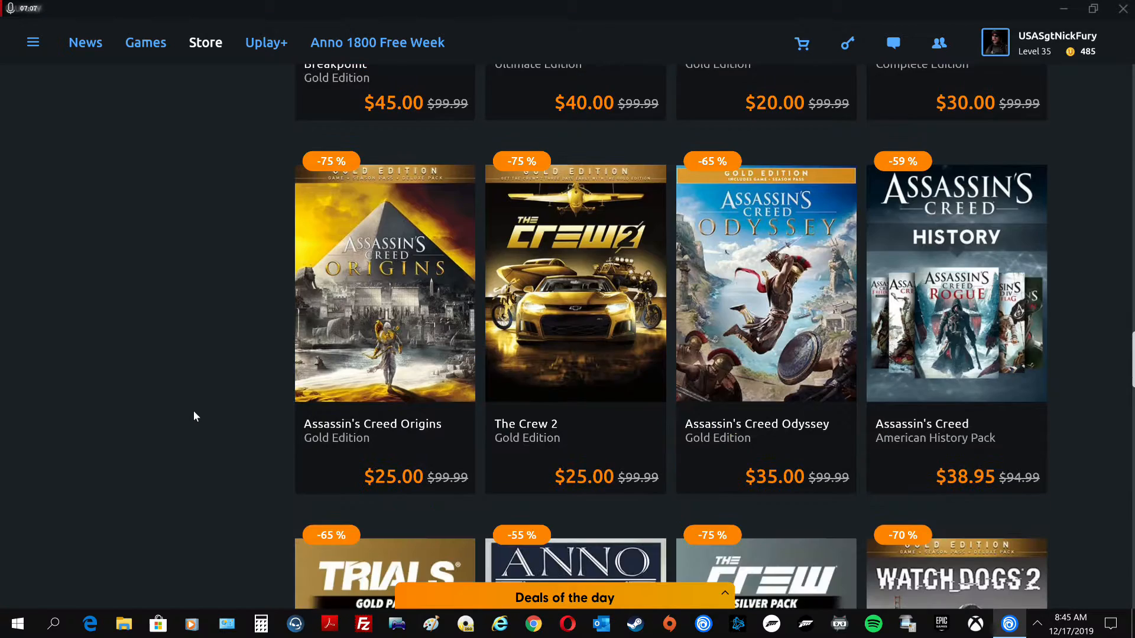
scroll(down, 3)
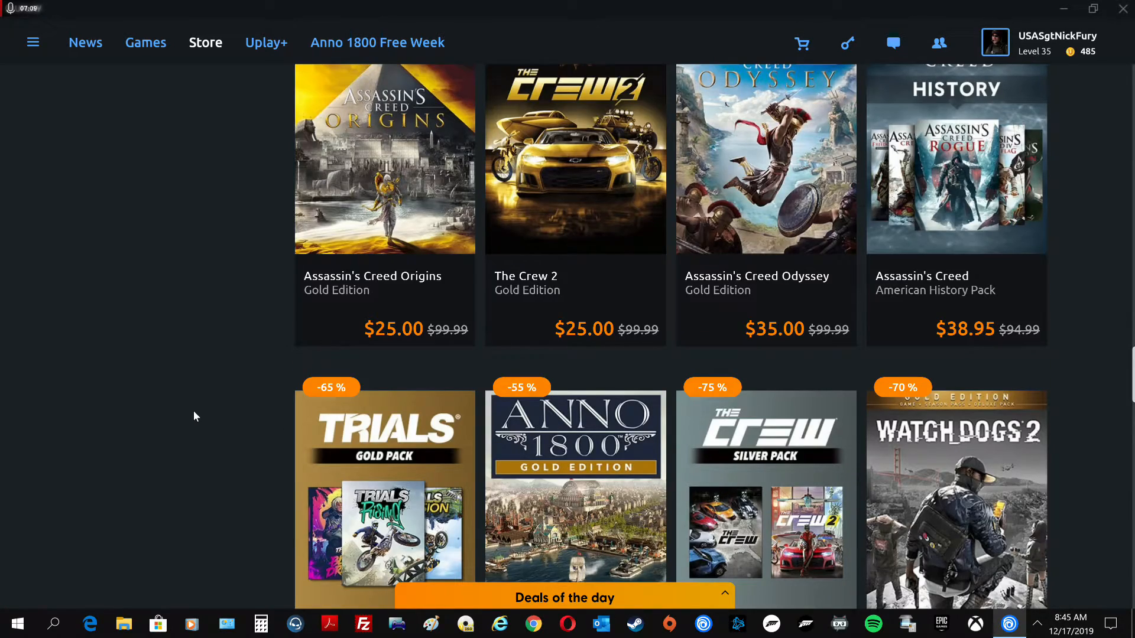
scroll(down, 3)
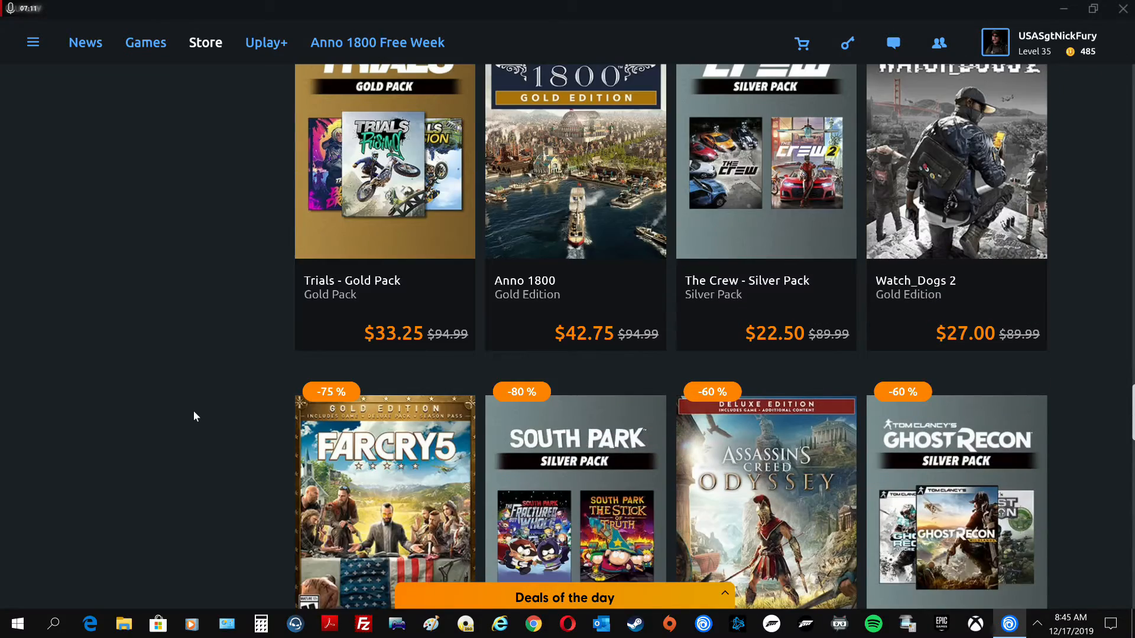
scroll(down, 3)
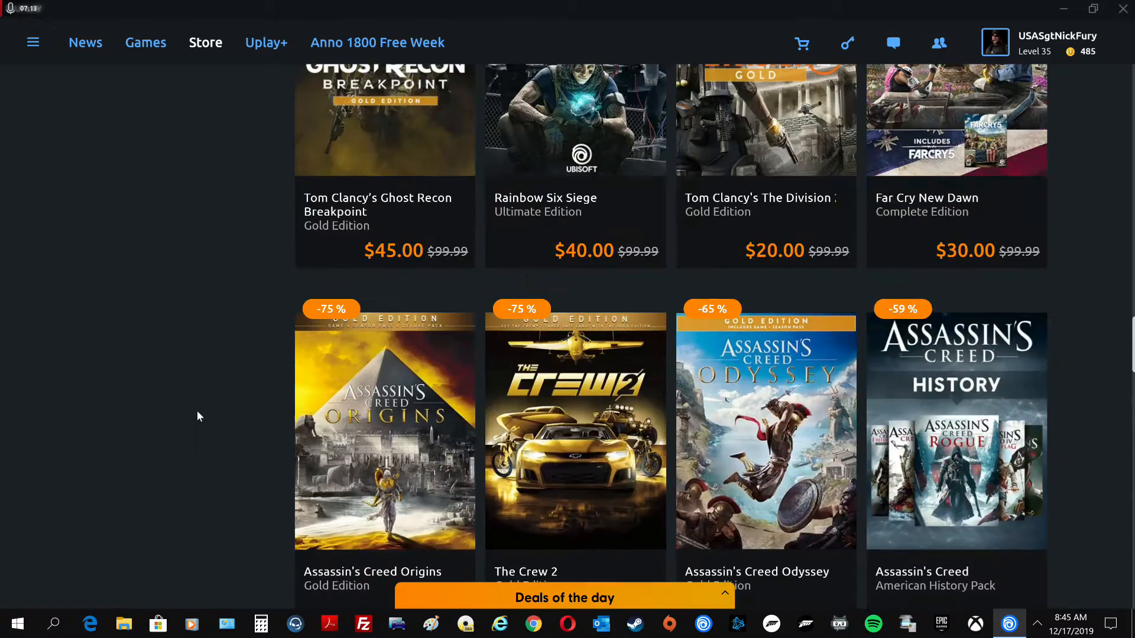
scroll(up, 3)
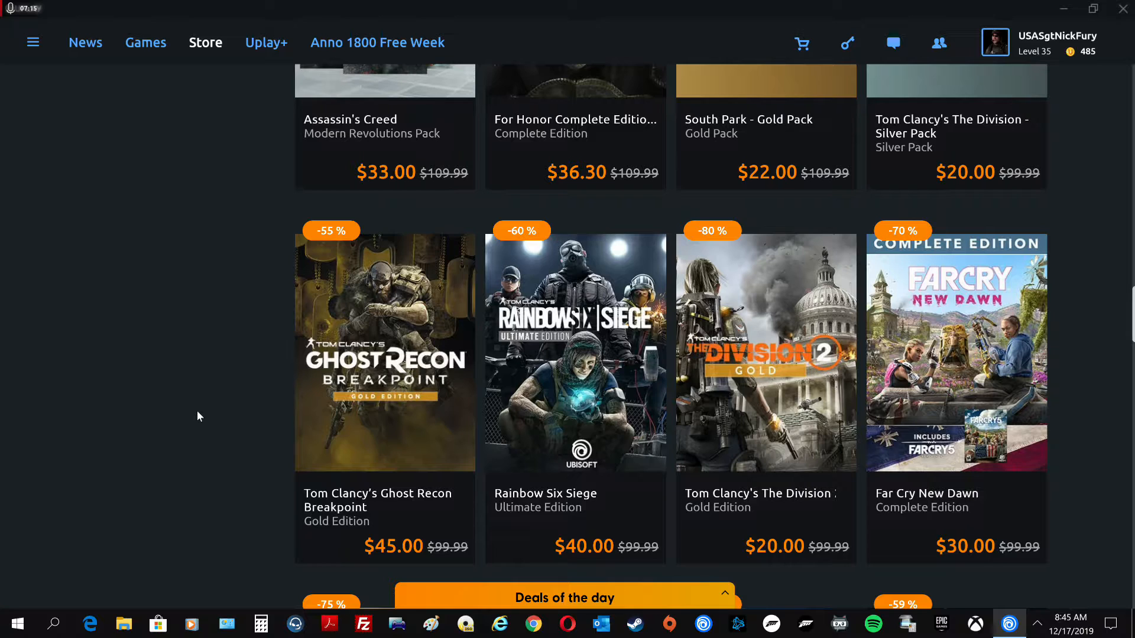
mouse_move(288, 470)
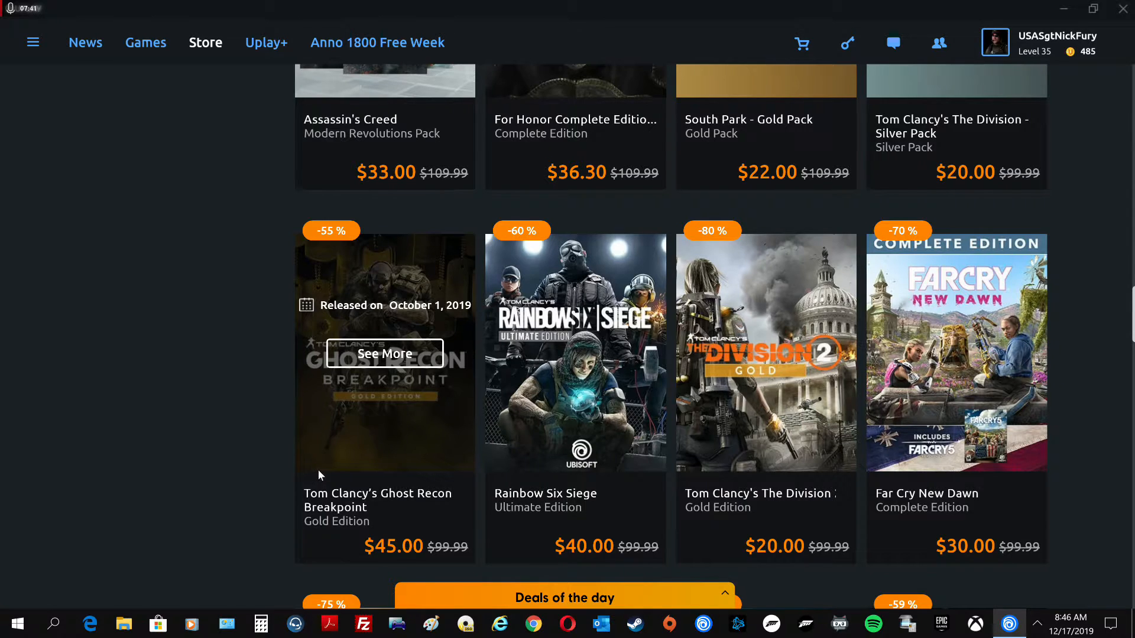
mouse_move(121, 403)
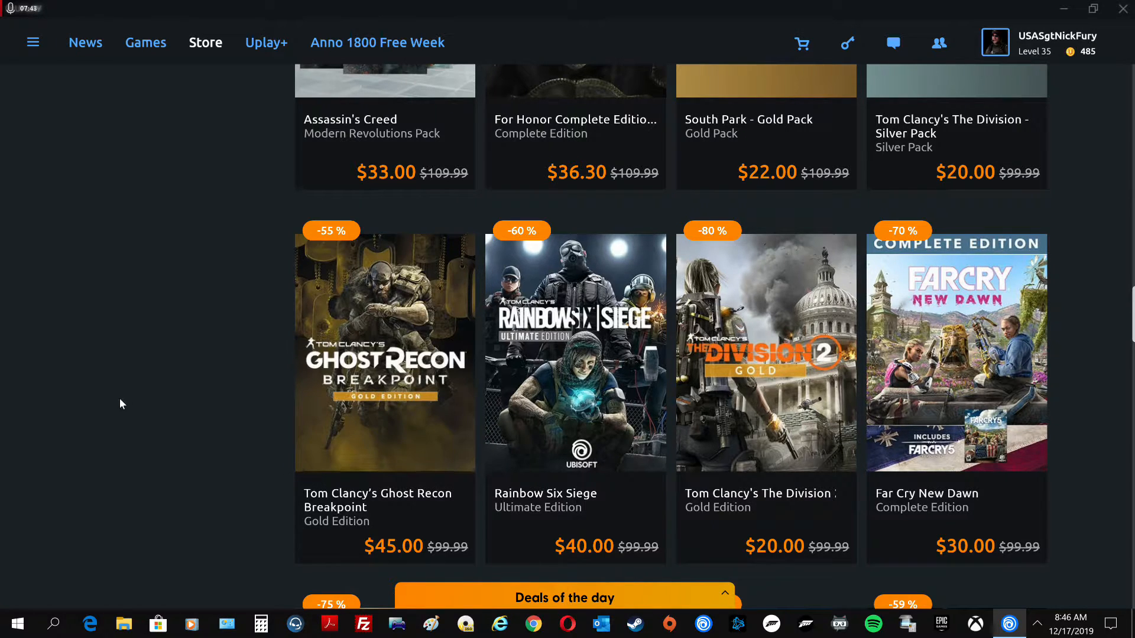
mouse_move(765, 355)
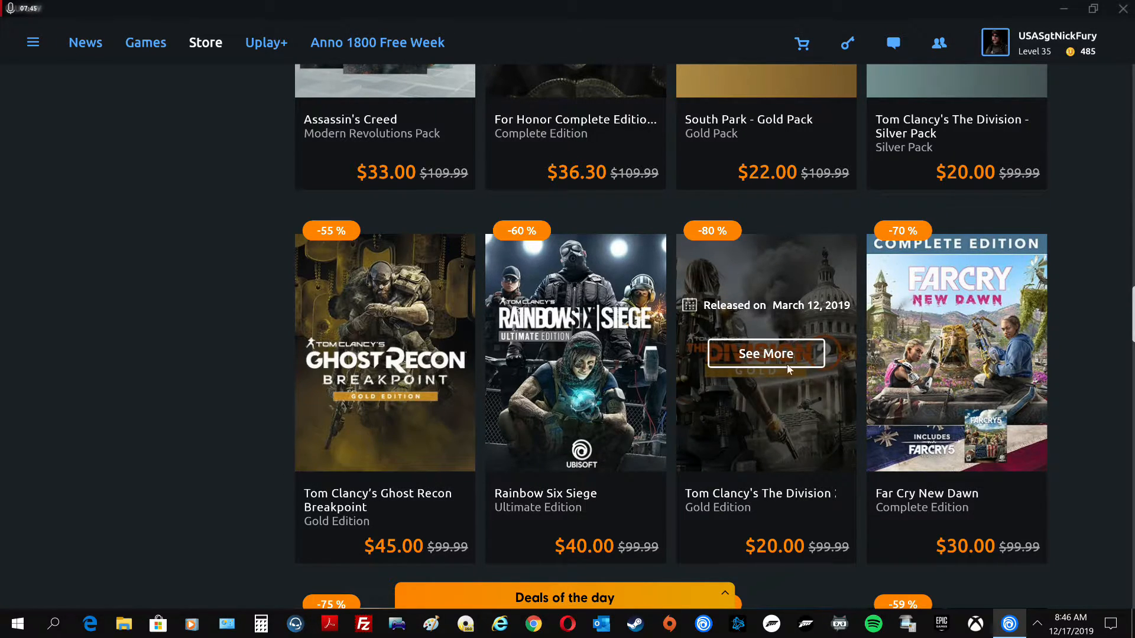
mouse_move(775, 316)
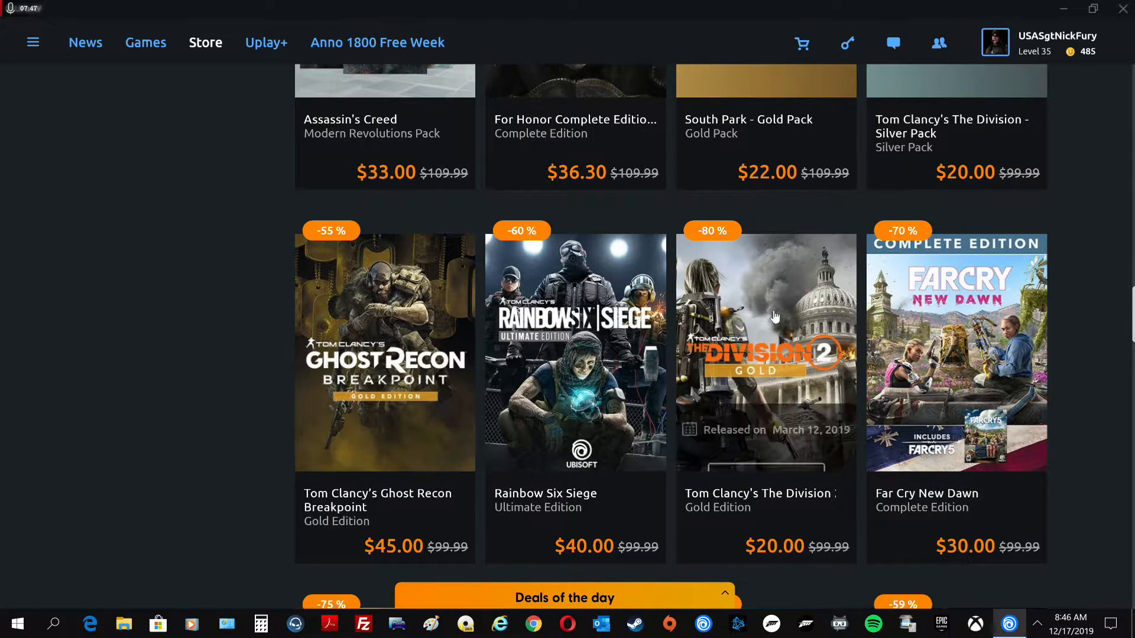
mouse_move(128, 461)
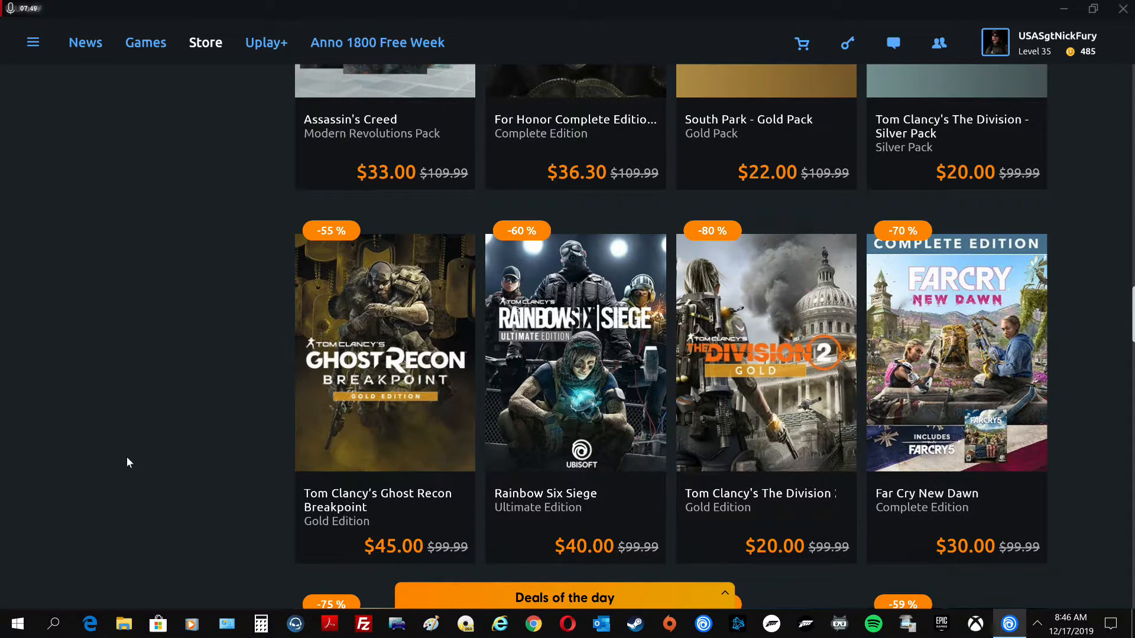
scroll(up, 3)
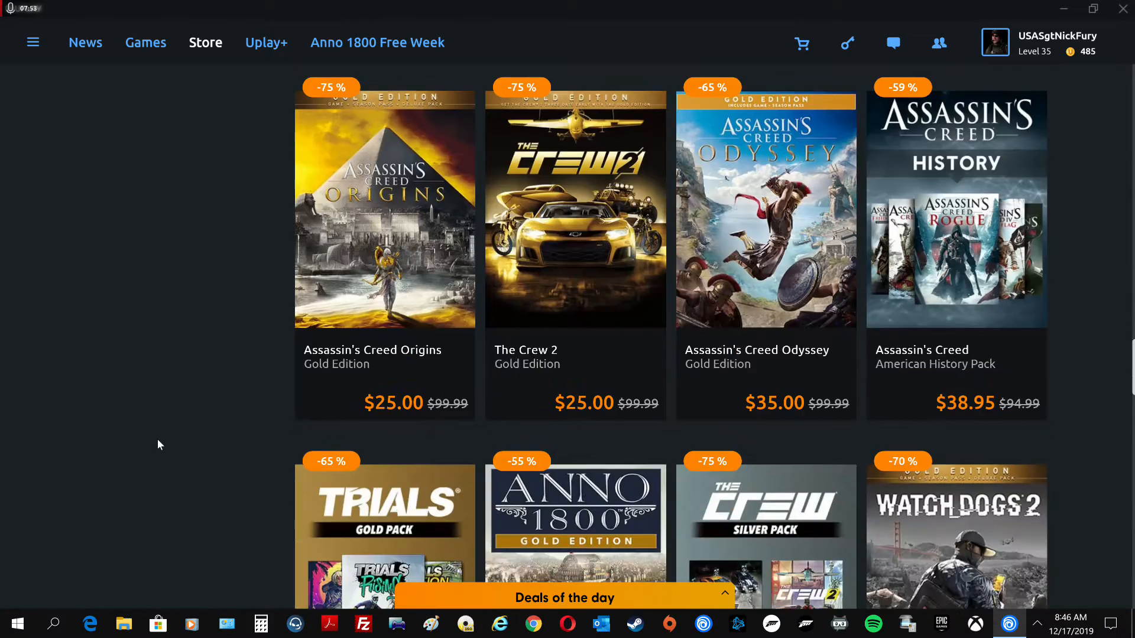
scroll(down, 3)
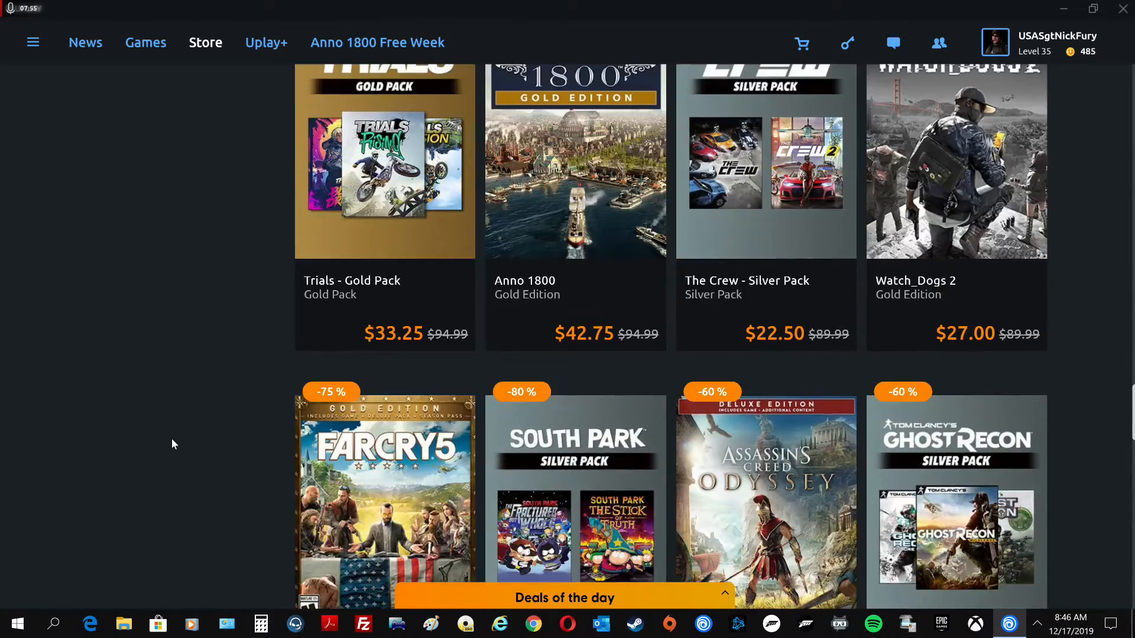
scroll(down, 3)
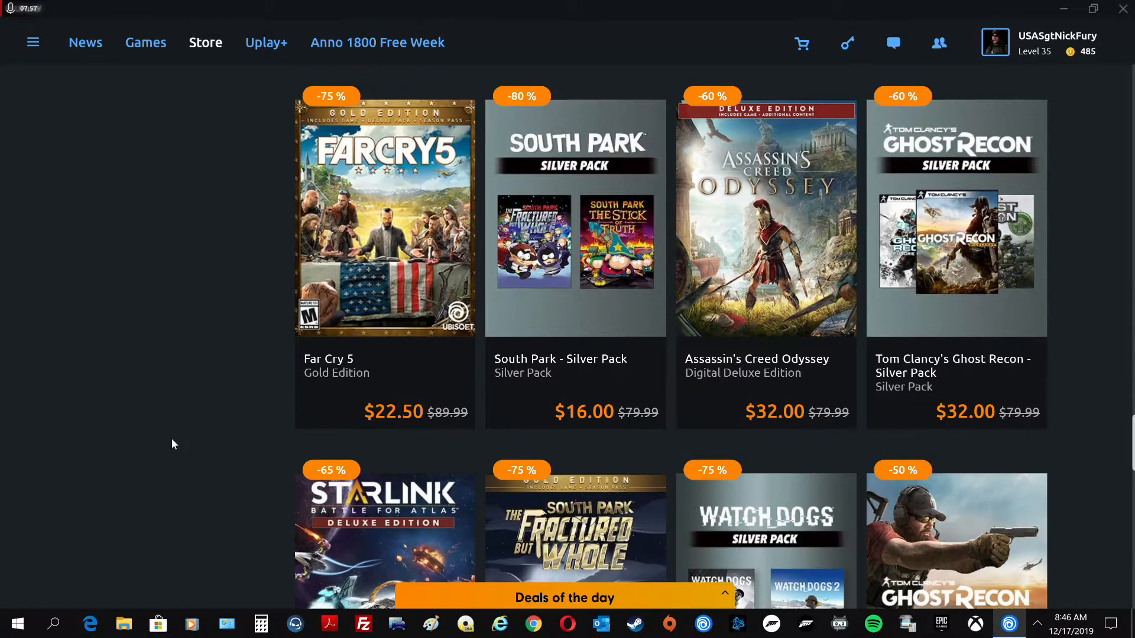
scroll(down, 3)
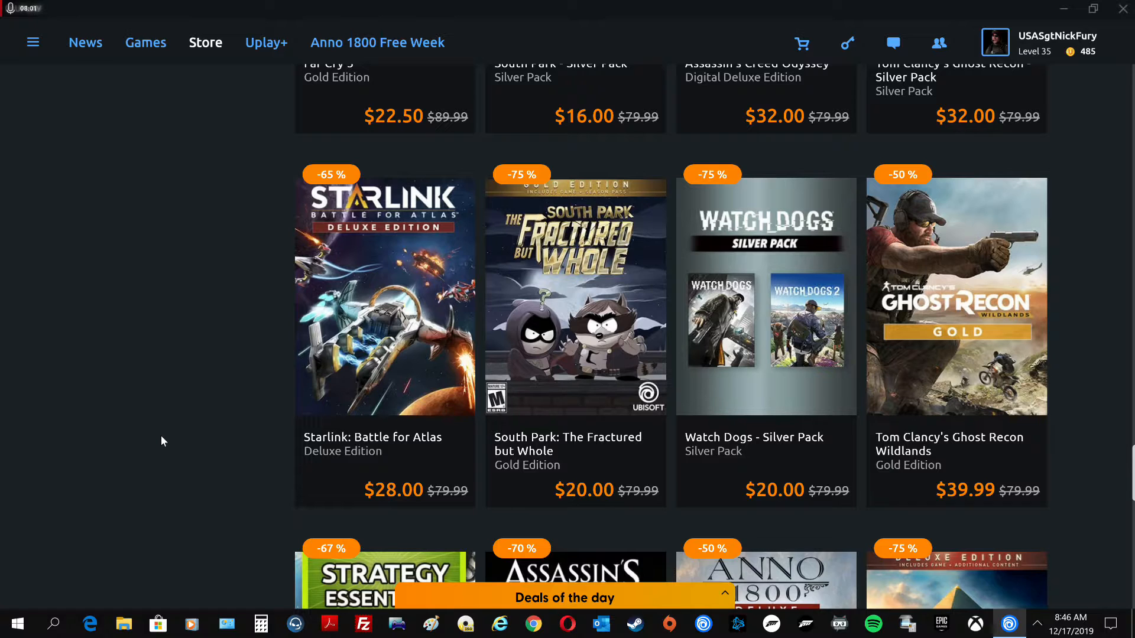
scroll(down, 3)
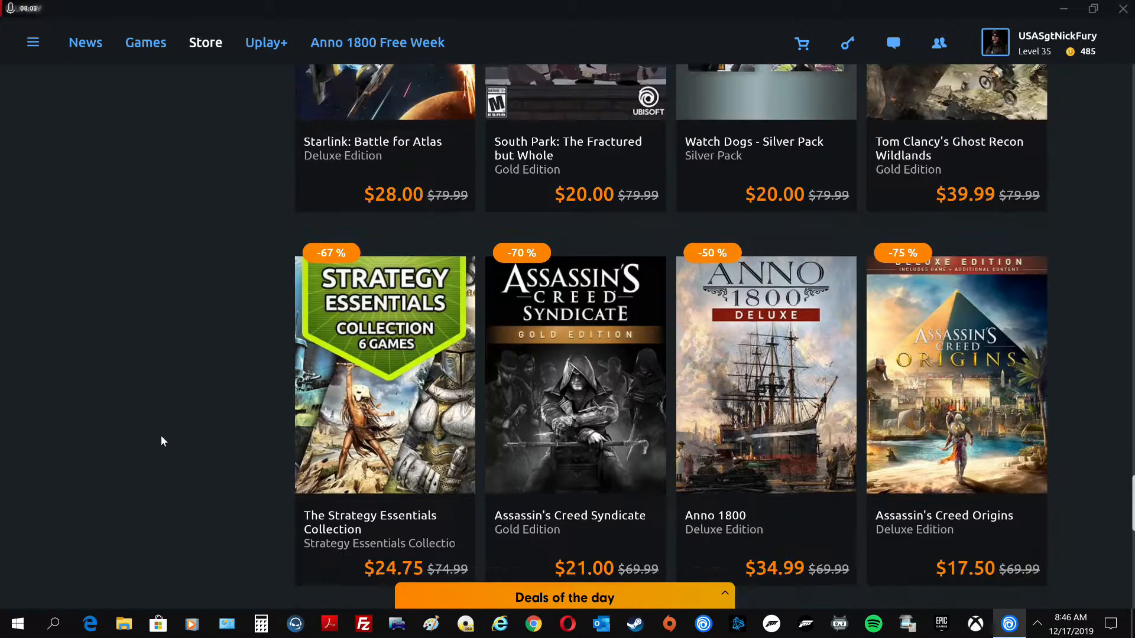
scroll(down, 3)
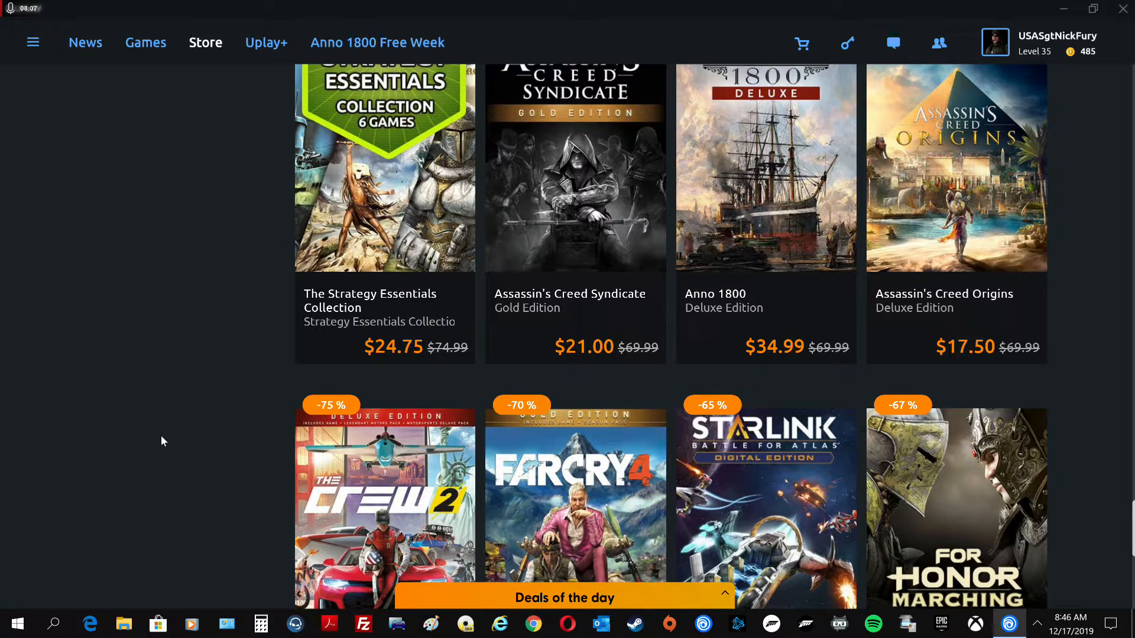
mouse_move(909, 451)
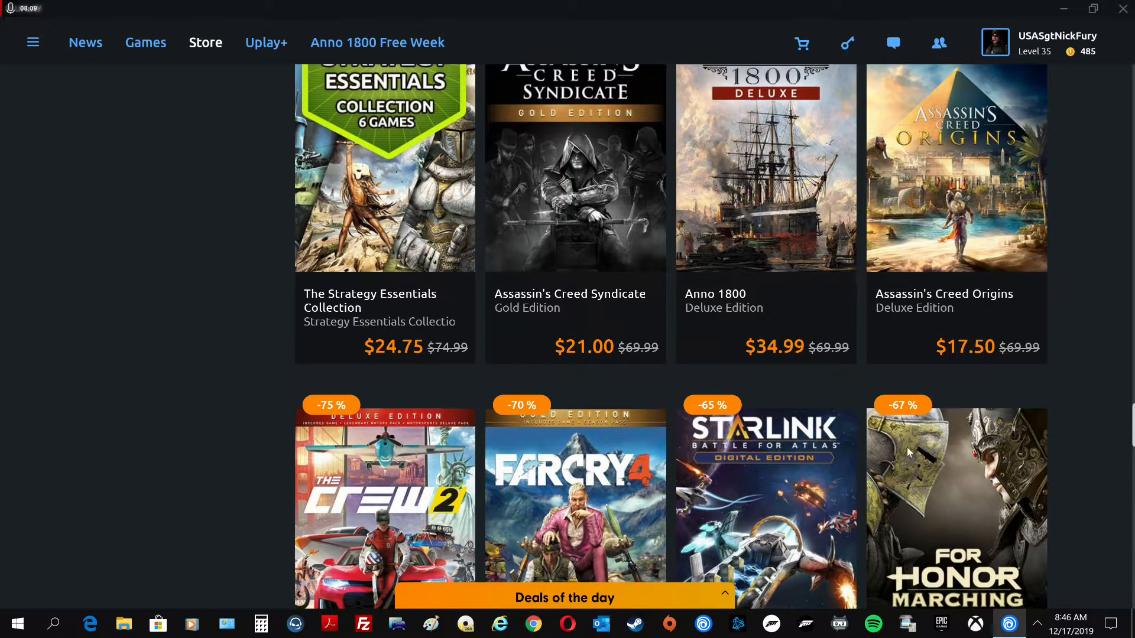
mouse_move(955, 166)
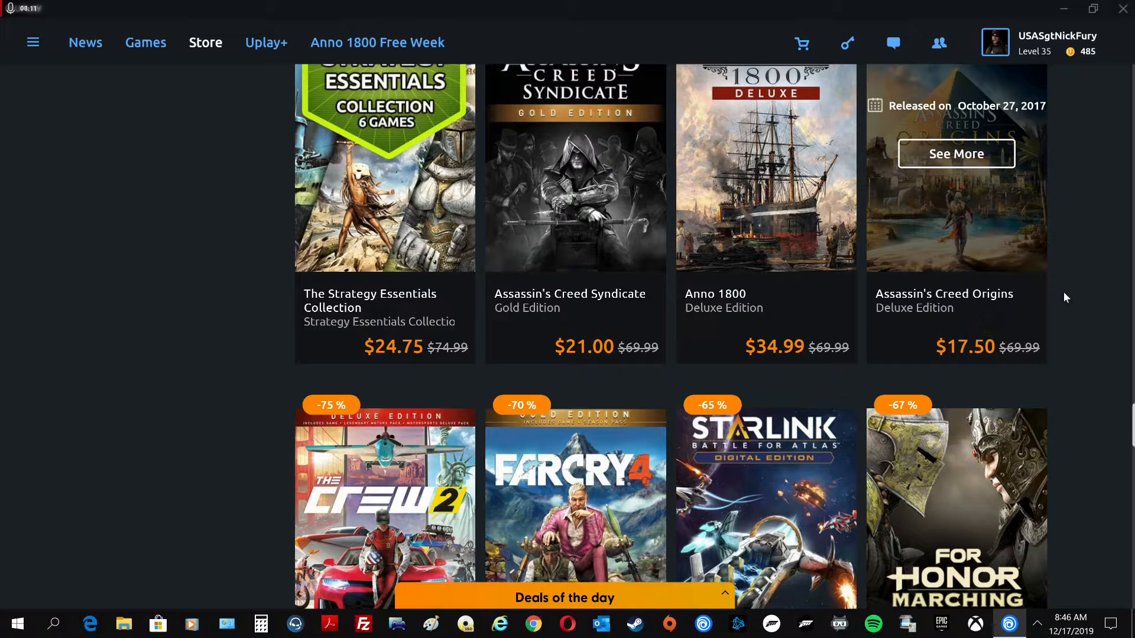
mouse_move(1006, 326)
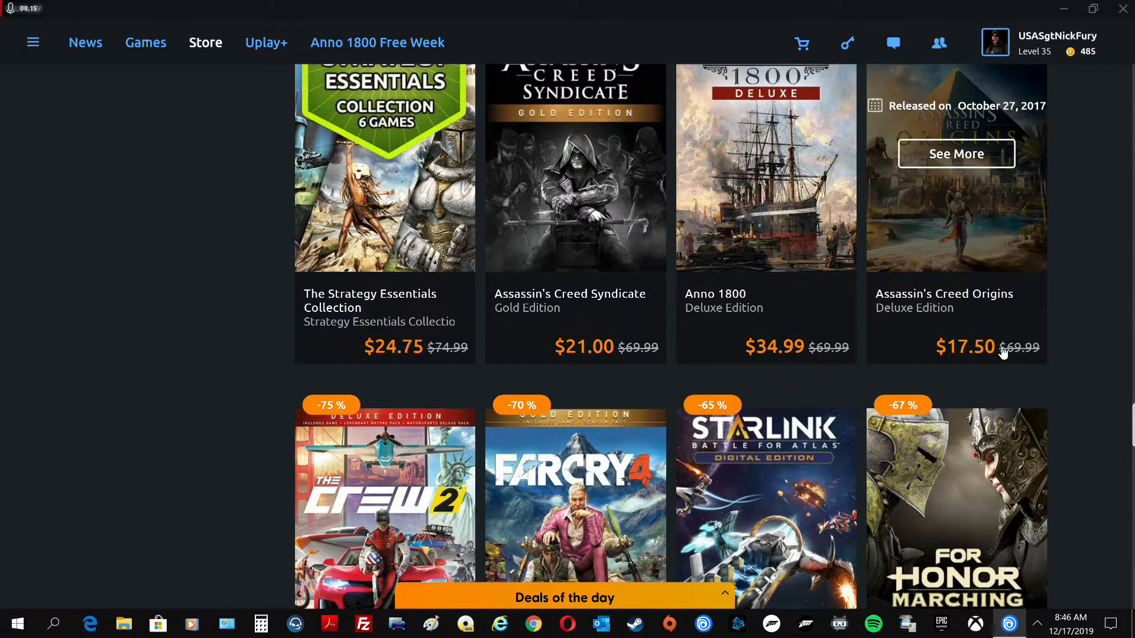
mouse_move(836, 327)
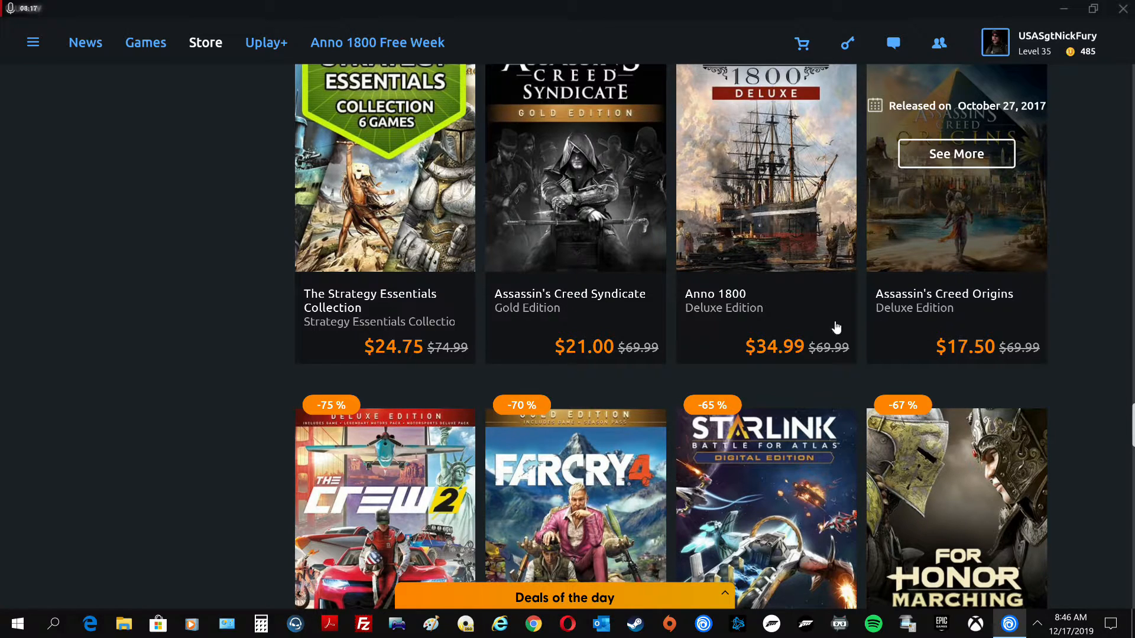
mouse_move(200, 312)
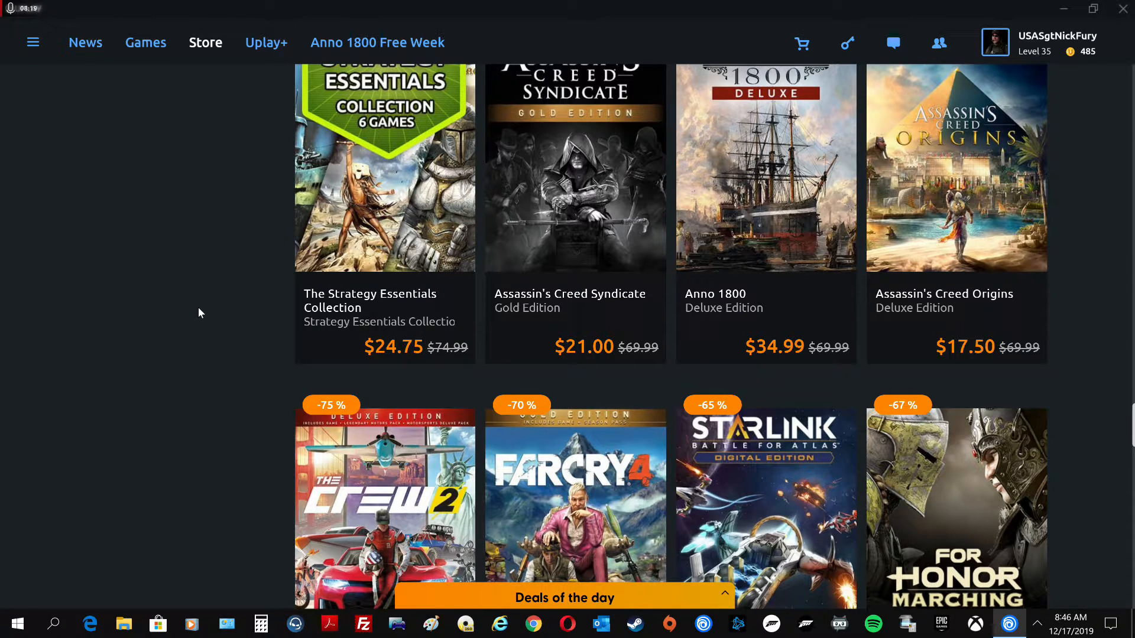
Scroll to the last loaded row with Splinter Cell Blacklist, Trackmania Turbo and Division 2 Year 1 Pass
scroll(down, 3)
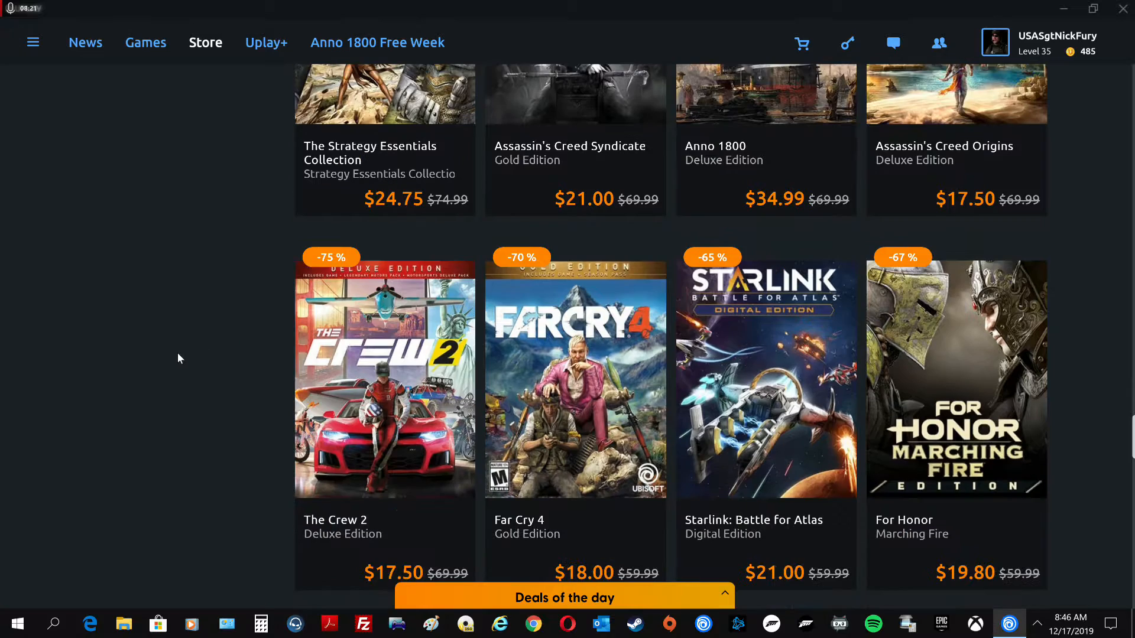
scroll(down, 3)
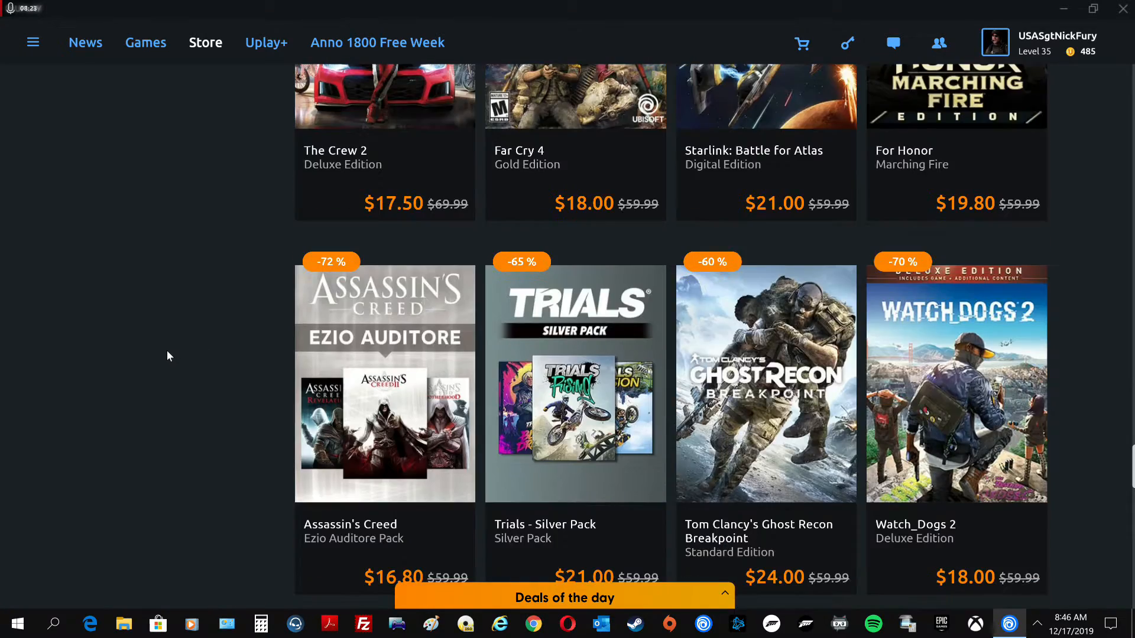
scroll(down, 3)
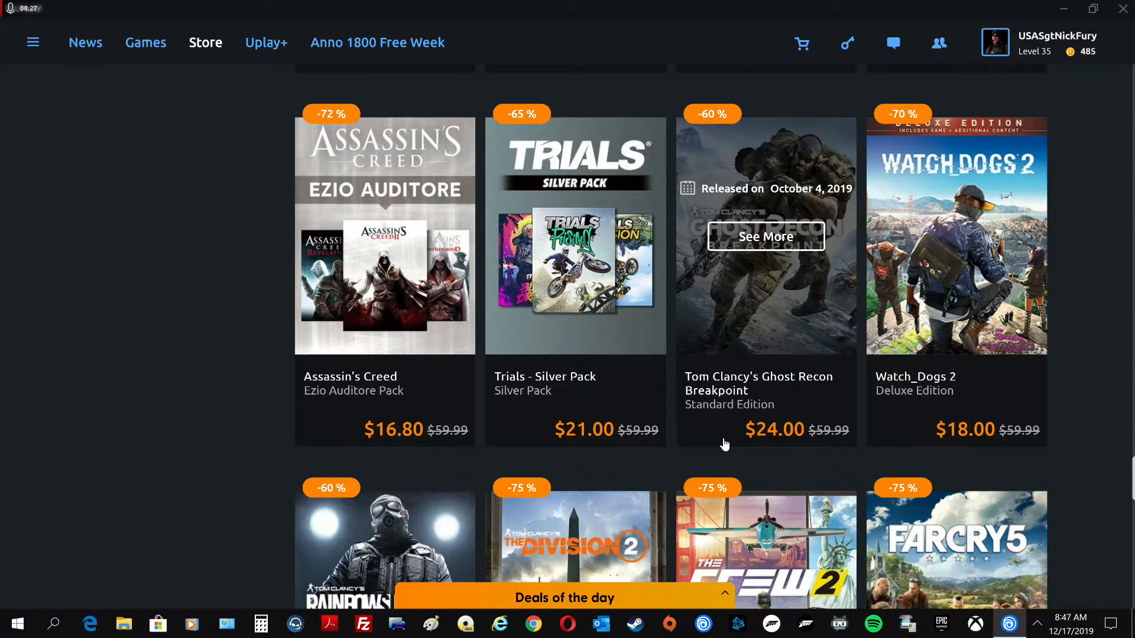
mouse_move(770, 449)
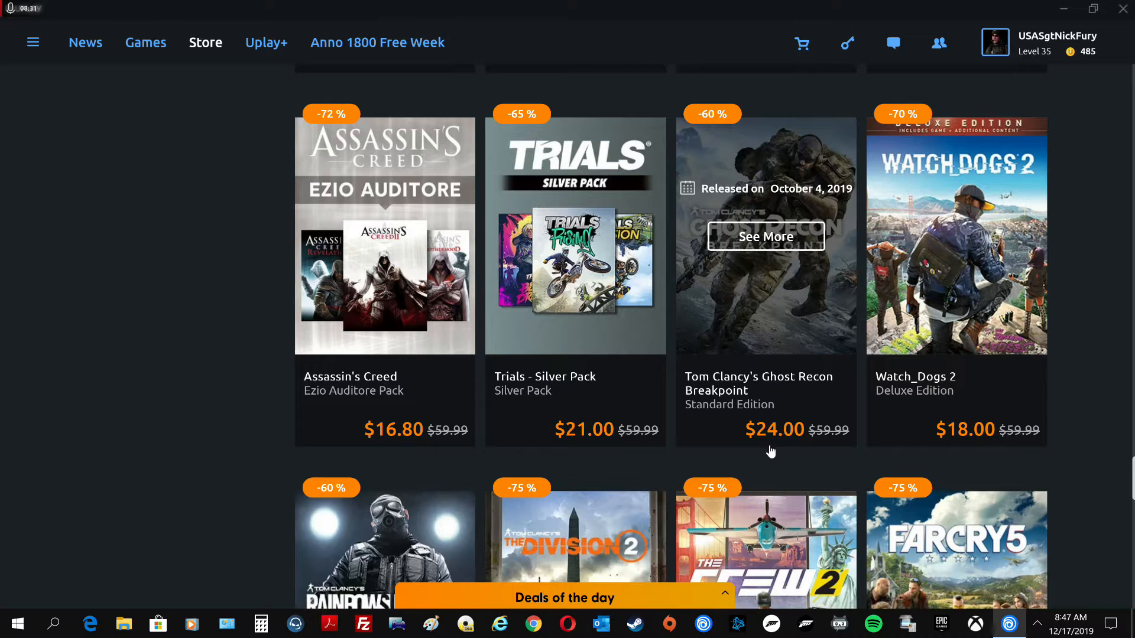
mouse_move(193, 348)
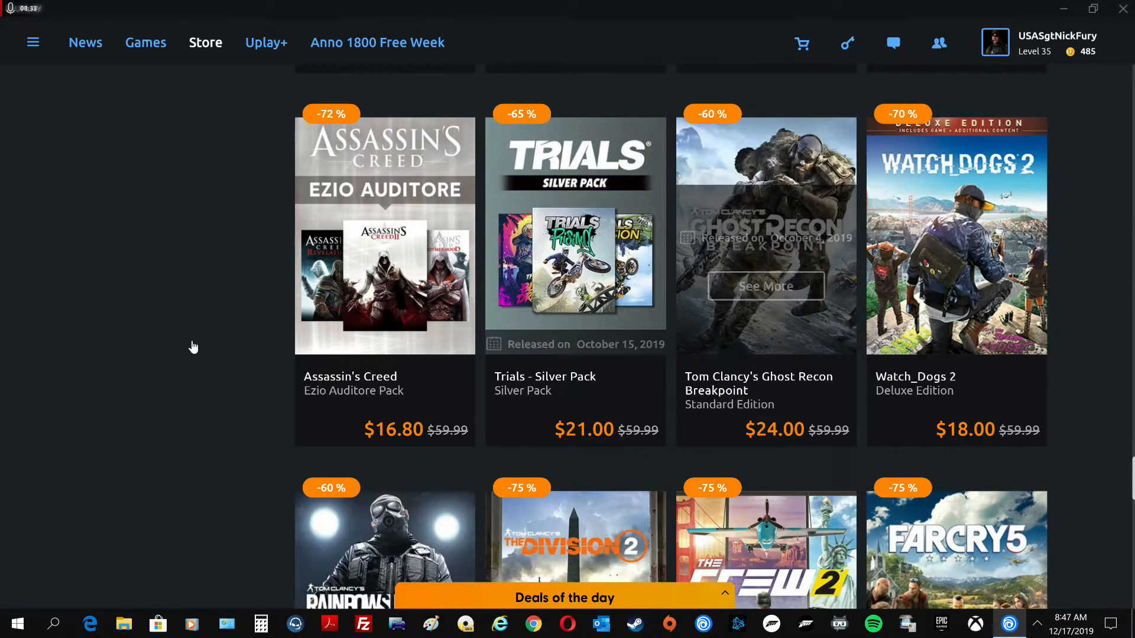
mouse_move(193, 315)
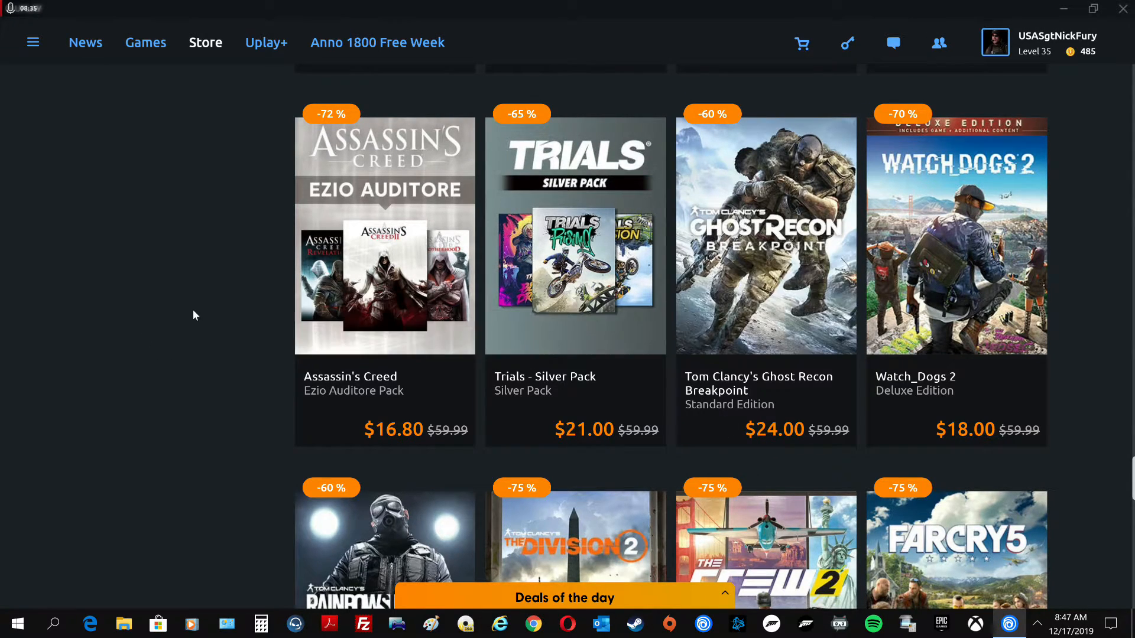
scroll(down, 3)
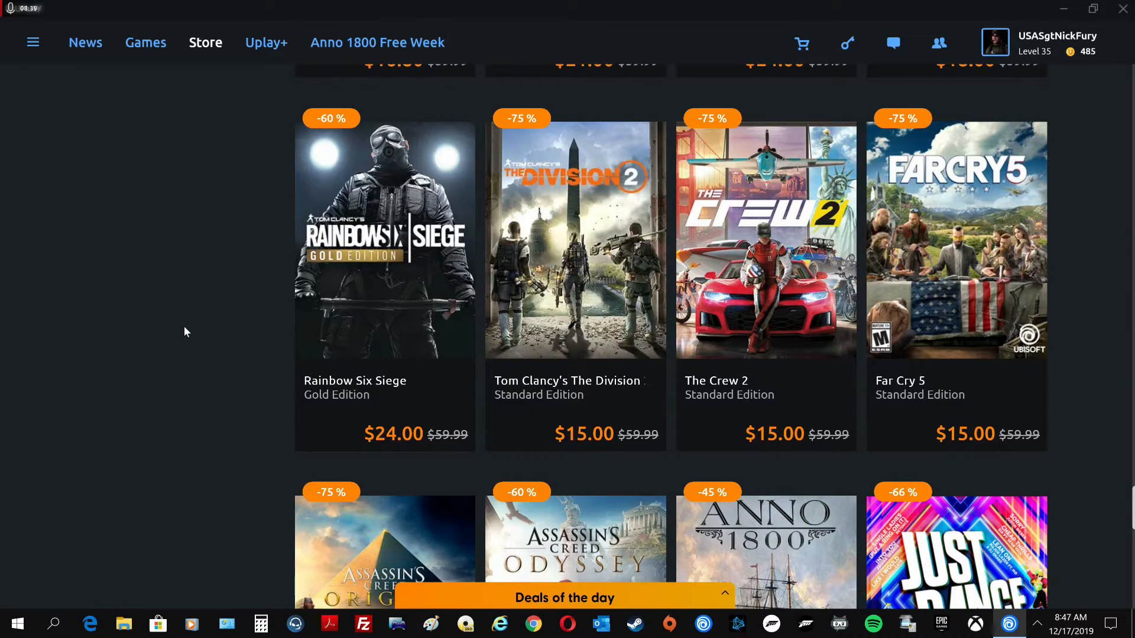
scroll(down, 3)
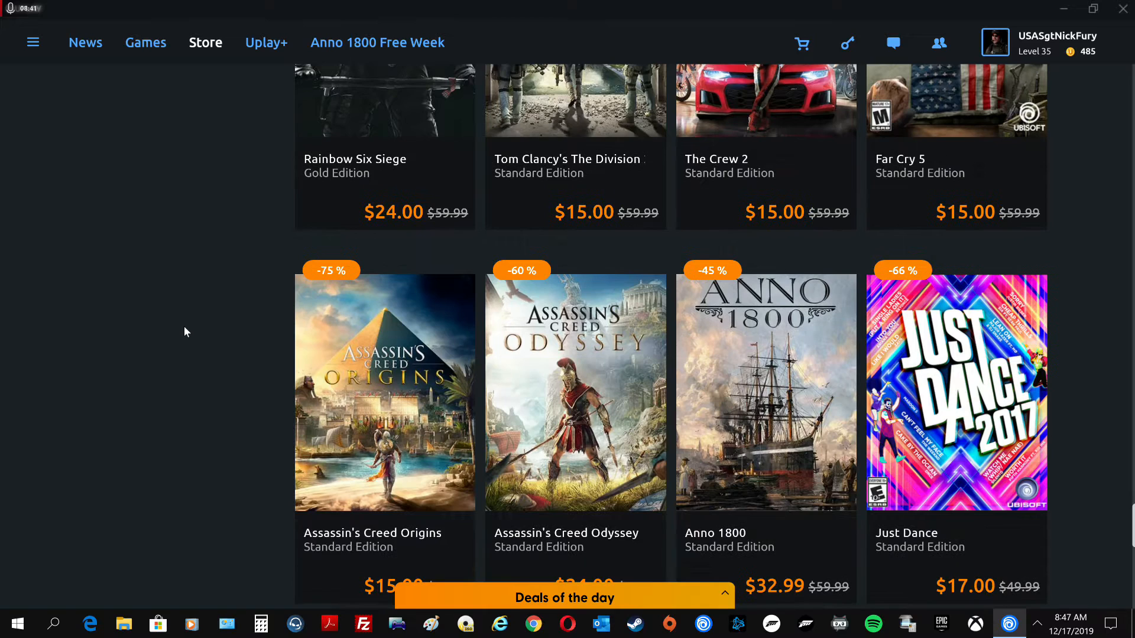
scroll(down, 3)
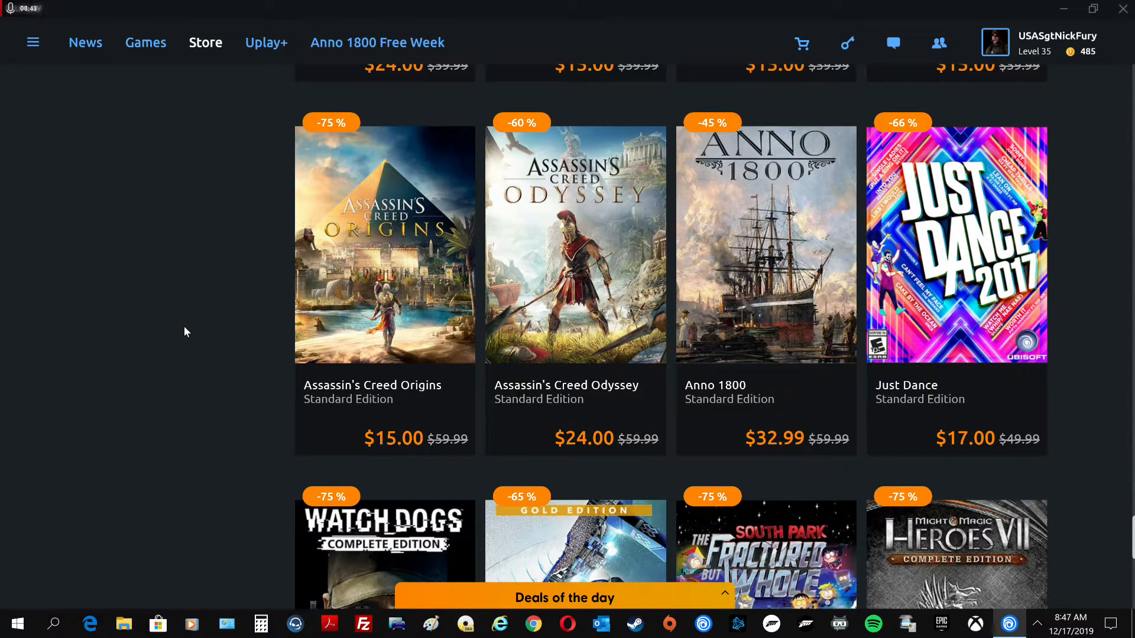
scroll(down, 3)
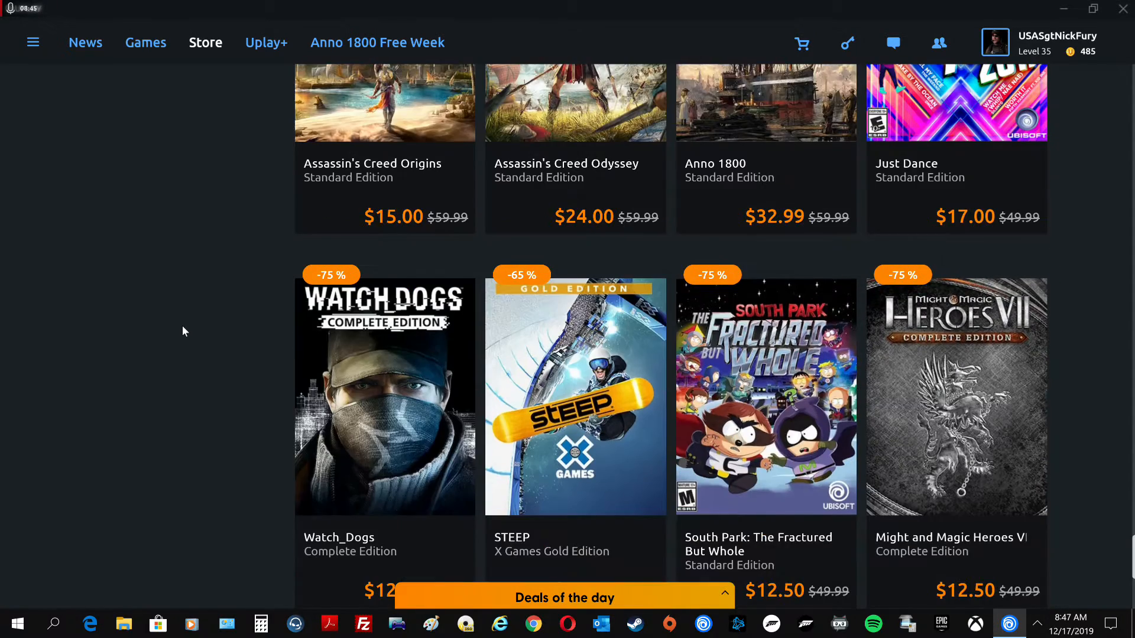
scroll(down, 3)
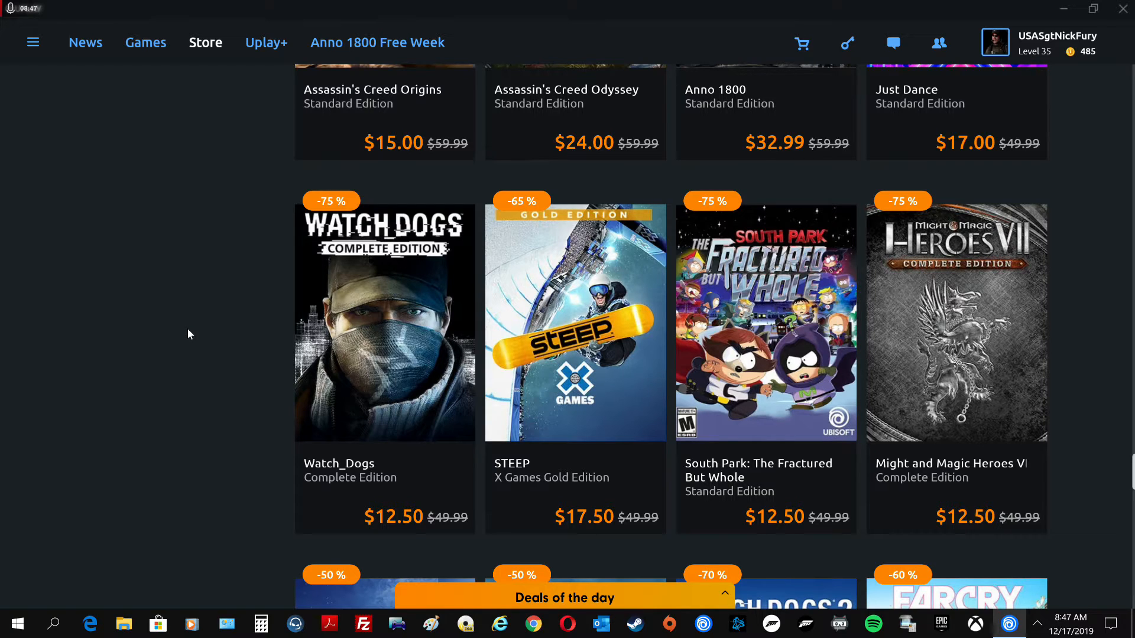
scroll(down, 3)
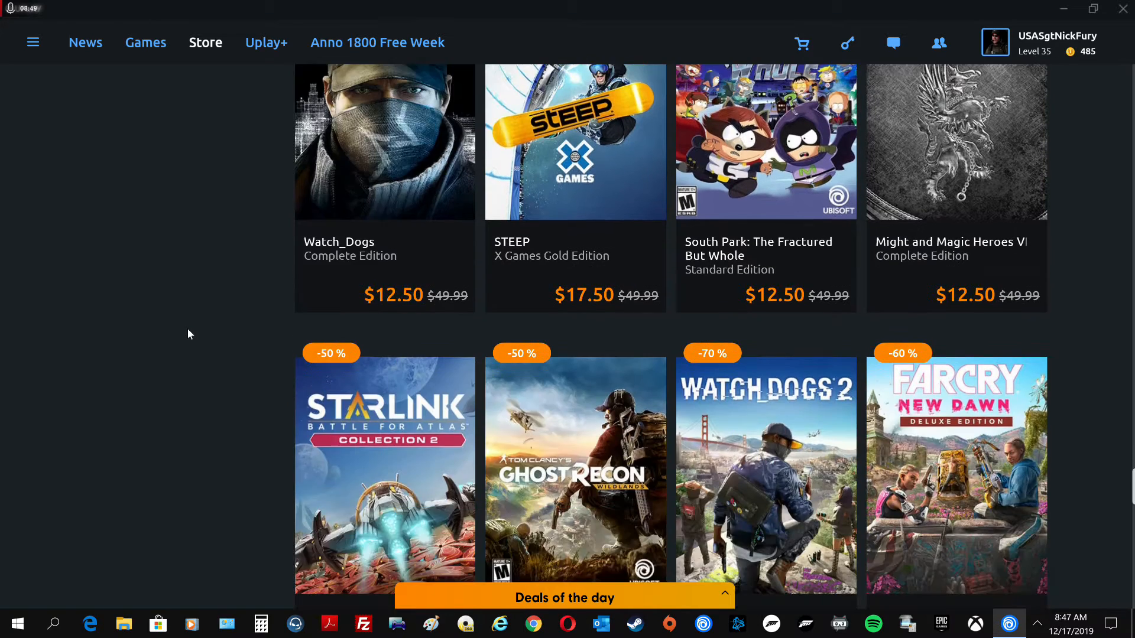
scroll(down, 3)
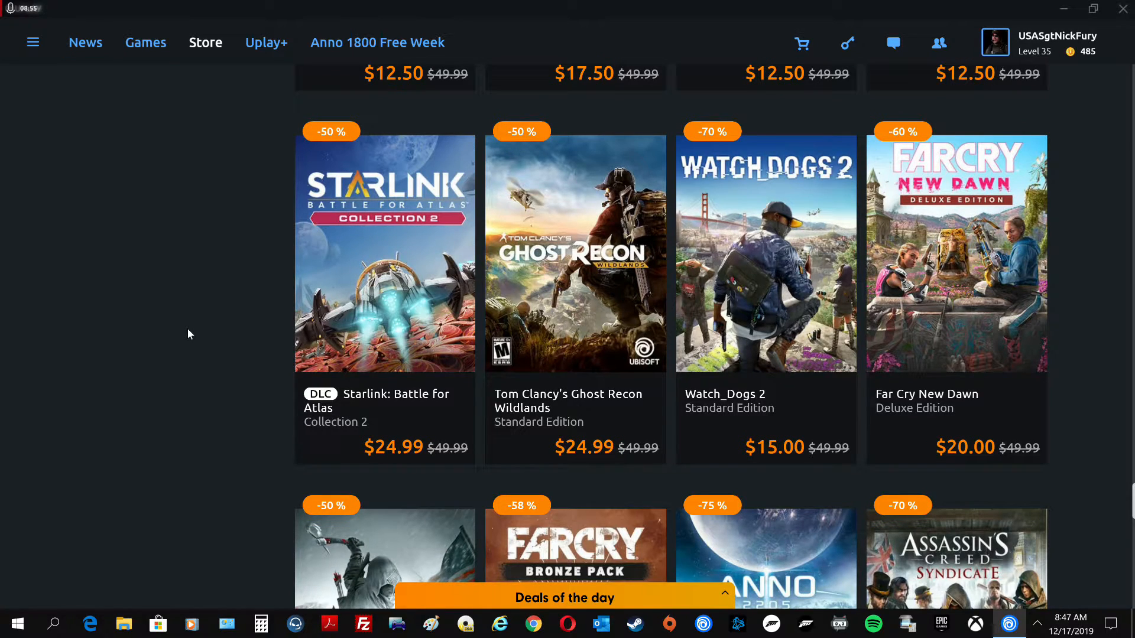
scroll(down, 3)
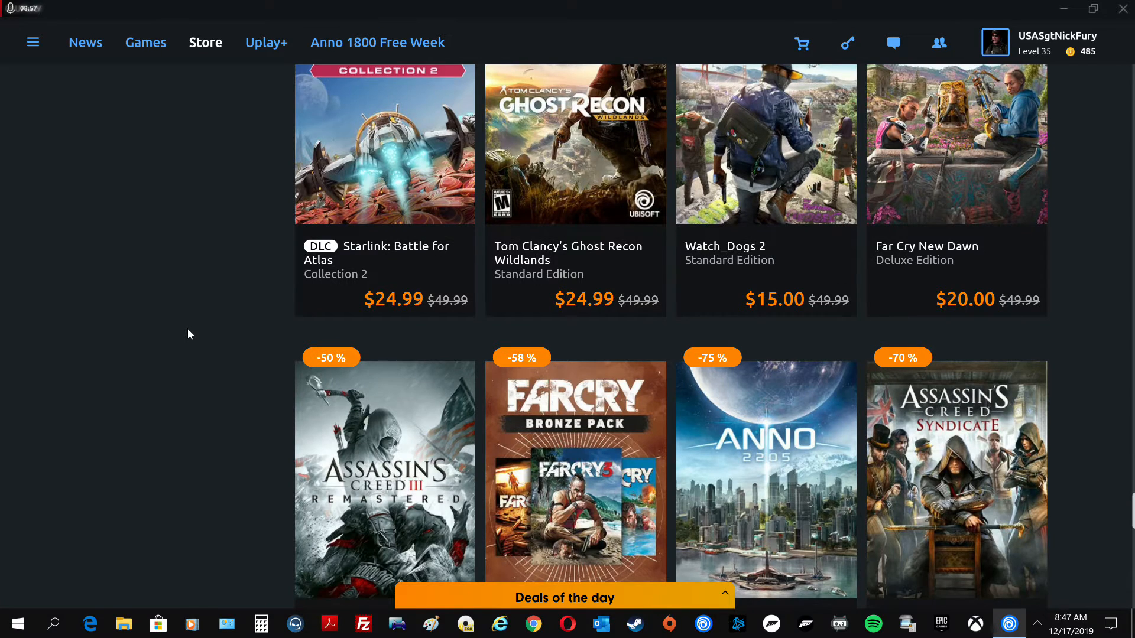
scroll(down, 3)
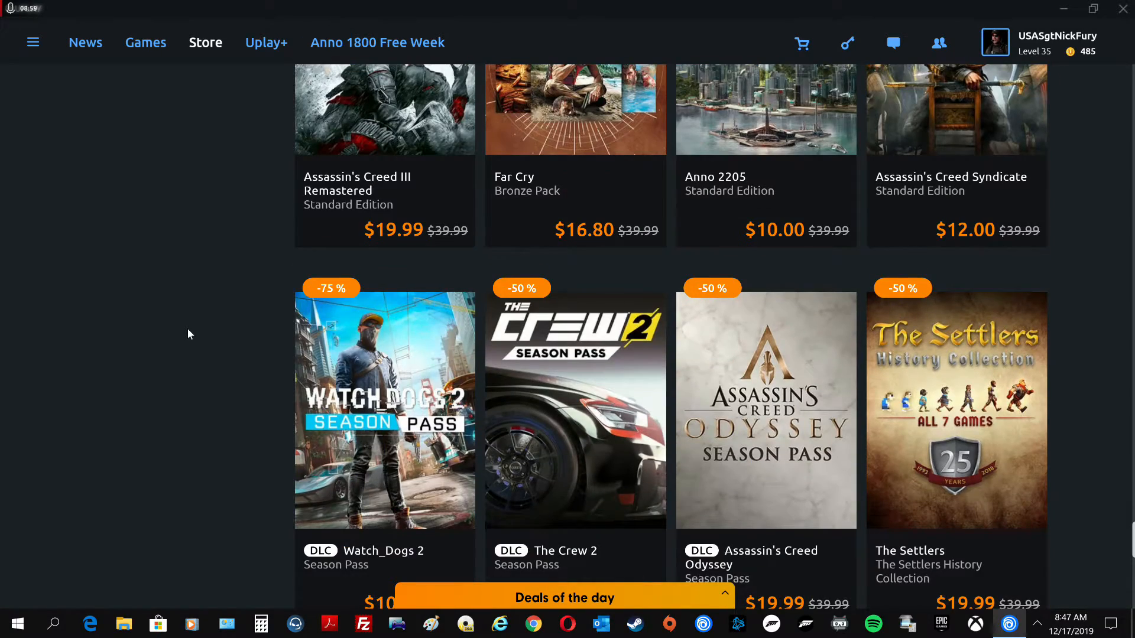
scroll(down, 3)
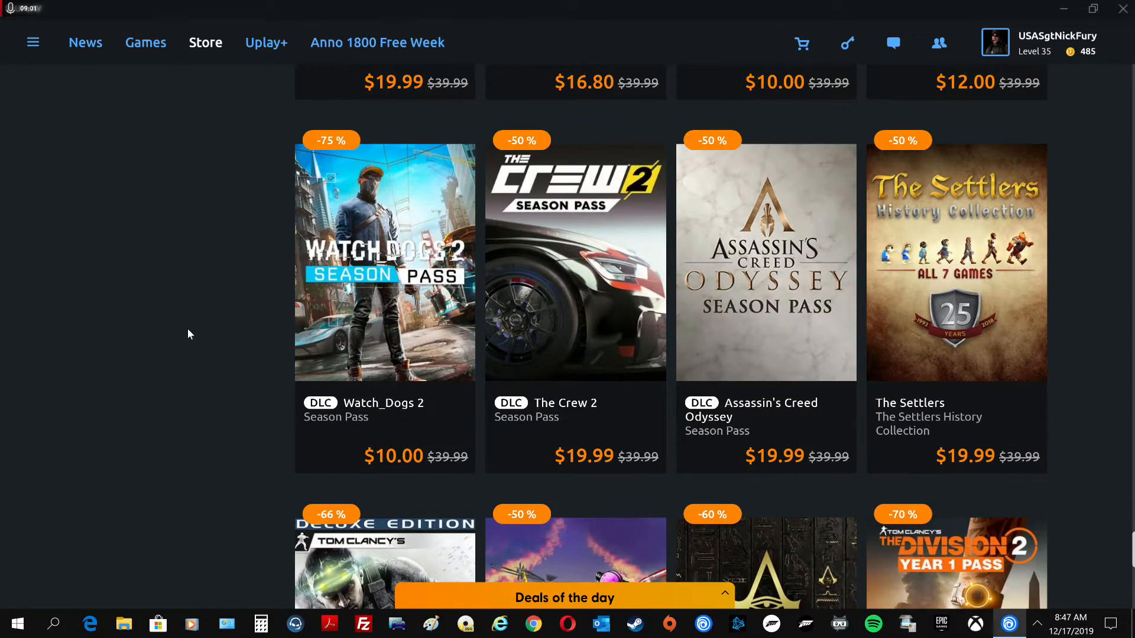
mouse_move(220, 339)
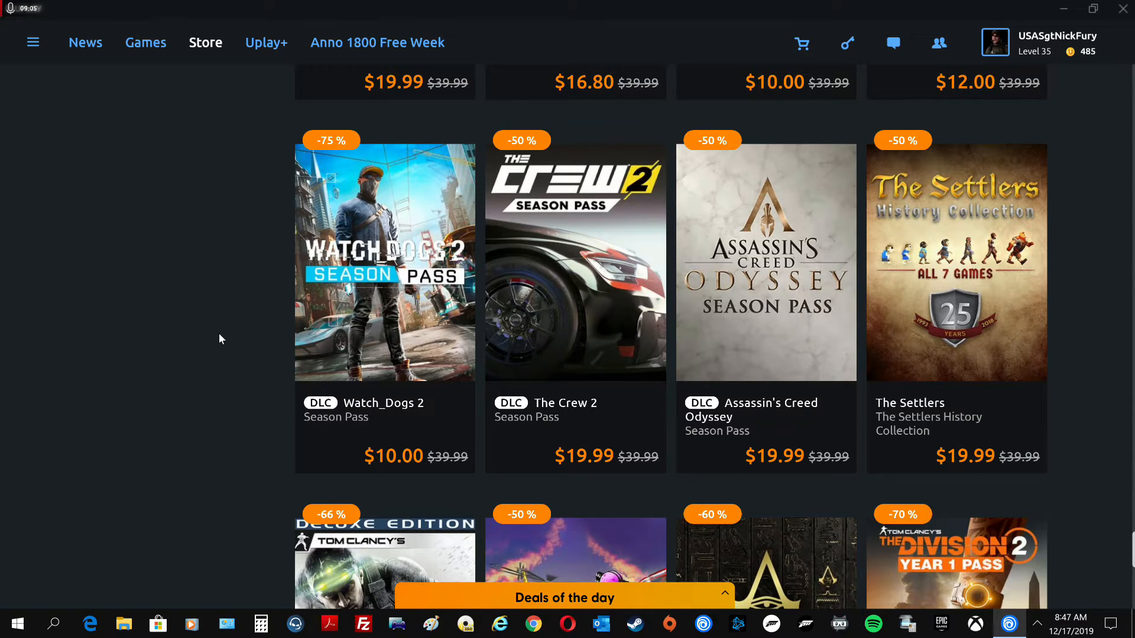
scroll(down, 3)
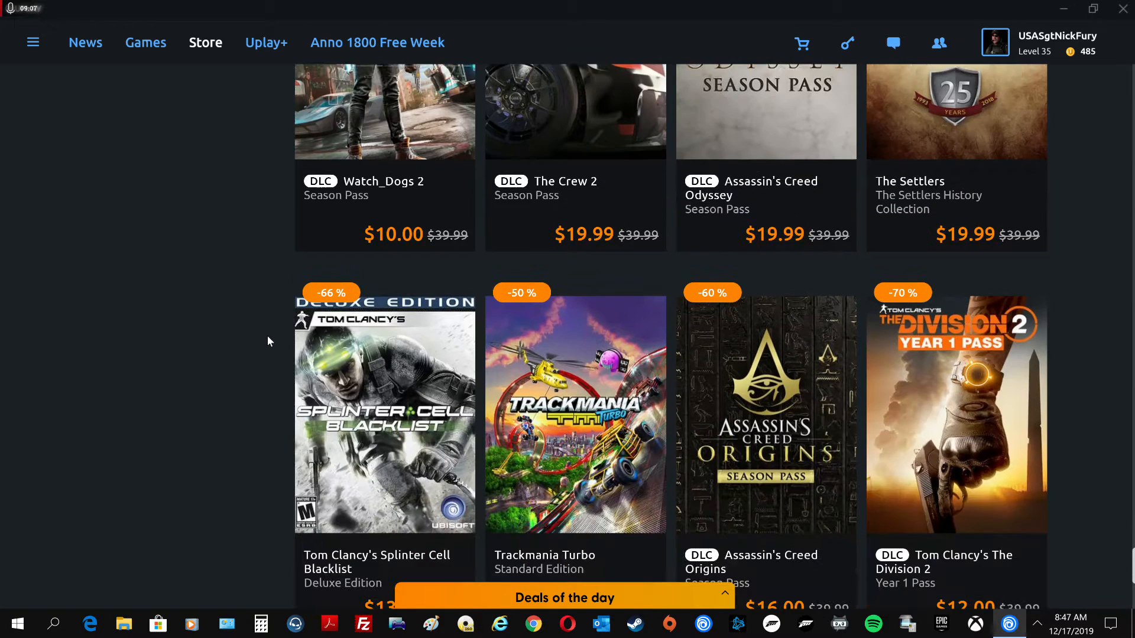
scroll(down, 3)
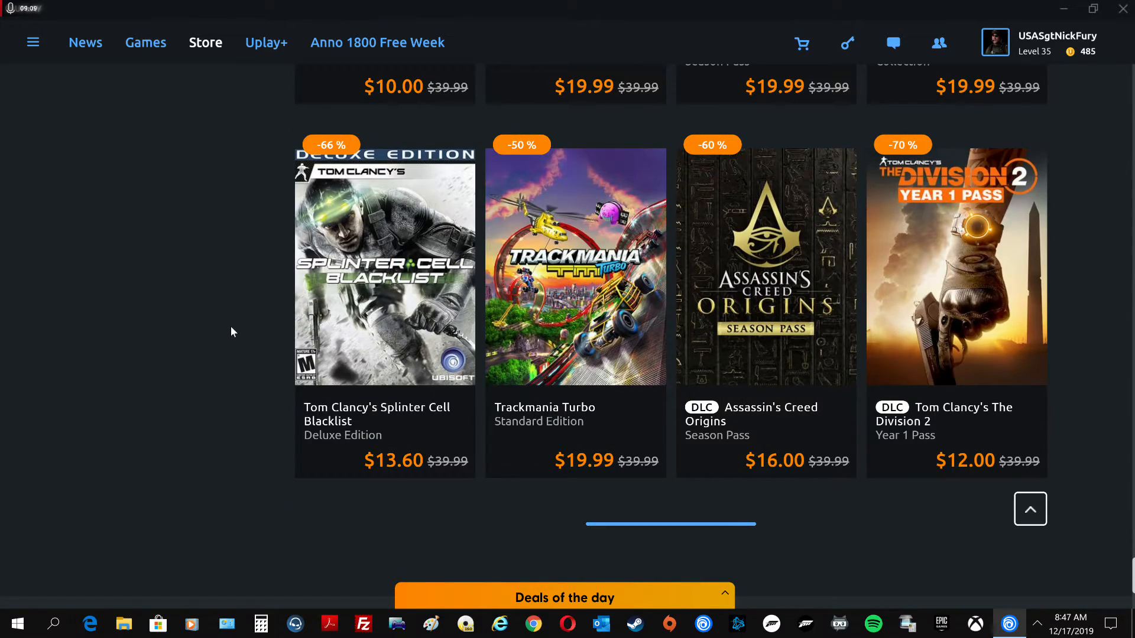
Load more deals, showing Ghost Recon Breakpoint Year 1 Pass at $23.99 and Black Flag Gold
scroll(down, 3)
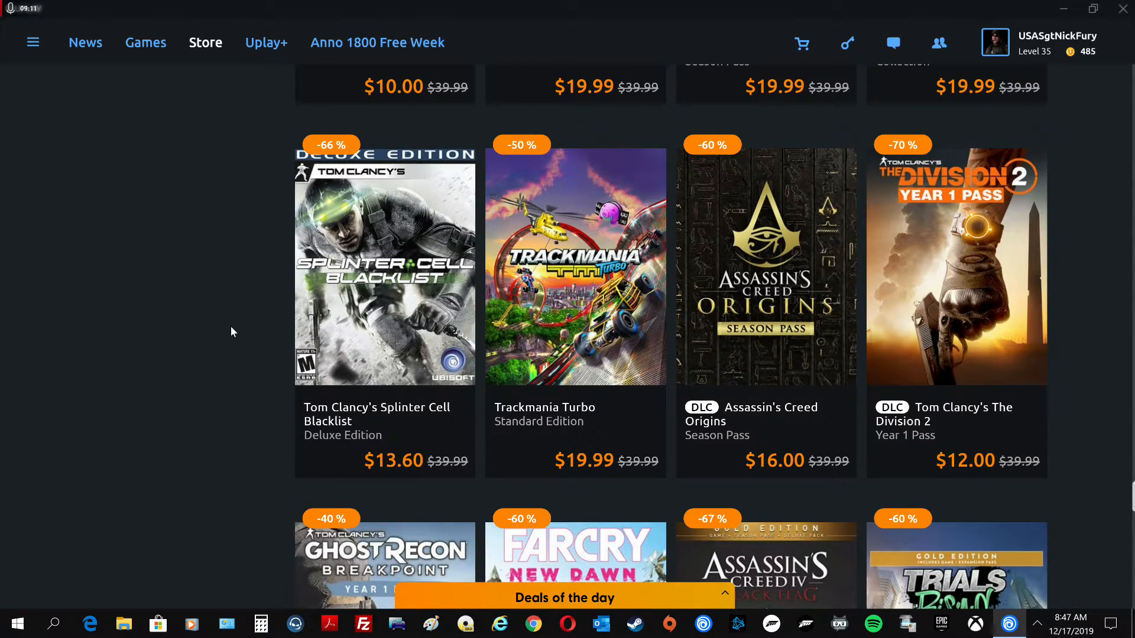
scroll(down, 3)
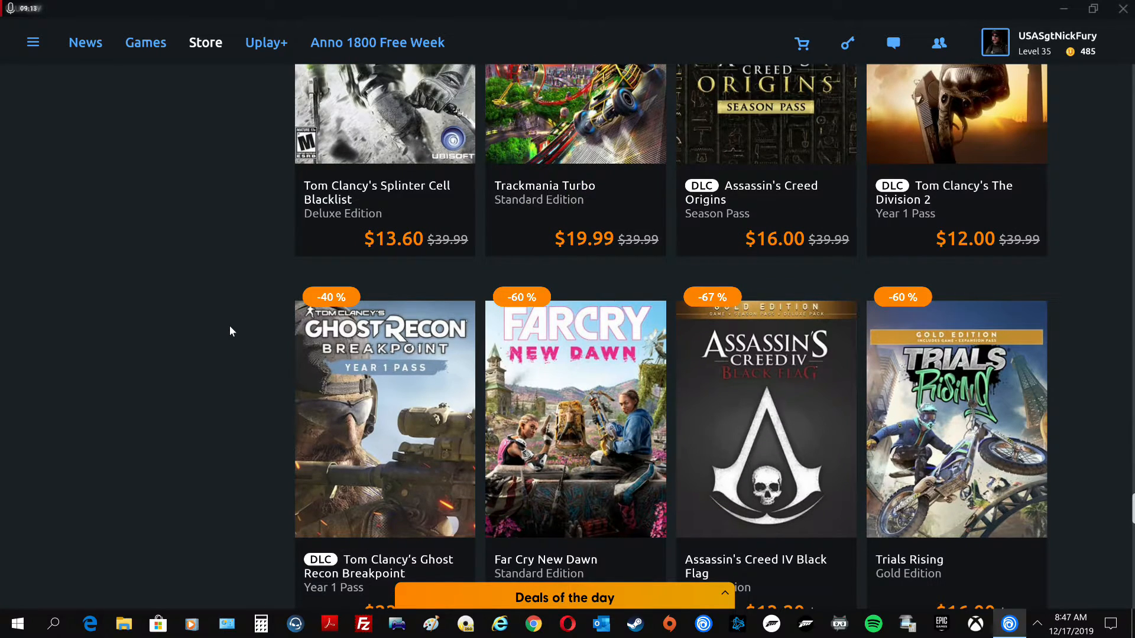
scroll(down, 3)
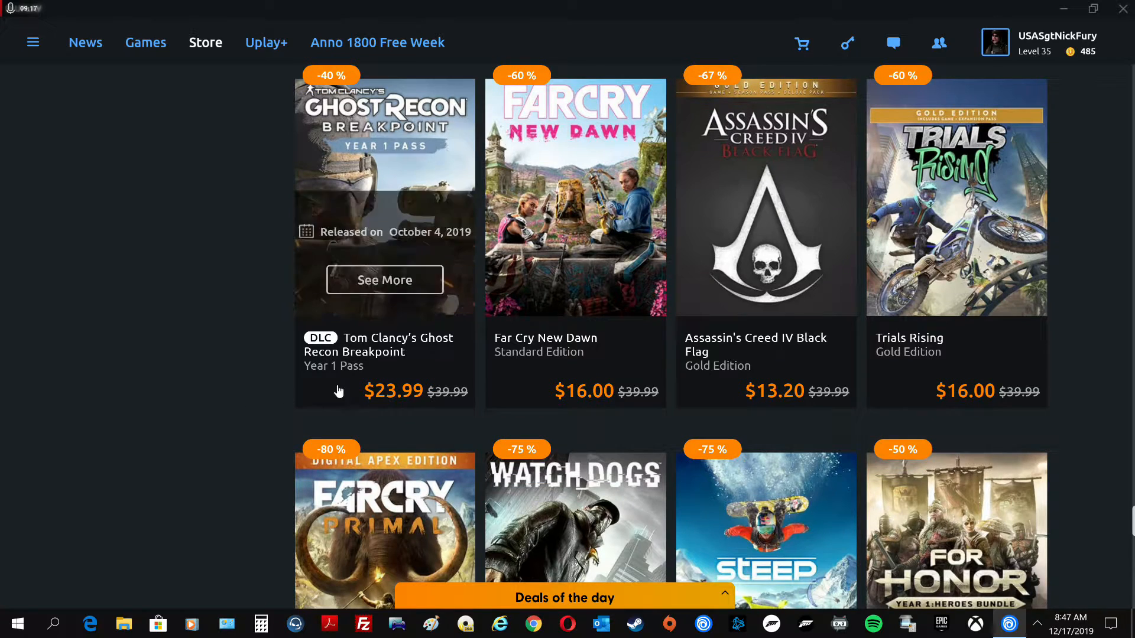
mouse_move(355, 375)
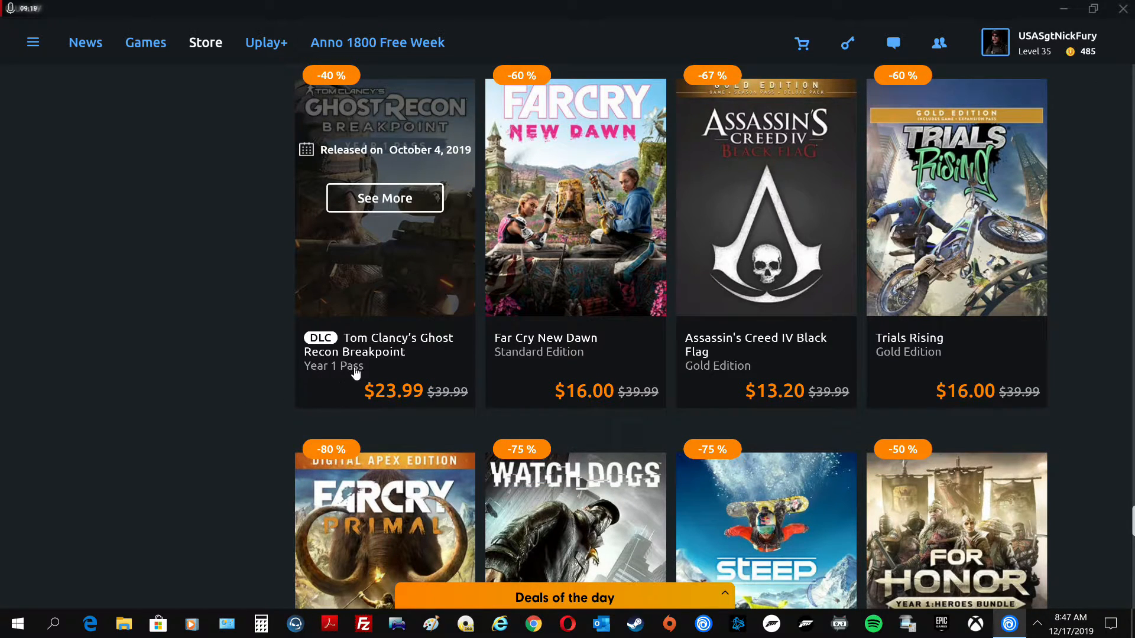
mouse_move(367, 393)
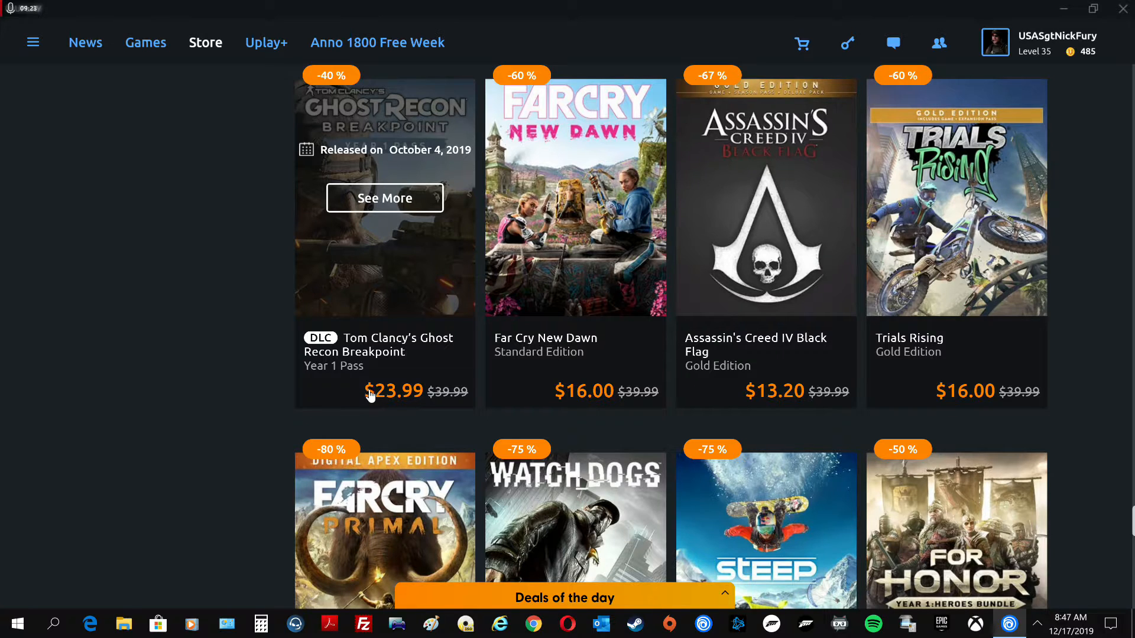
mouse_move(275, 386)
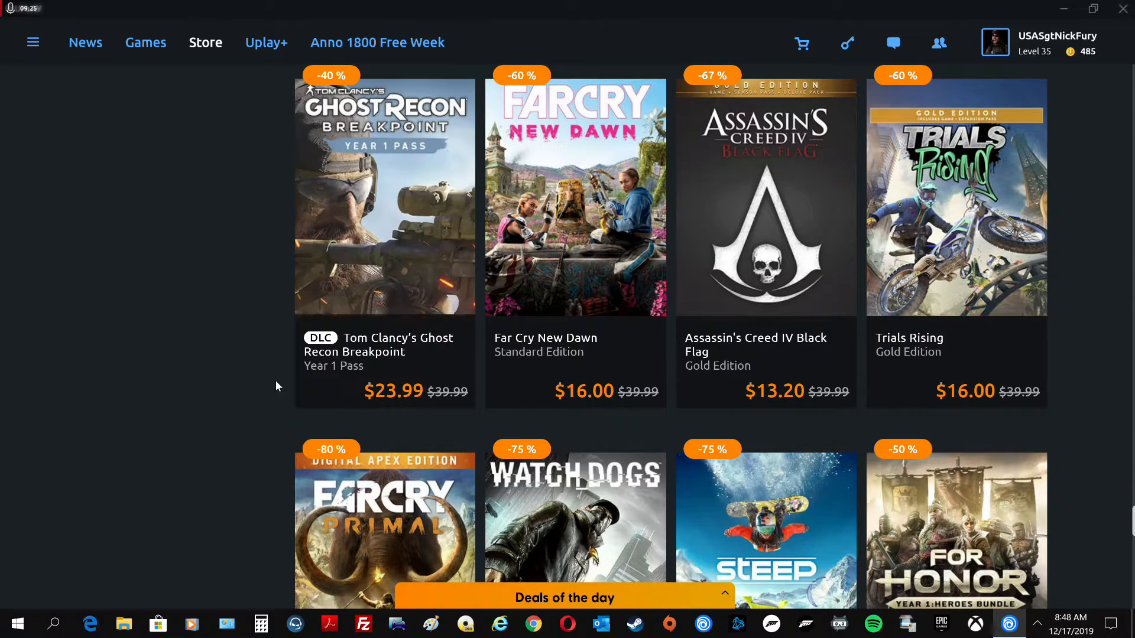
Browse back up through the sale deals grid, checking earlier tiles
scroll(down, 3)
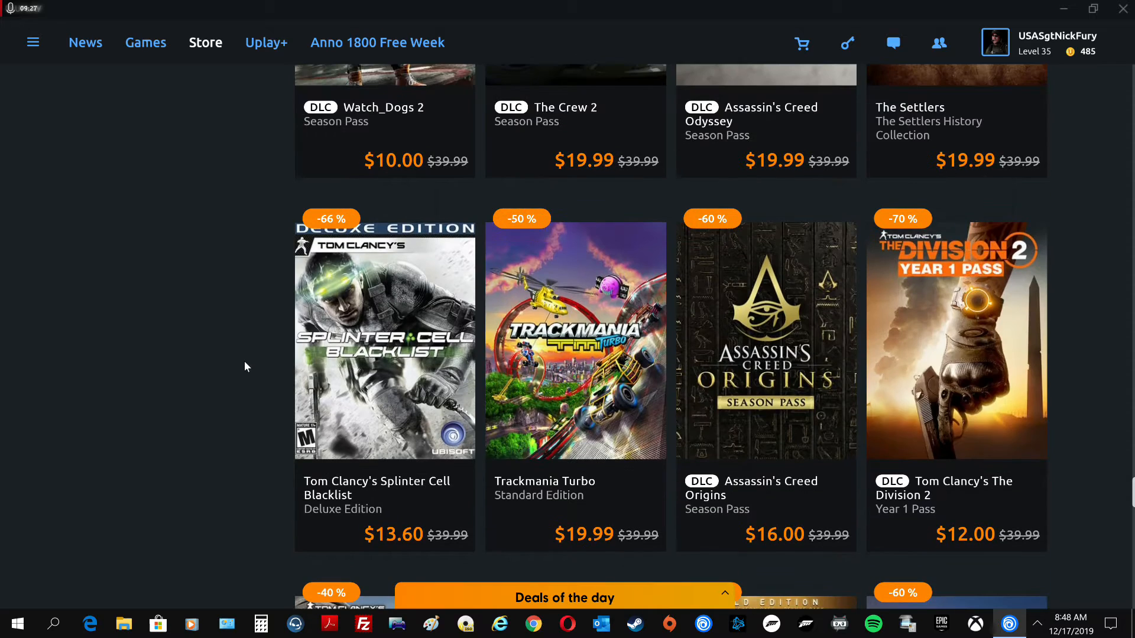
scroll(down, 3)
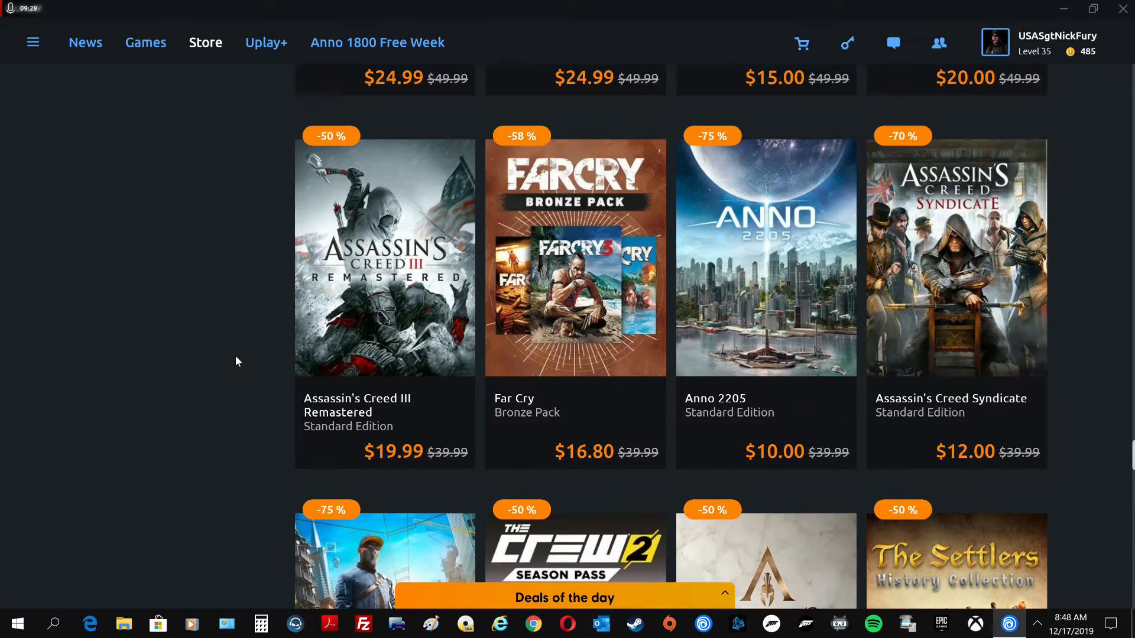
scroll(up, 3)
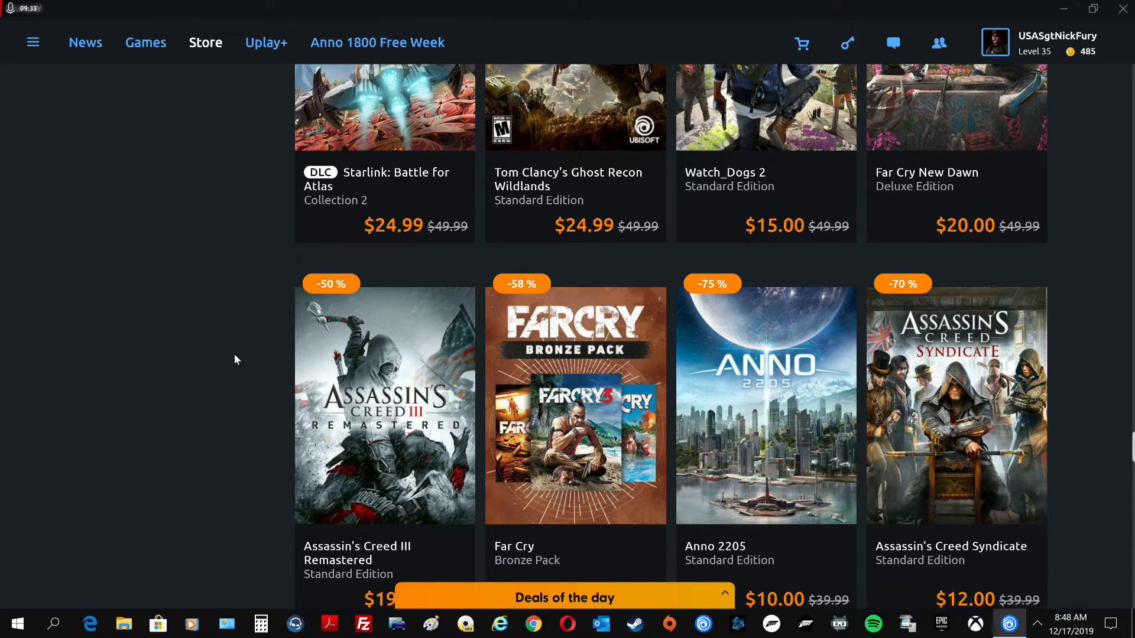
scroll(up, 3)
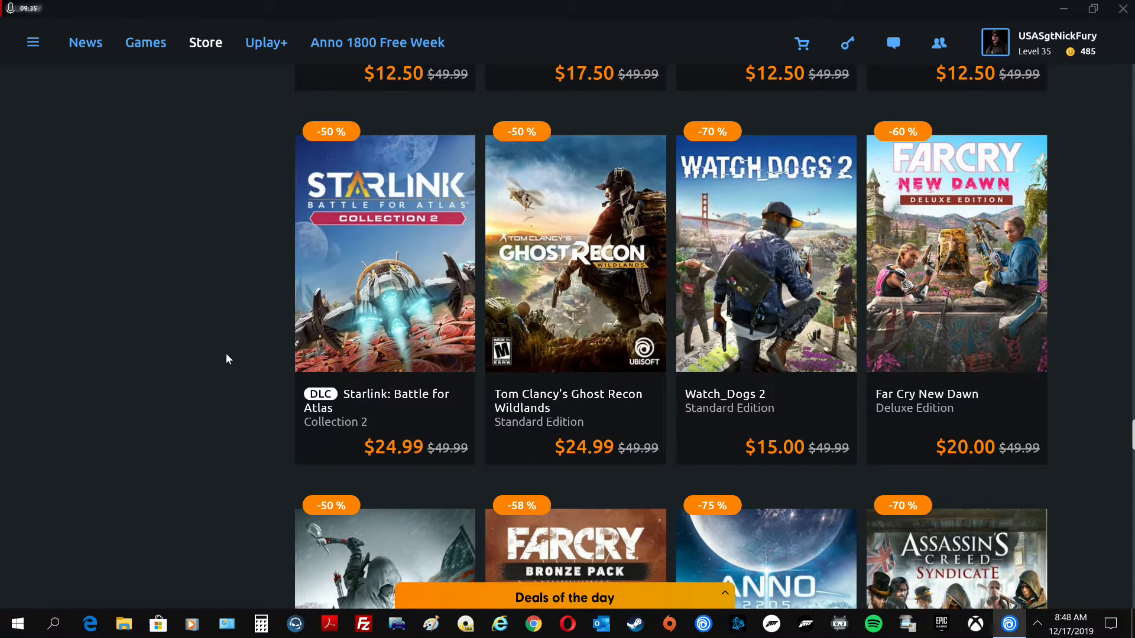
scroll(up, 3)
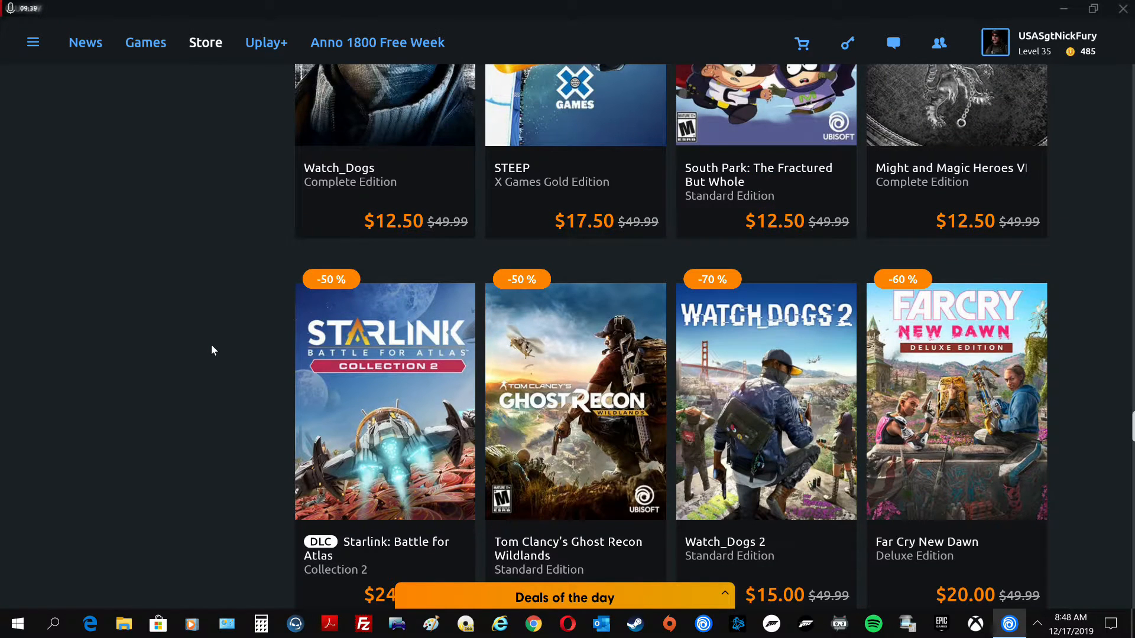
scroll(down, 3)
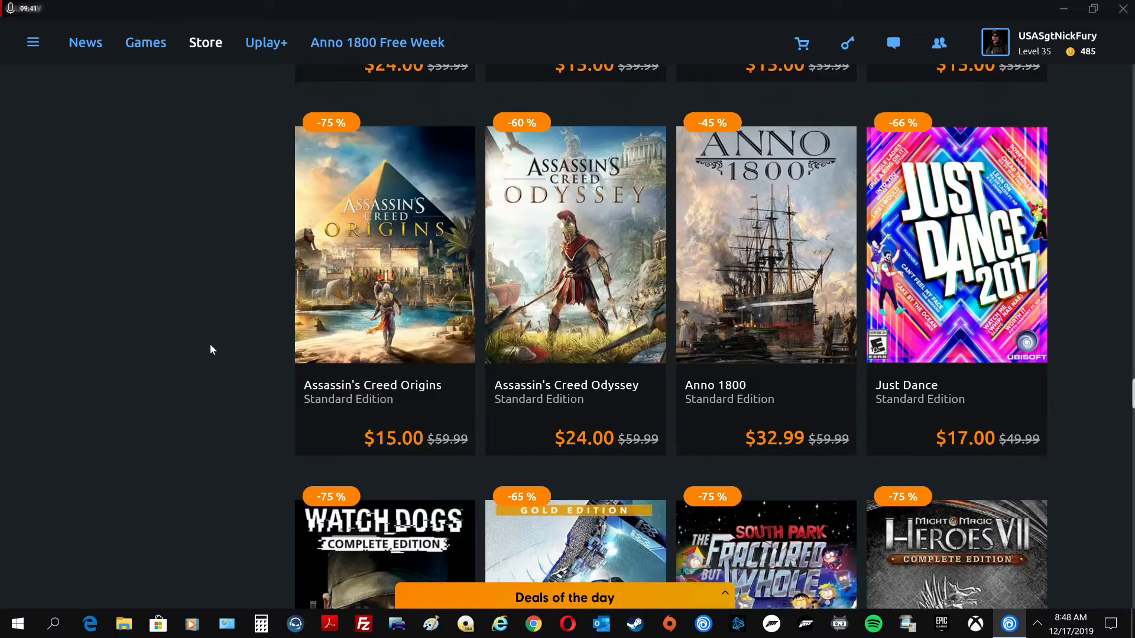
scroll(down, 3)
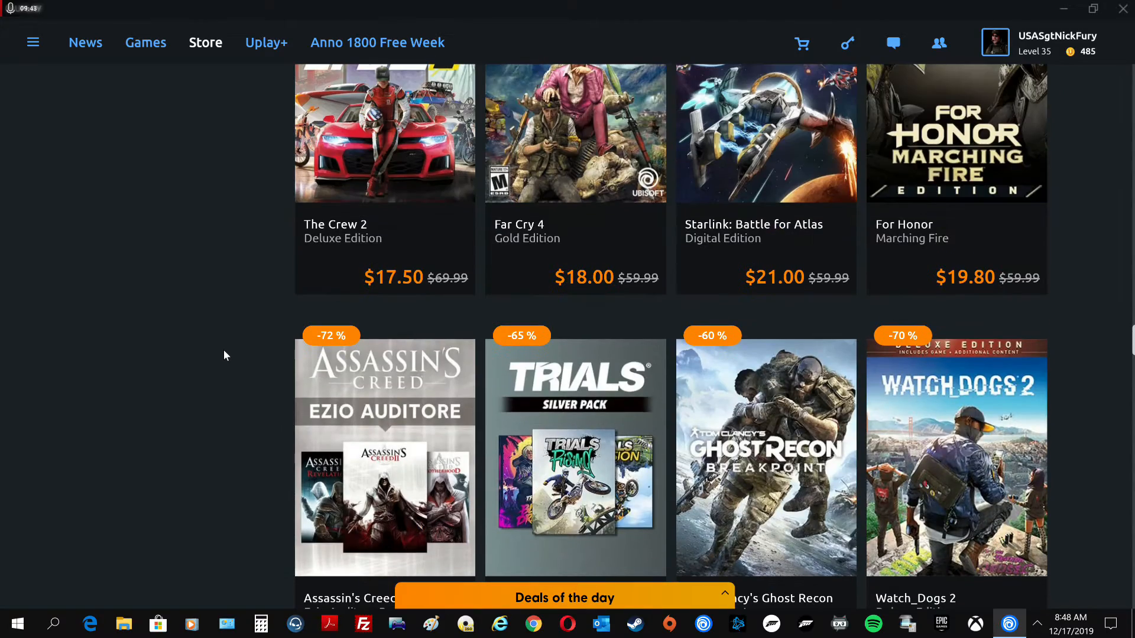
scroll(down, 3)
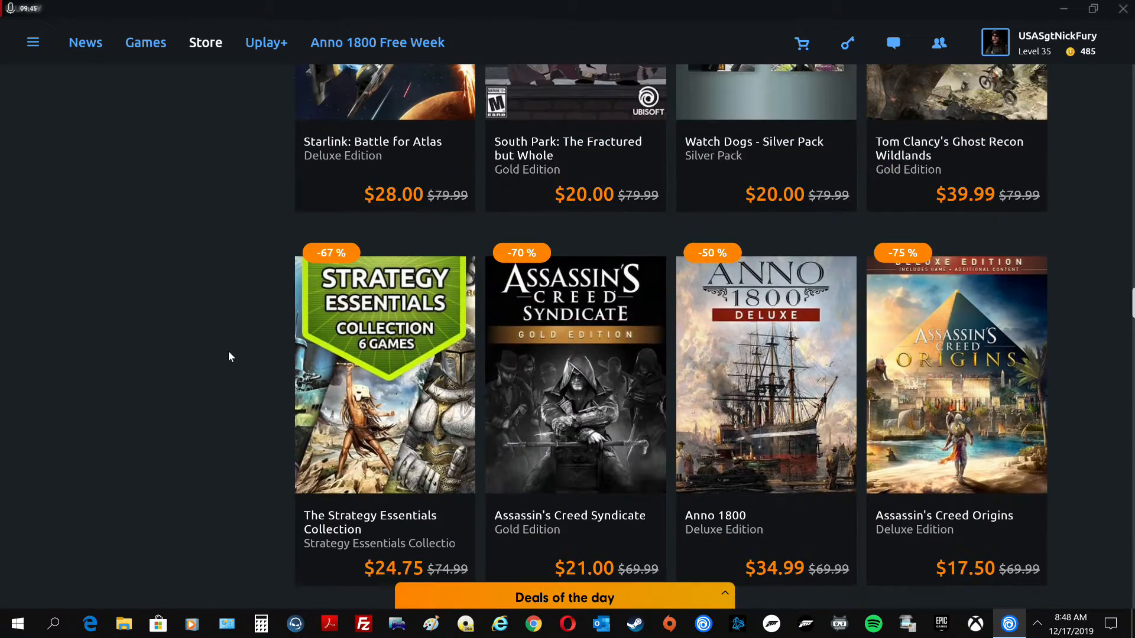
scroll(up, 3)
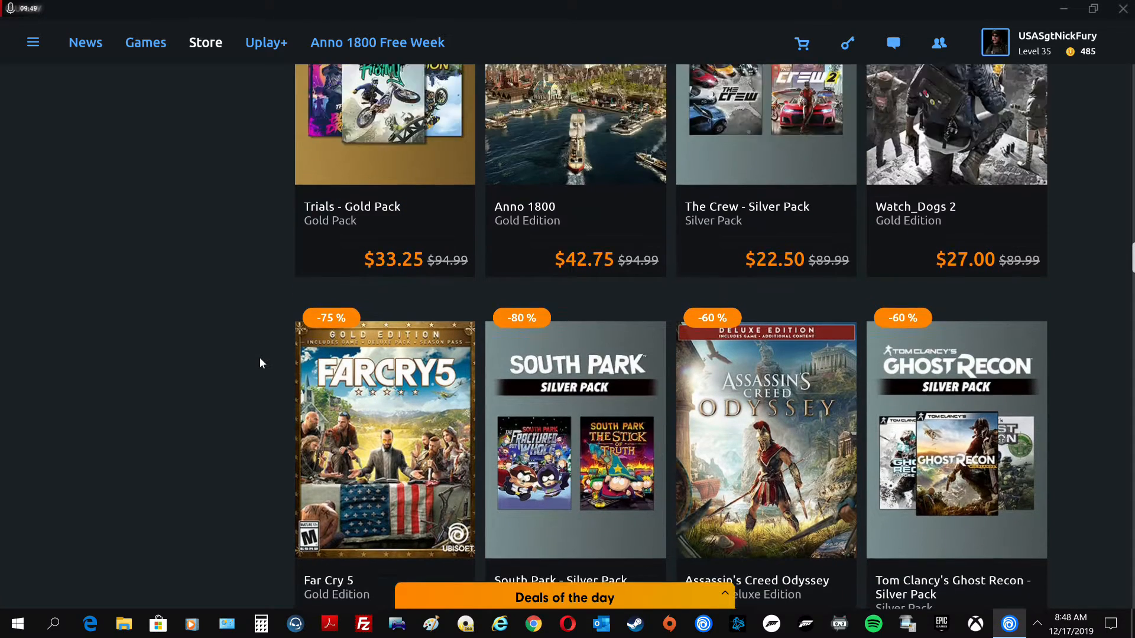
scroll(up, 3)
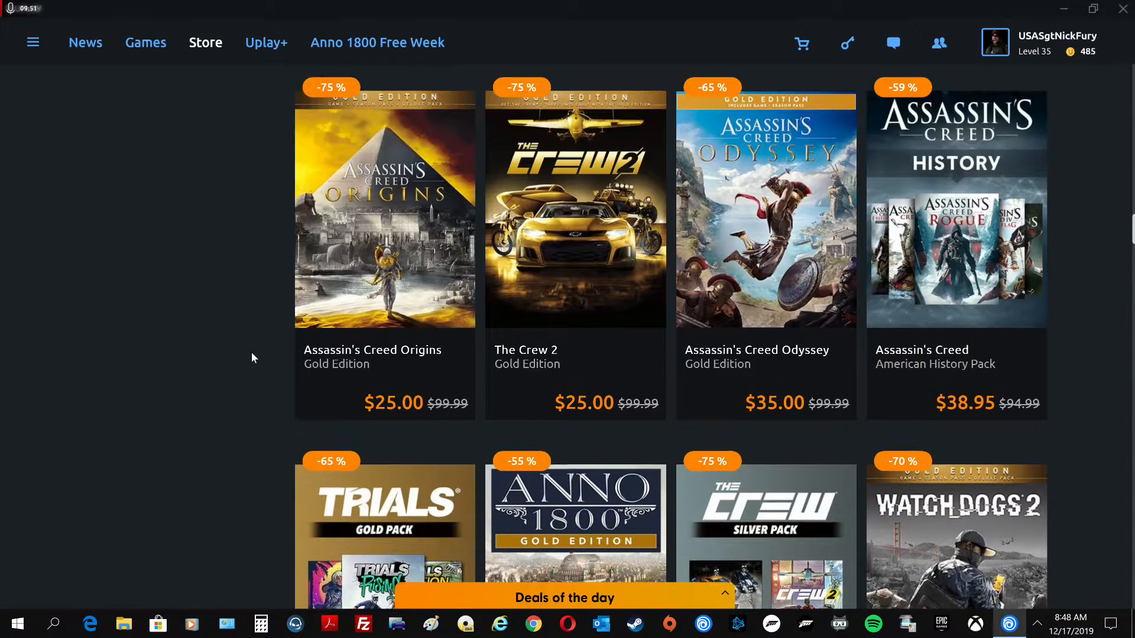
scroll(up, 3)
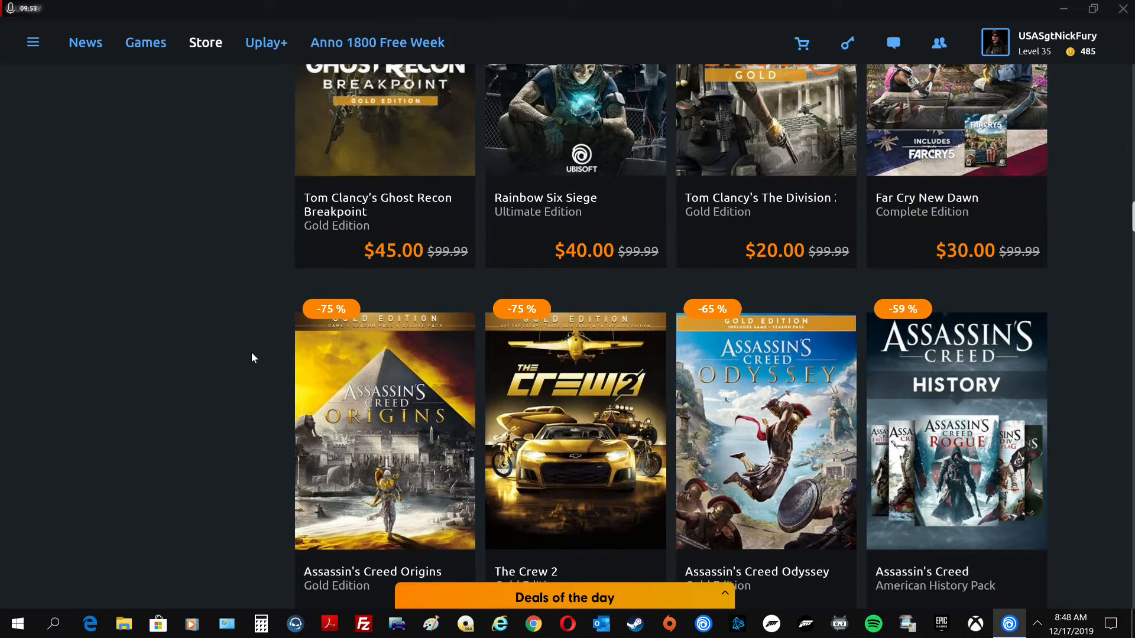
scroll(up, 3)
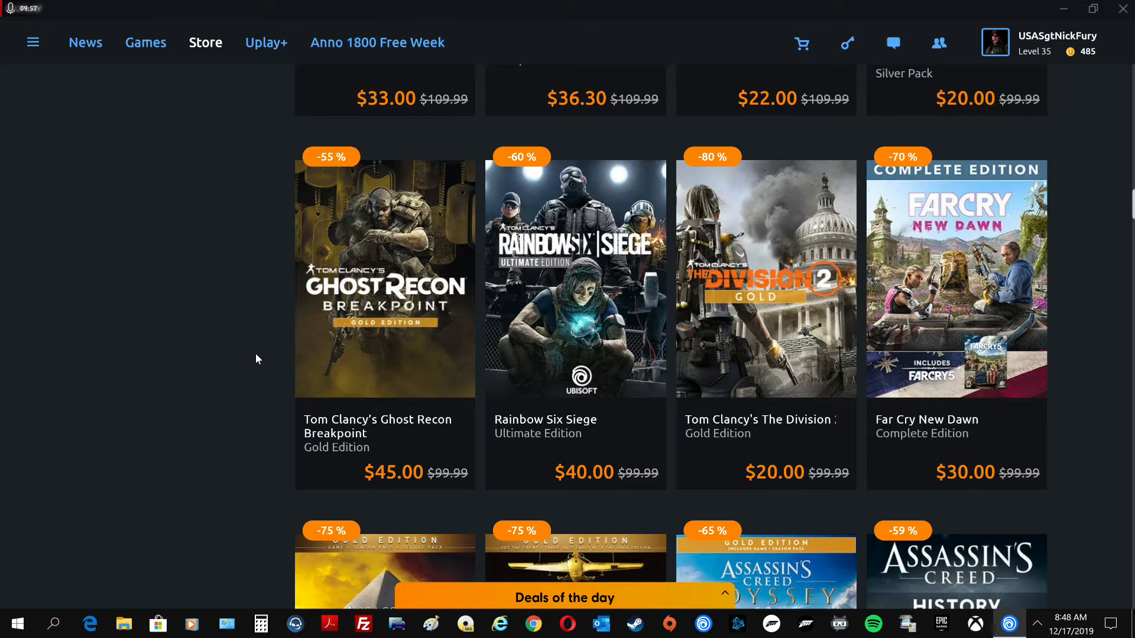
scroll(up, 3)
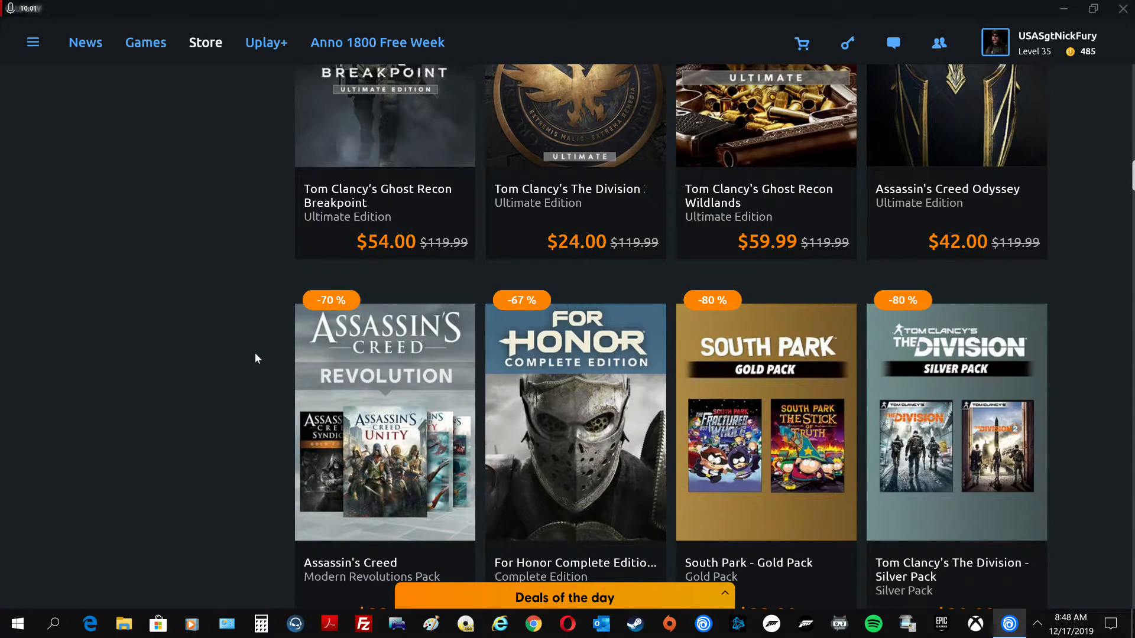
scroll(up, 3)
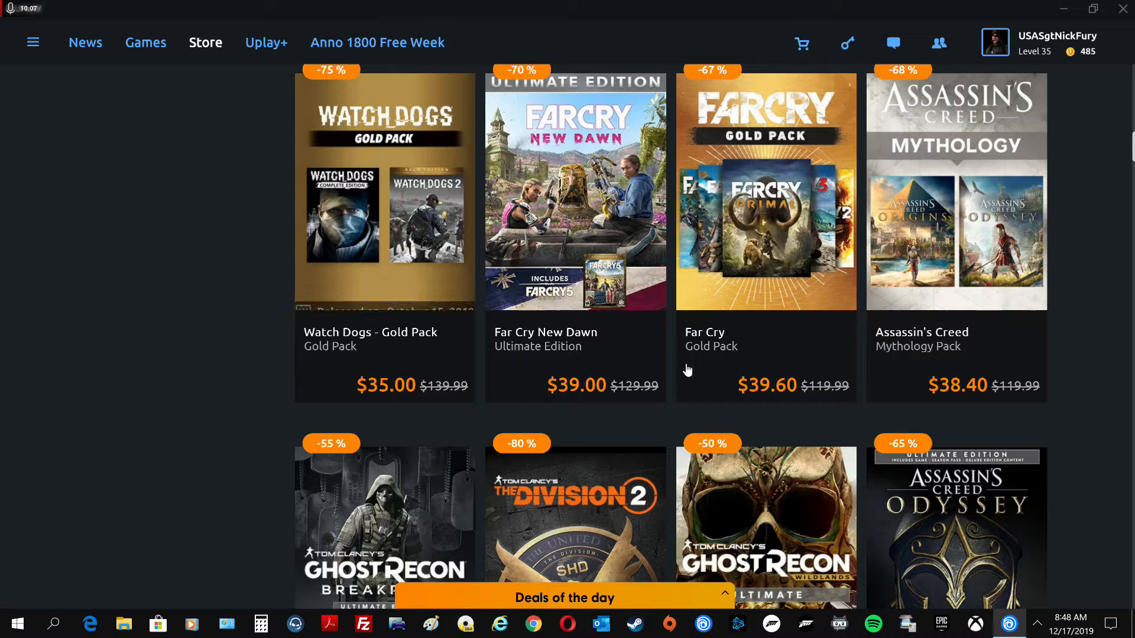
mouse_move(955, 239)
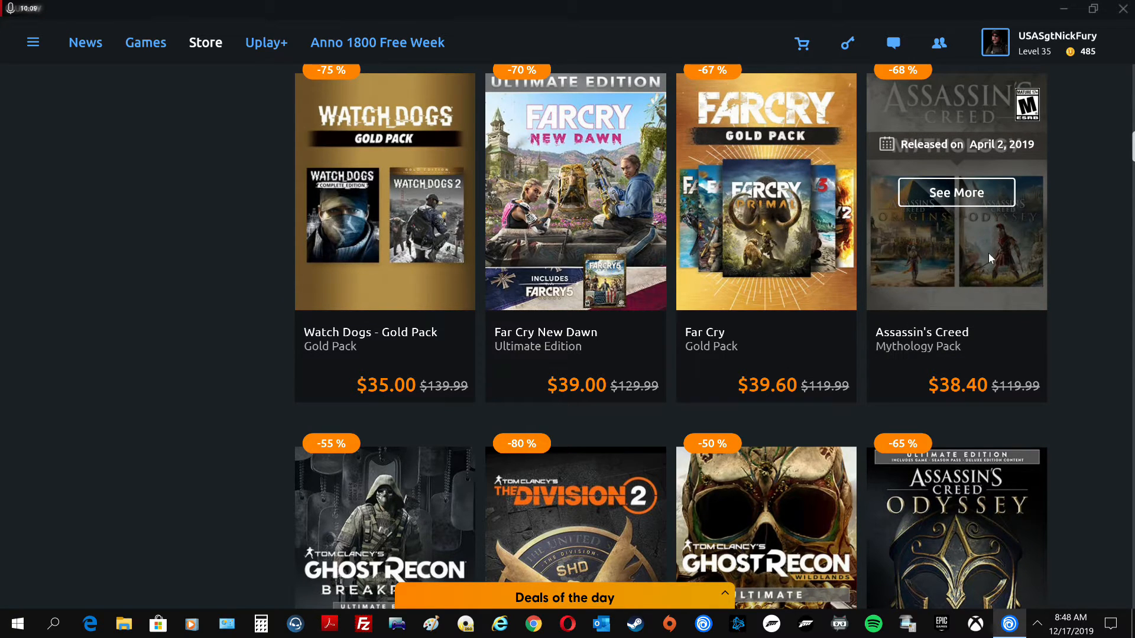
mouse_move(949, 267)
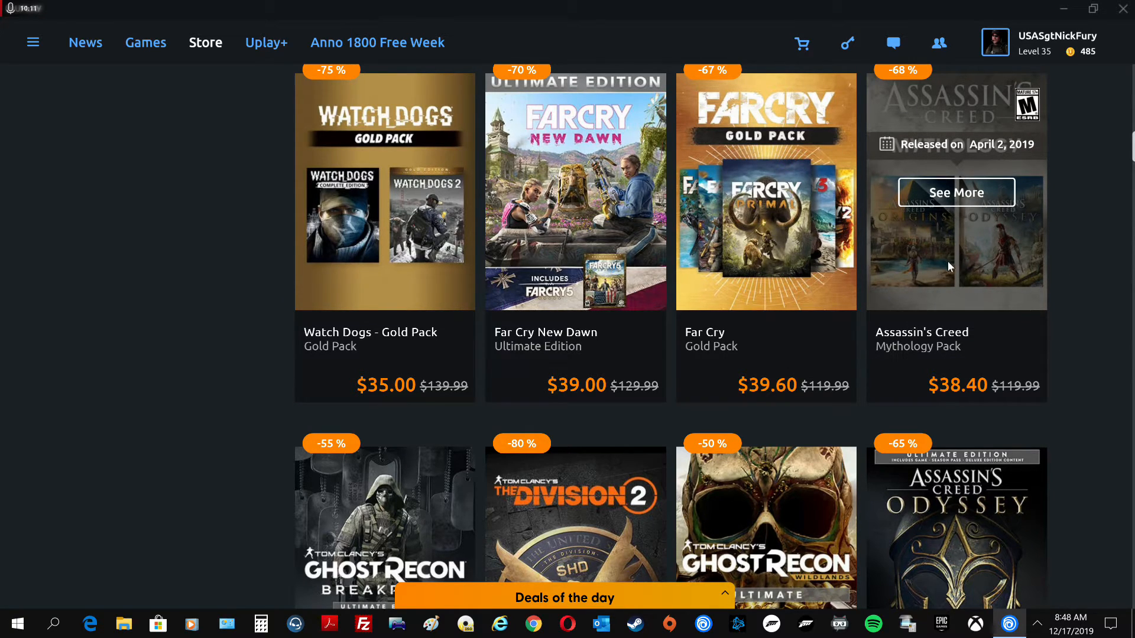
mouse_move(196, 278)
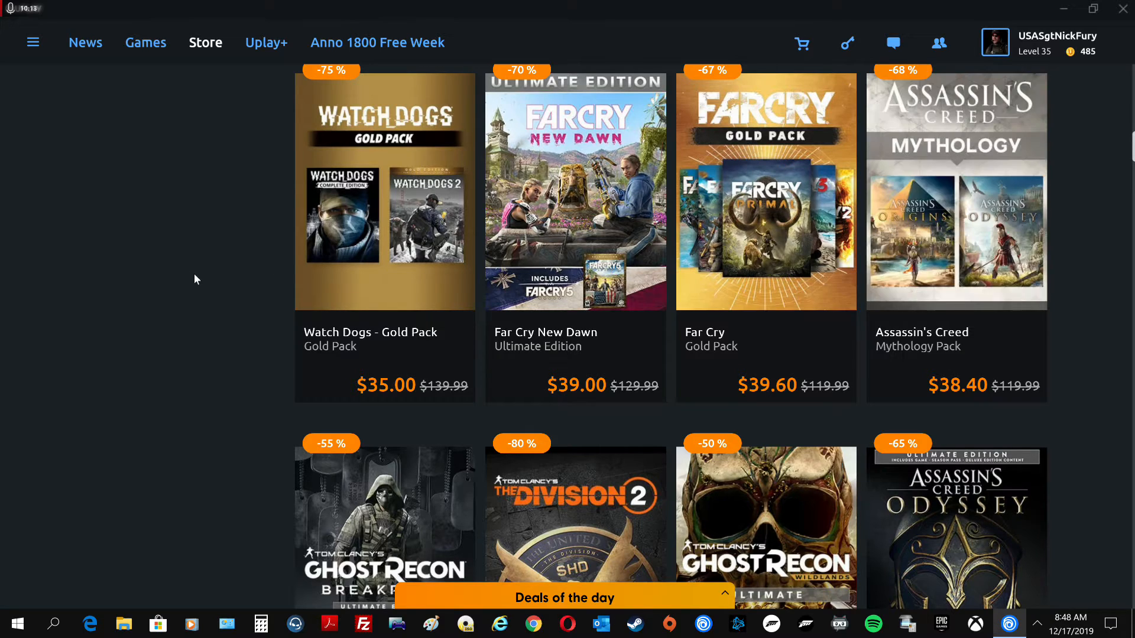
mouse_move(223, 338)
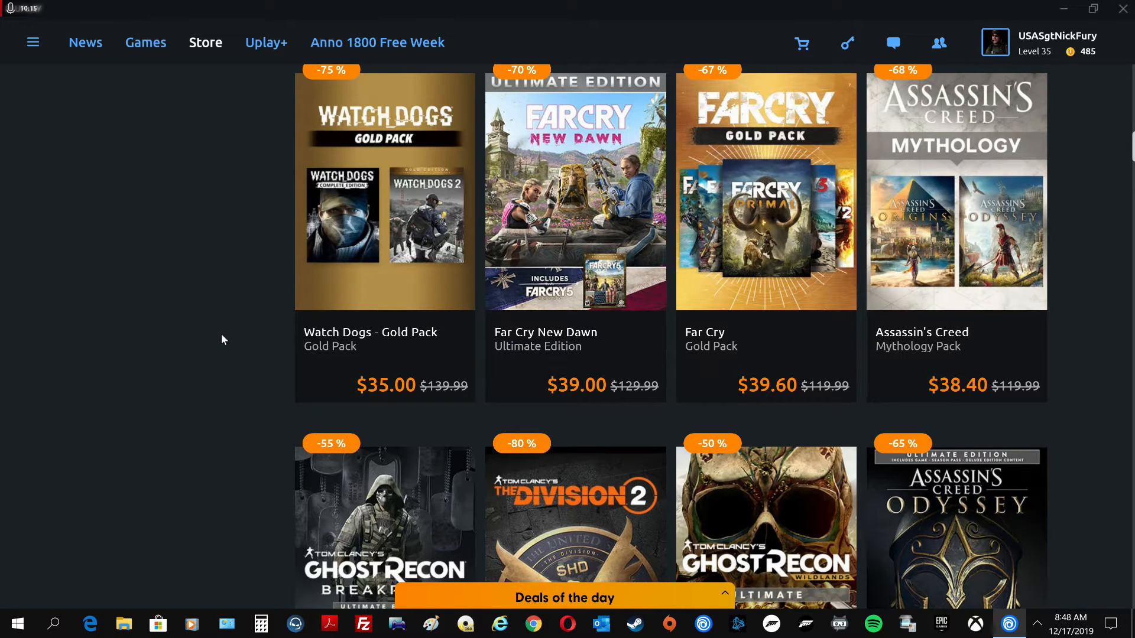
scroll(up, 3)
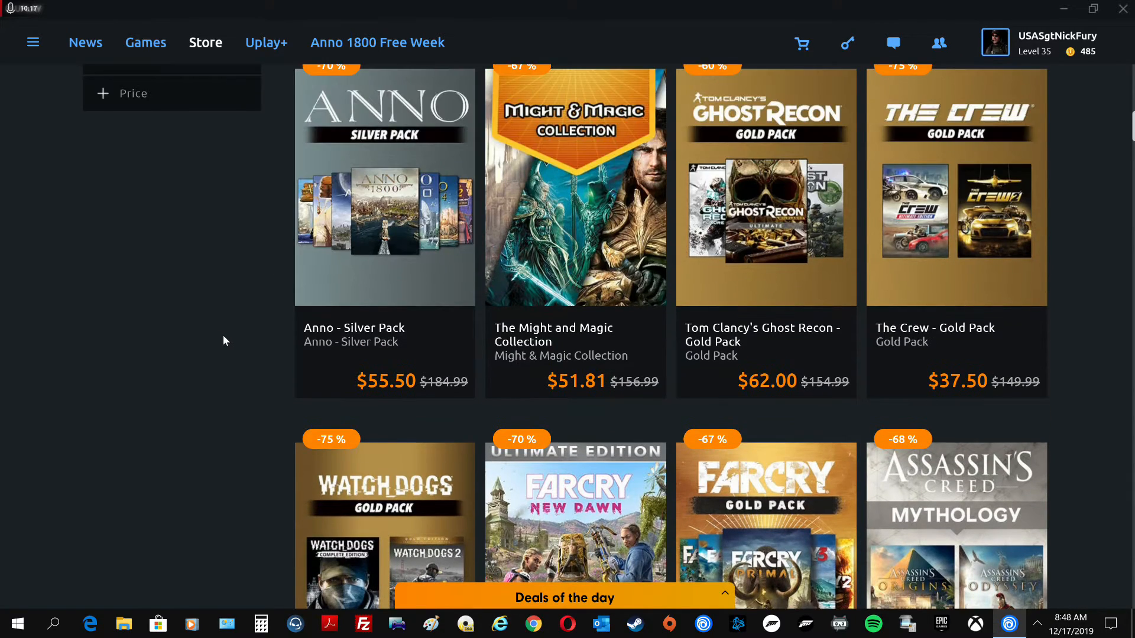
click(147, 177)
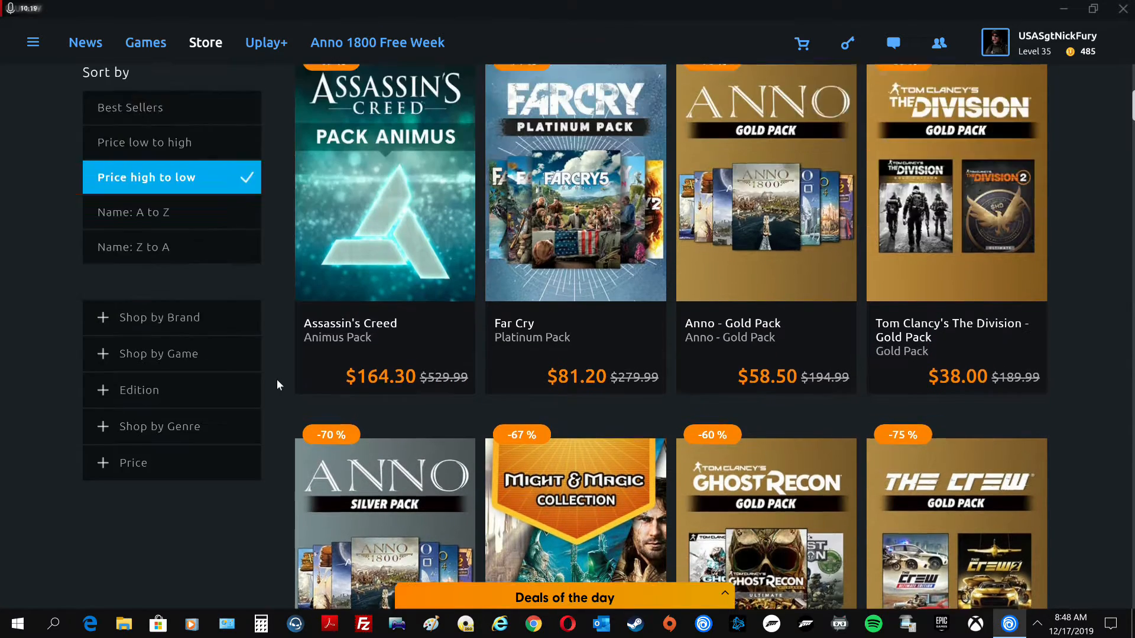
scroll(up, 3)
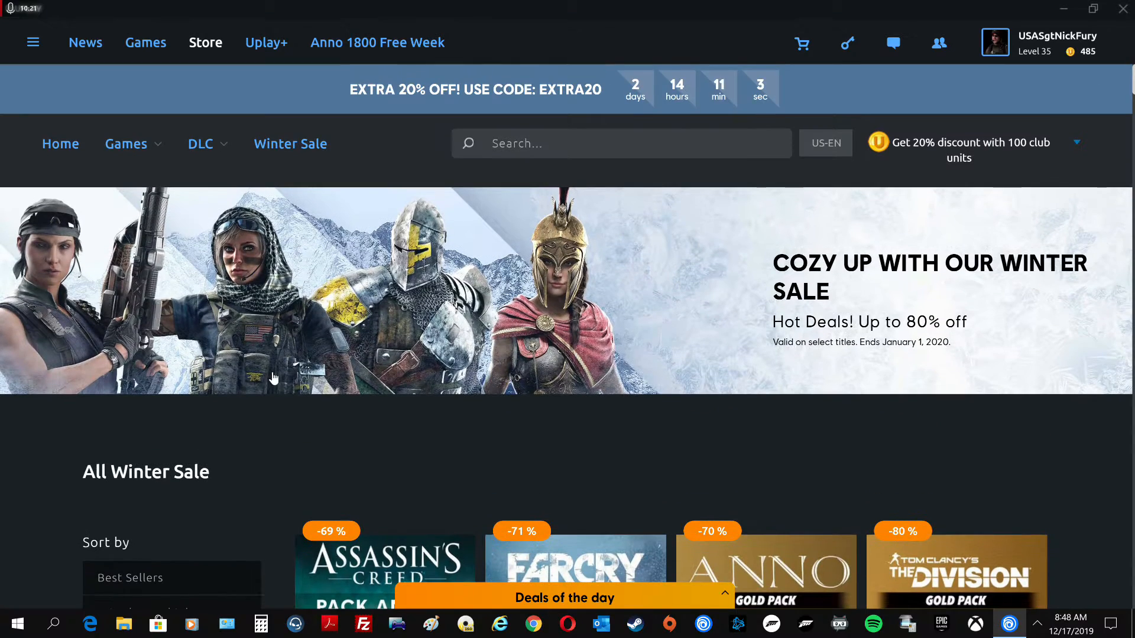
mouse_move(344, 388)
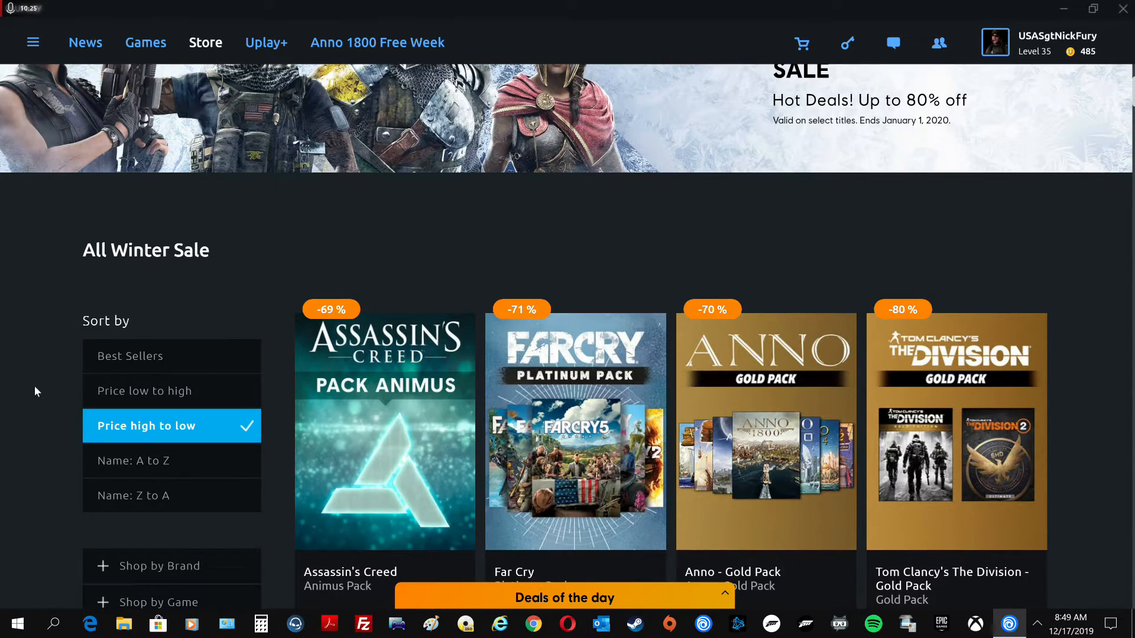
Scroll down to the $45.00 Ghost Recon Breakpoint Gold Edition tile and open its page
scroll(down, 3)
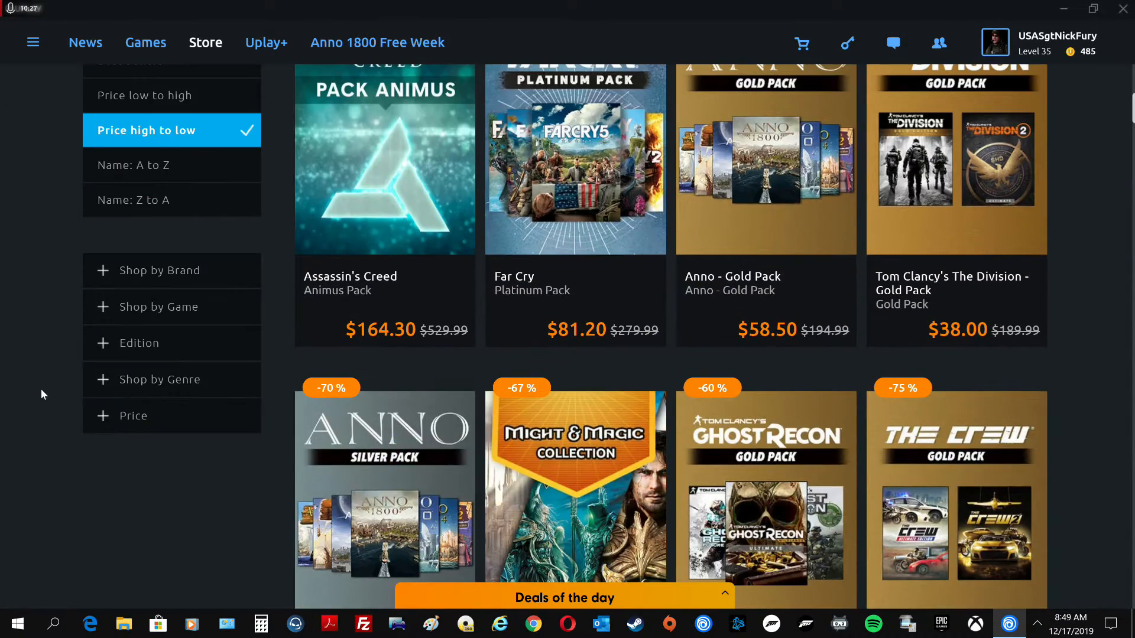
scroll(down, 3)
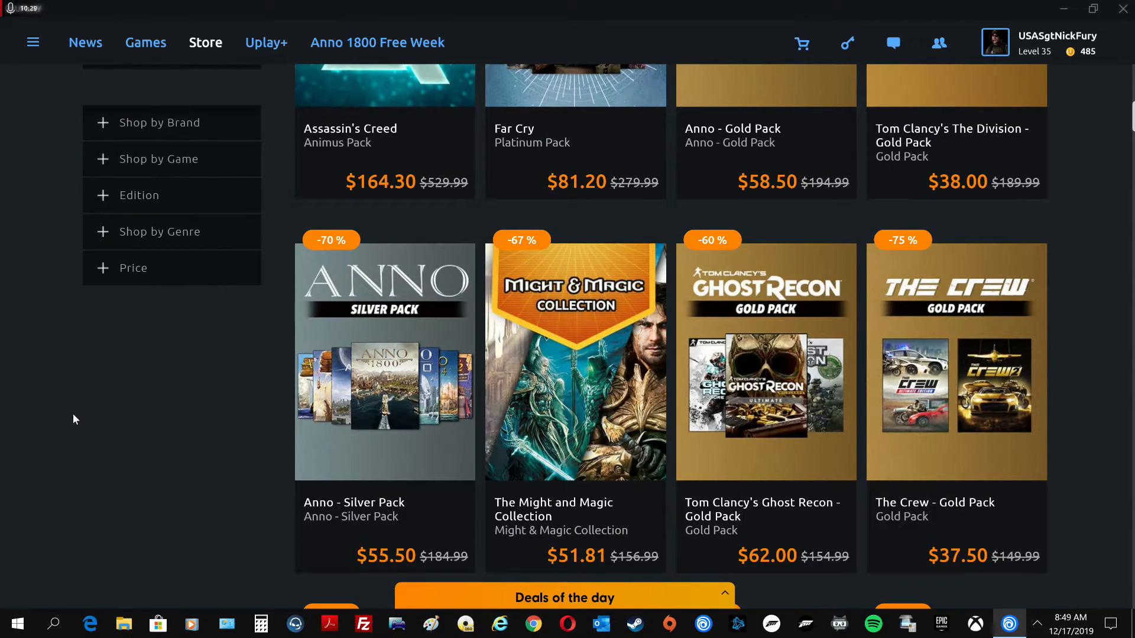
scroll(down, 3)
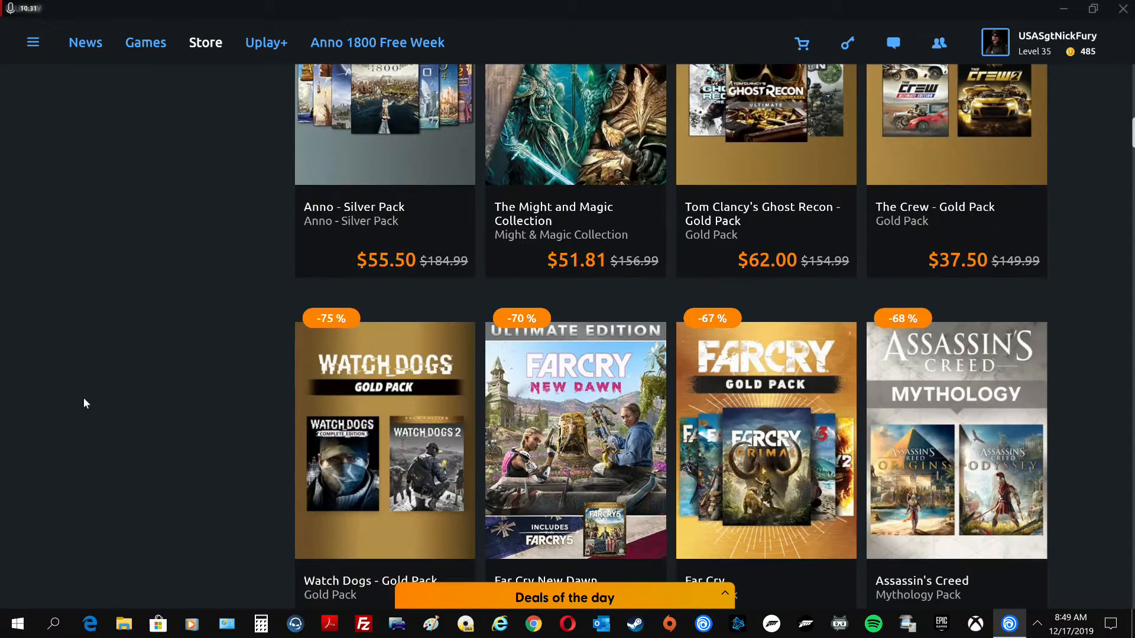
scroll(down, 3)
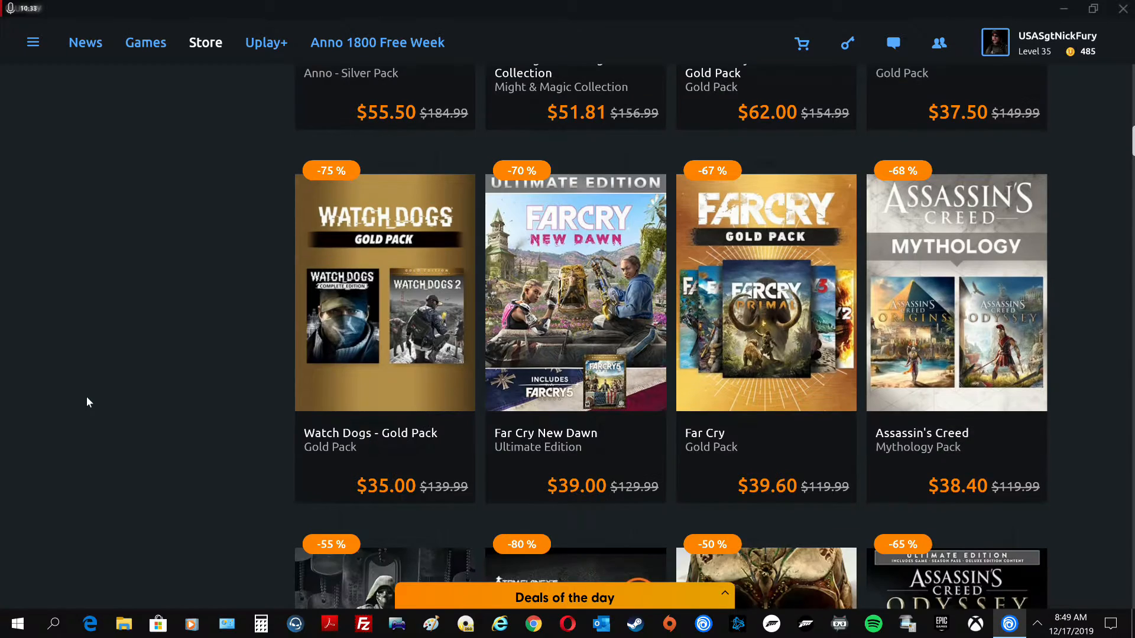
scroll(down, 3)
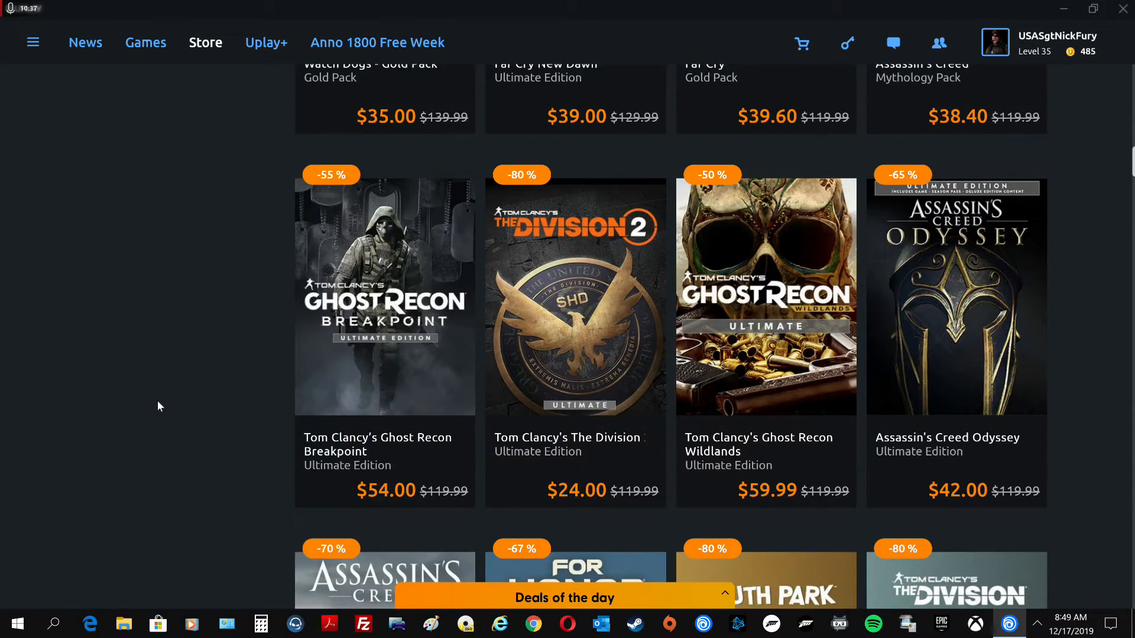
mouse_move(328, 406)
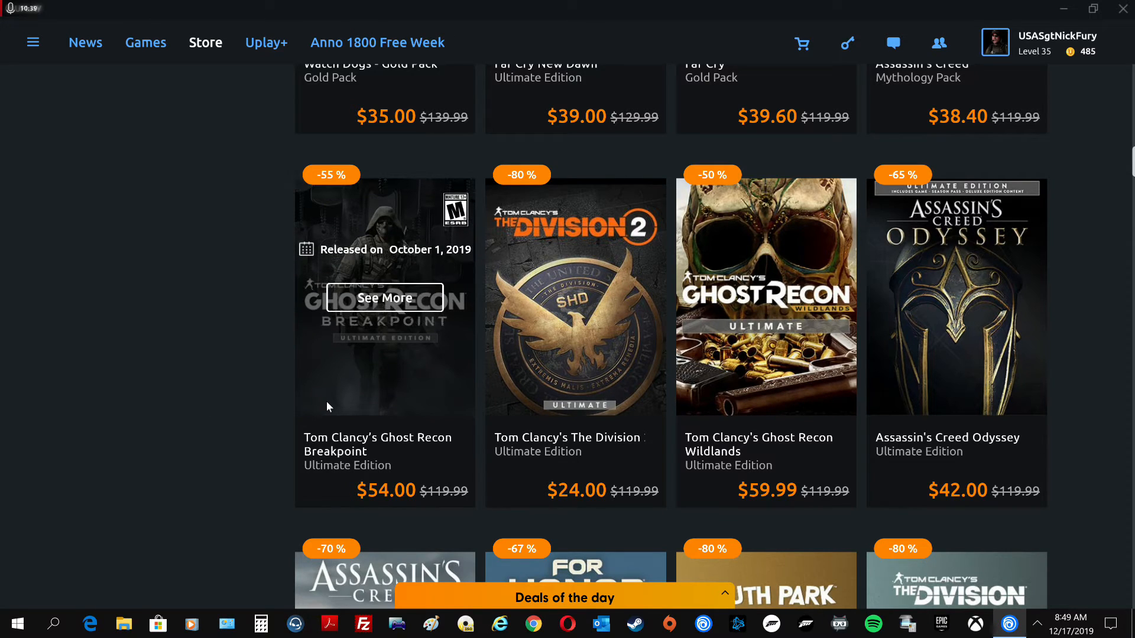
mouse_move(221, 416)
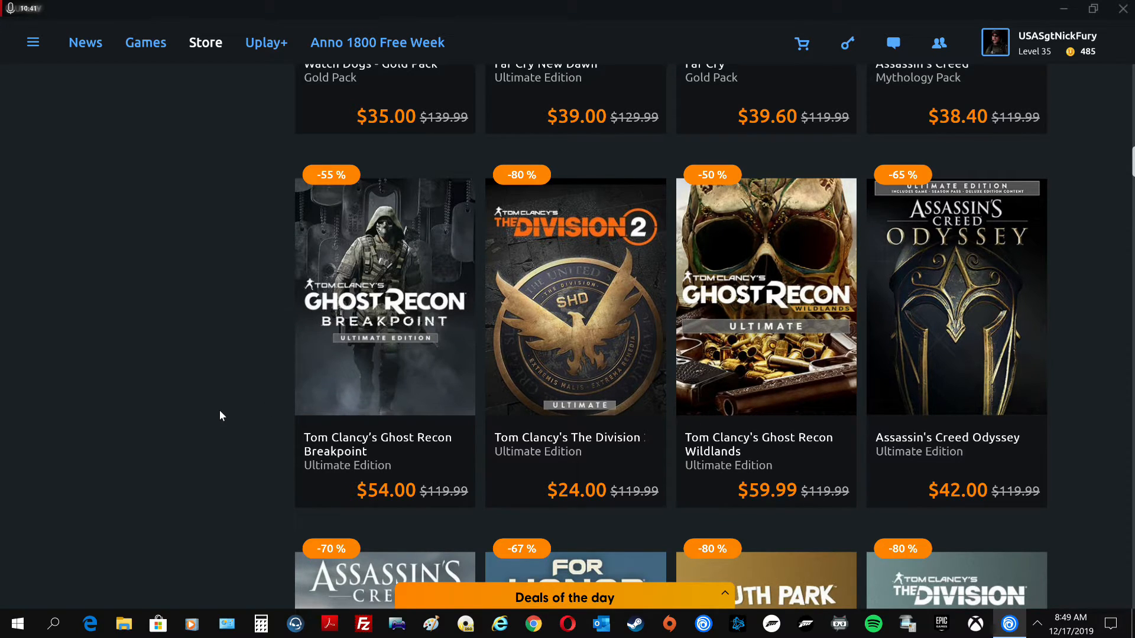
scroll(down, 3)
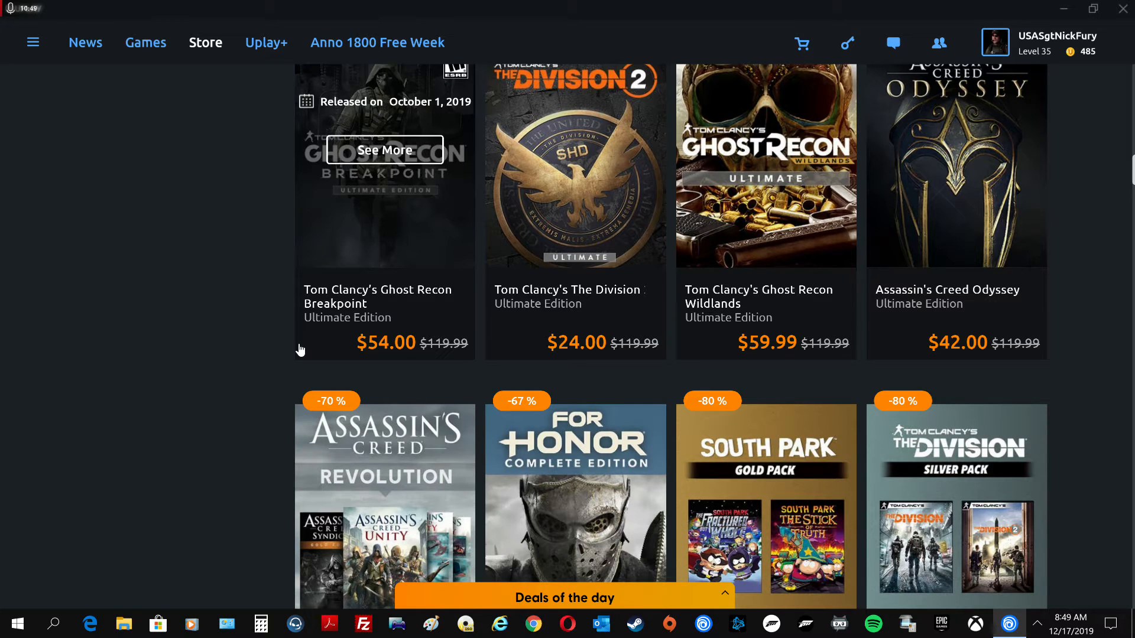
mouse_move(331, 251)
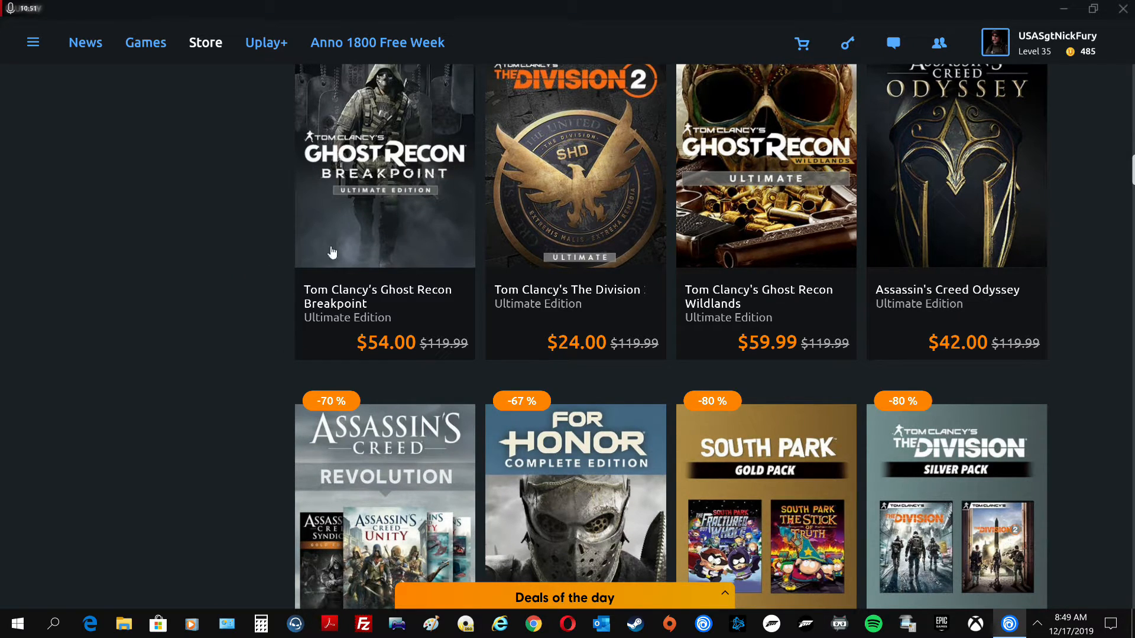
scroll(down, 3)
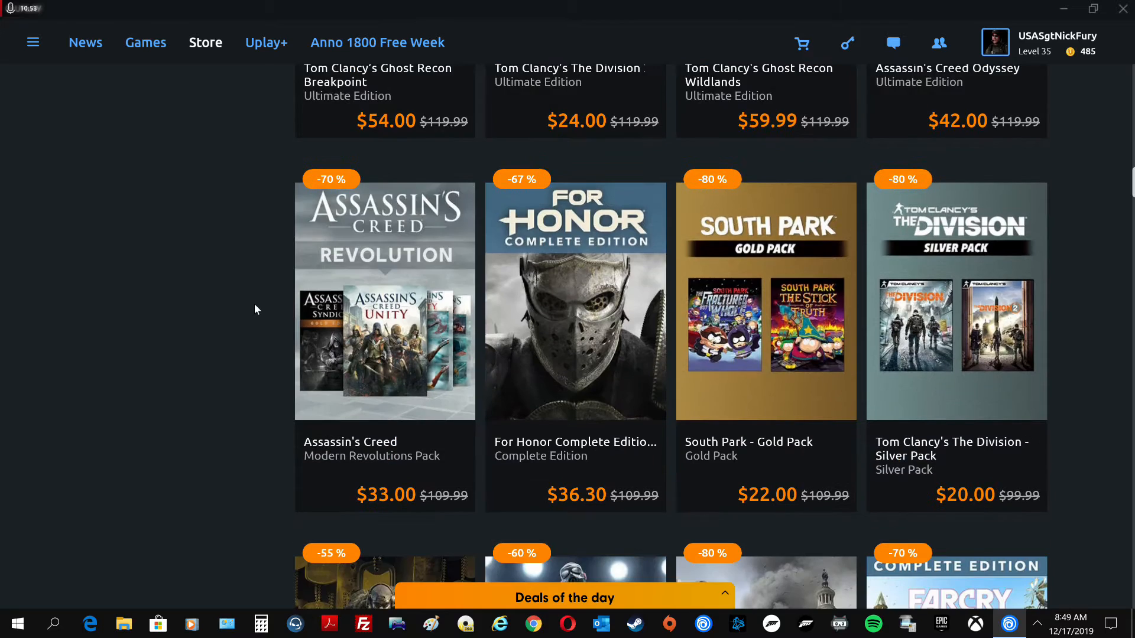
scroll(down, 3)
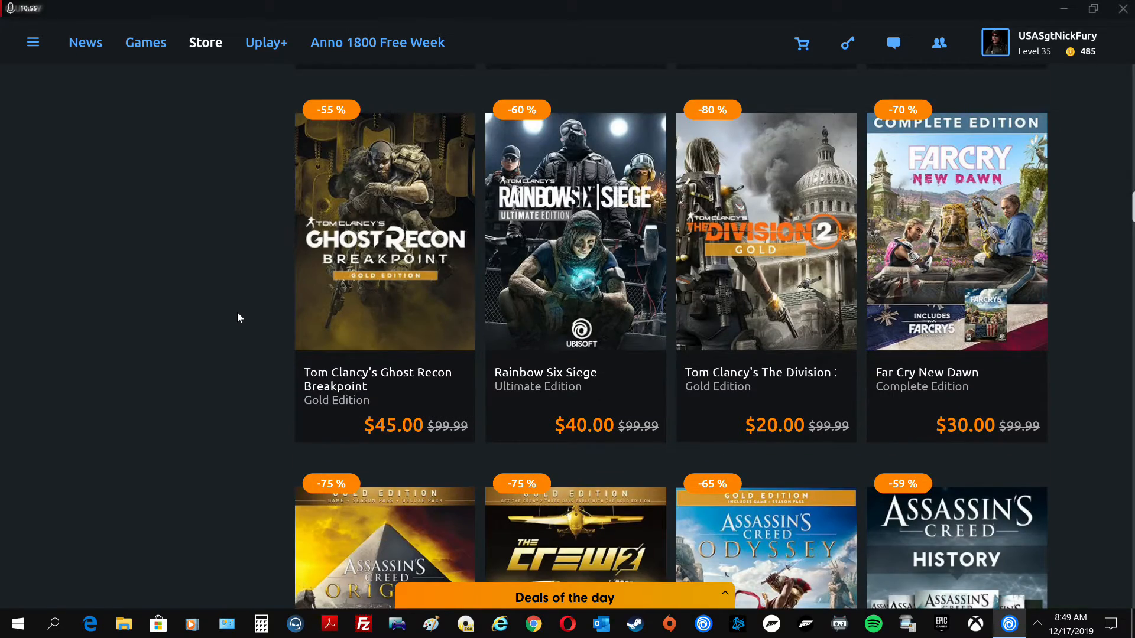
mouse_move(329, 467)
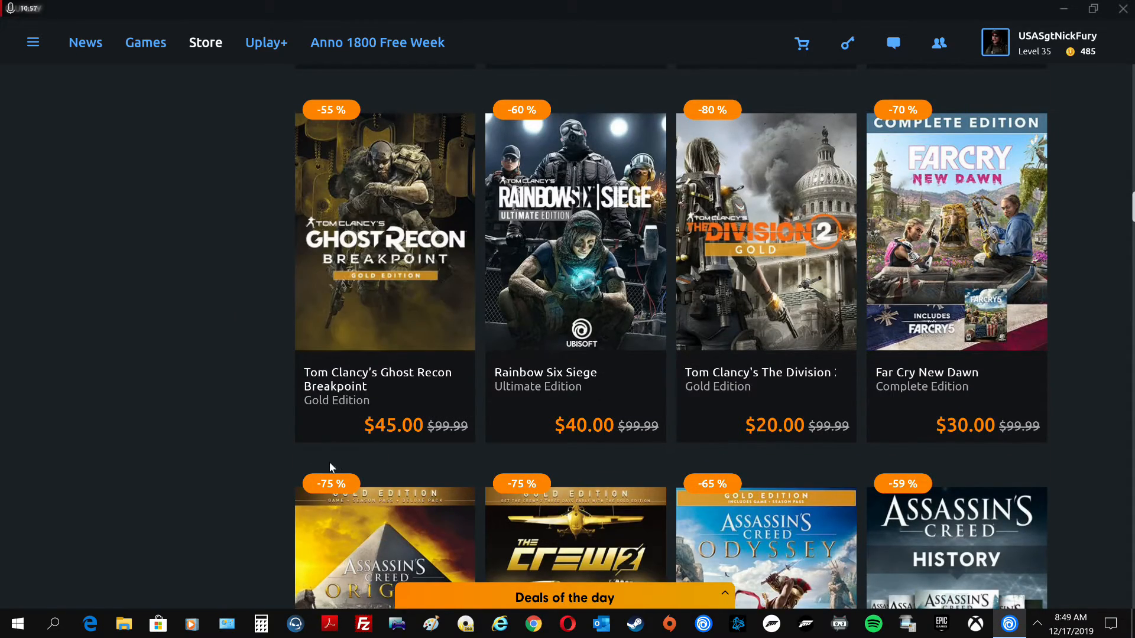
mouse_move(264, 440)
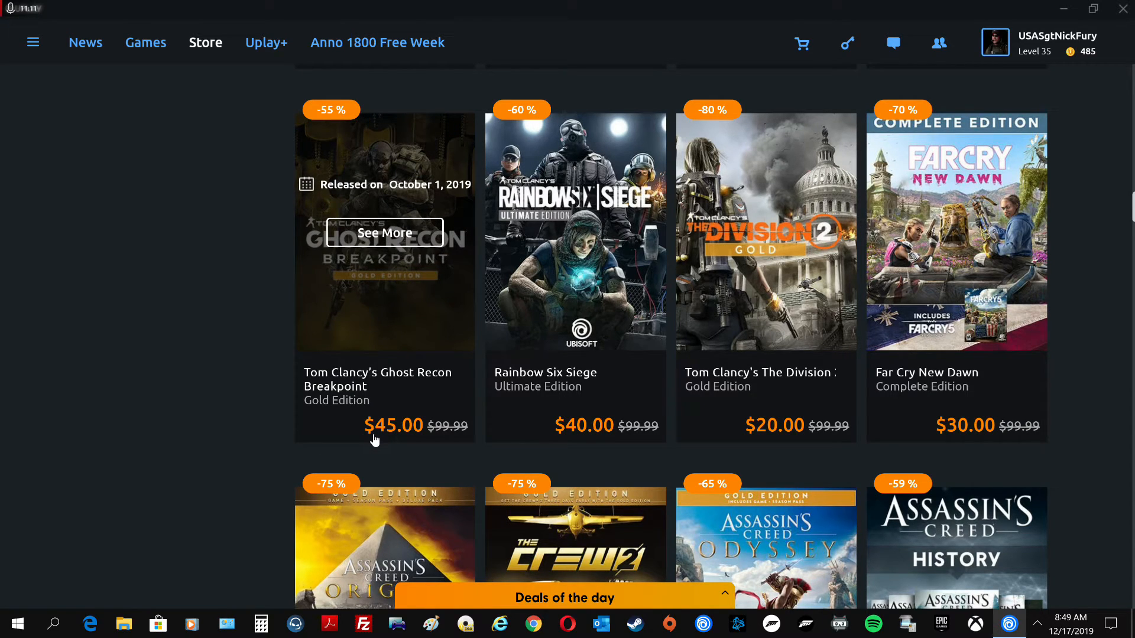
mouse_move(384, 233)
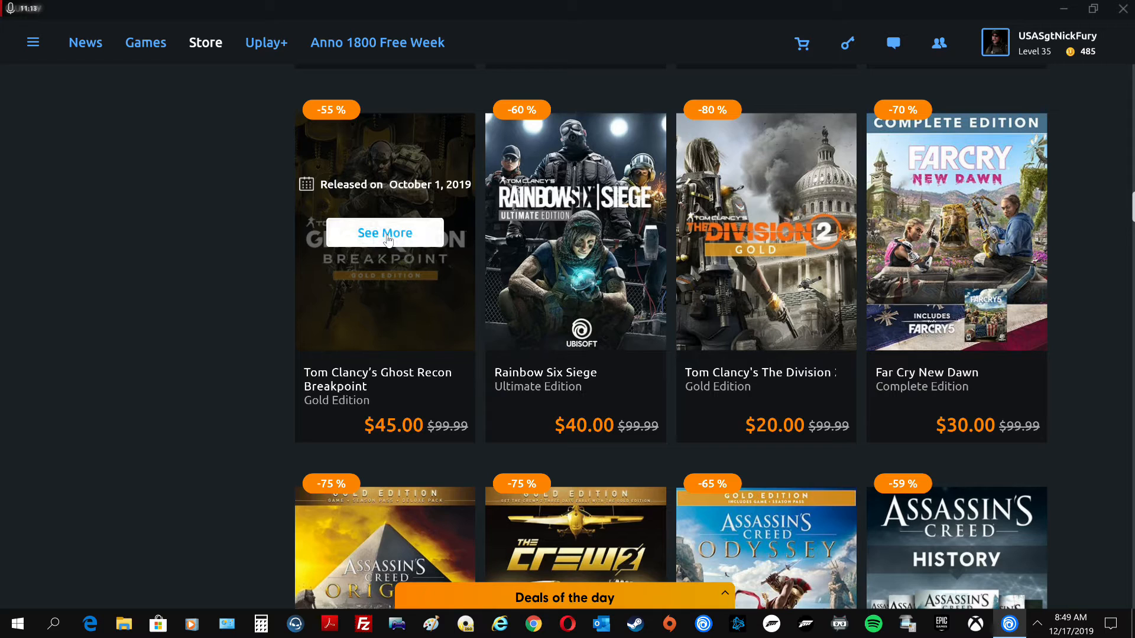
click(384, 233)
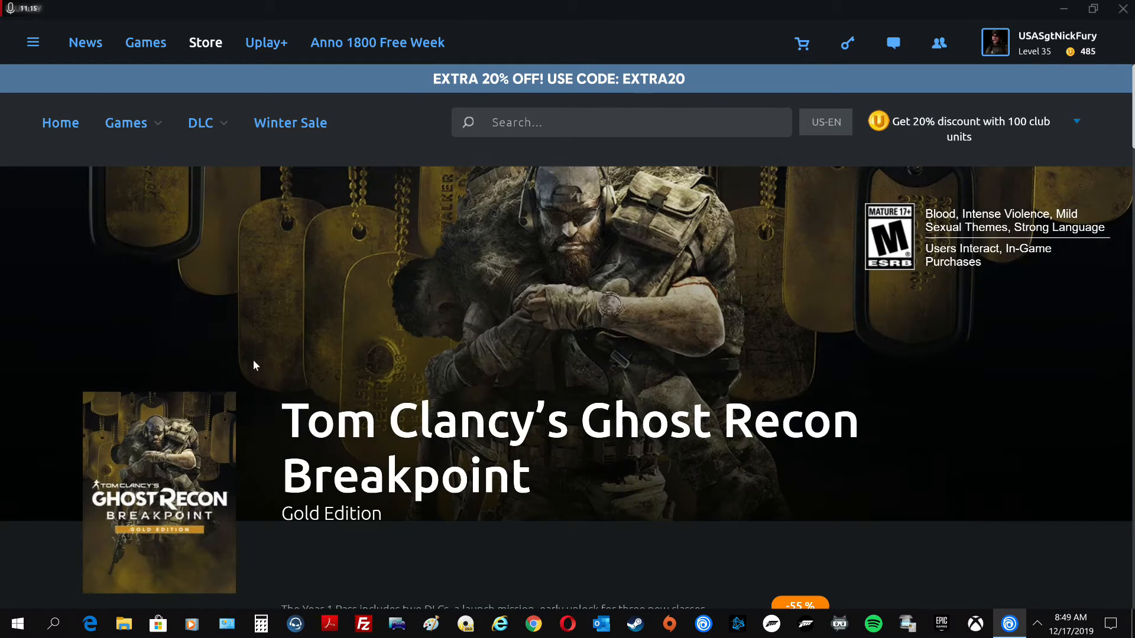
scroll(down, 3)
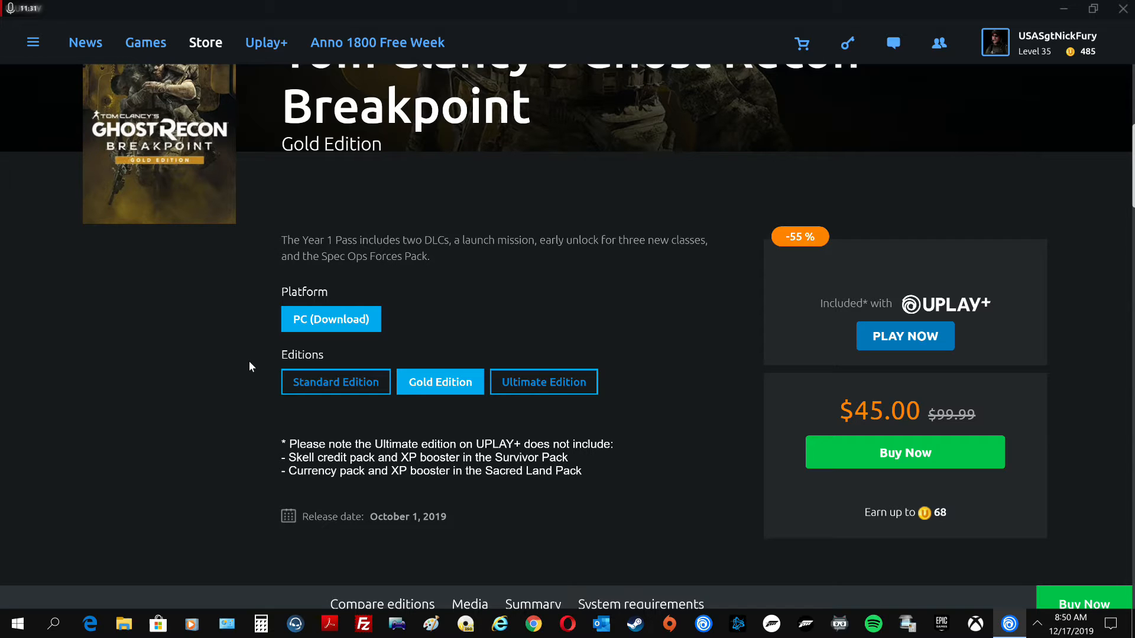
scroll(down, 3)
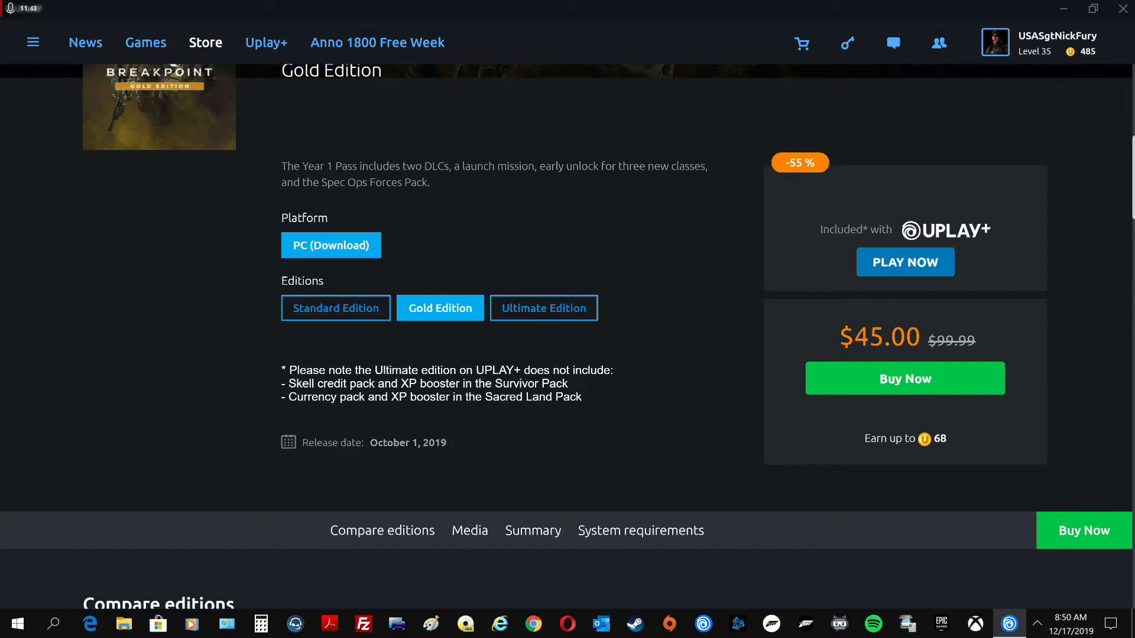
mouse_move(408, 410)
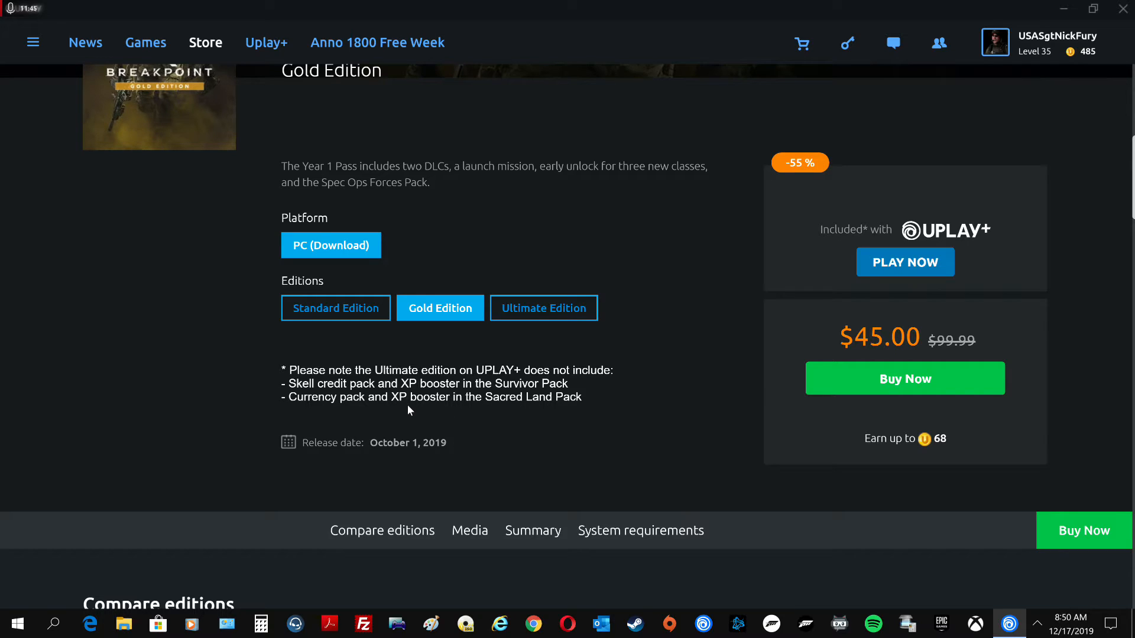
mouse_move(249, 416)
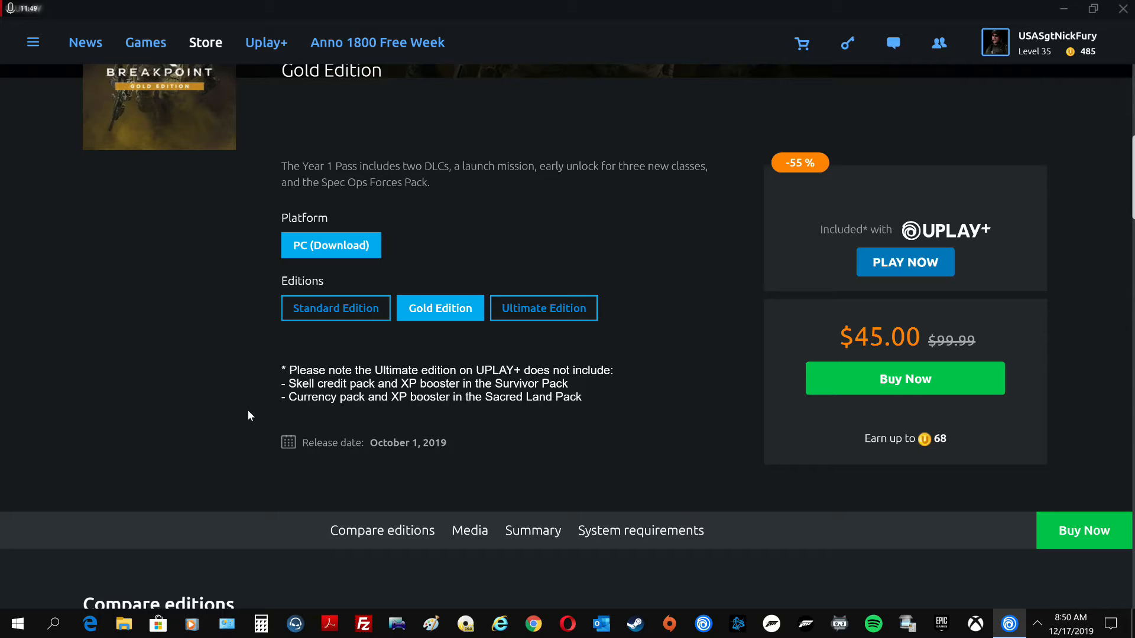
mouse_move(539, 351)
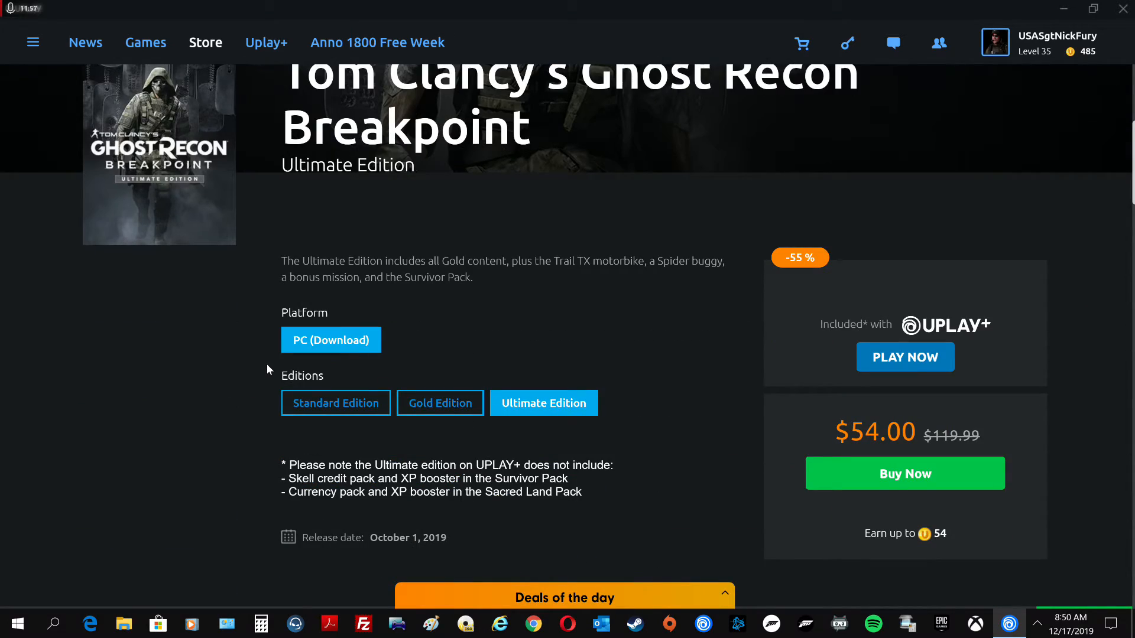
mouse_move(857, 415)
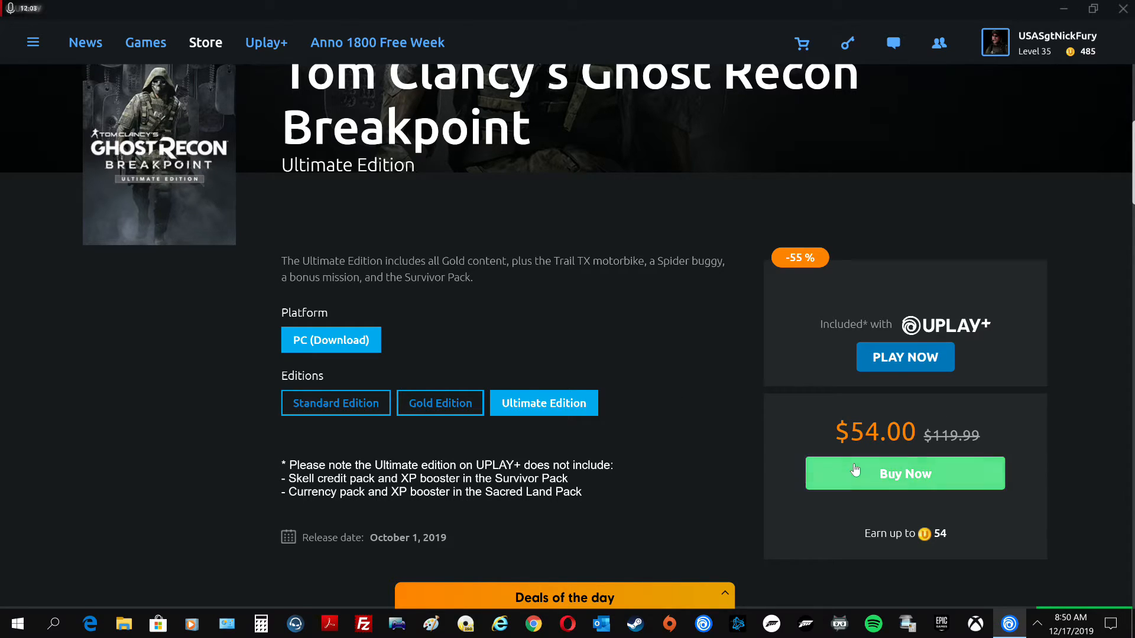
mouse_move(855, 455)
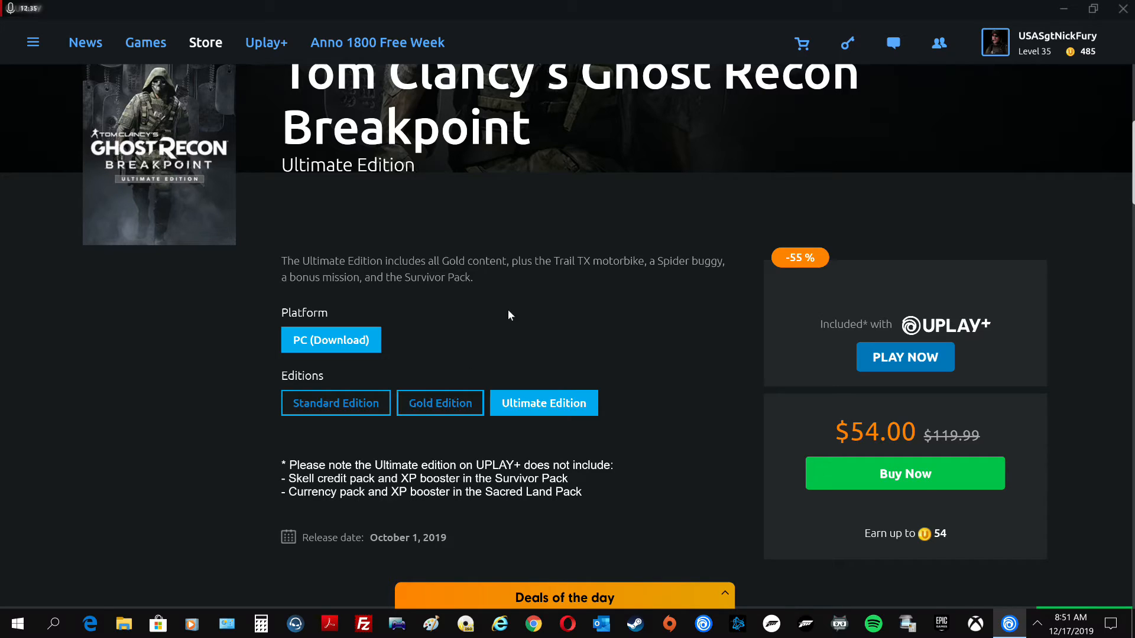
mouse_move(374, 294)
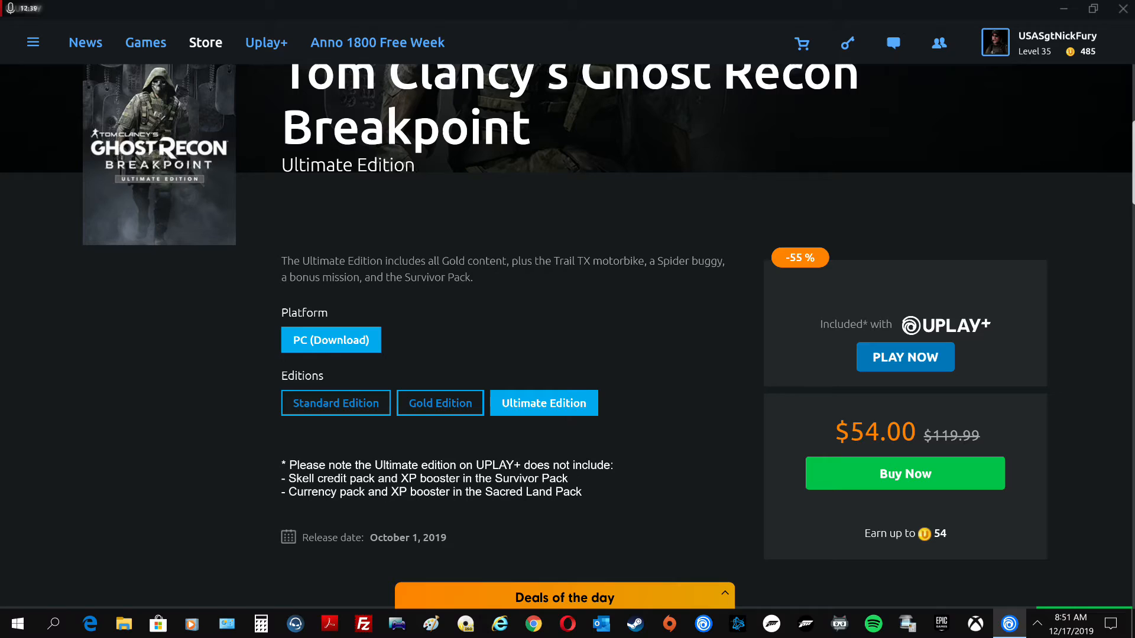
mouse_move(416, 294)
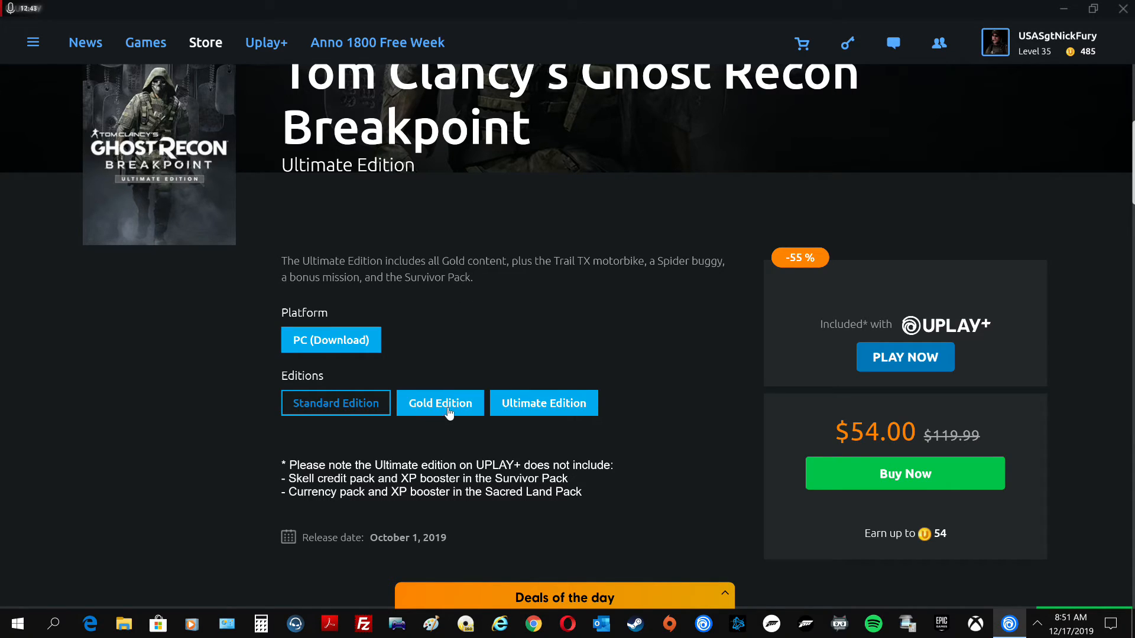
click(439, 403)
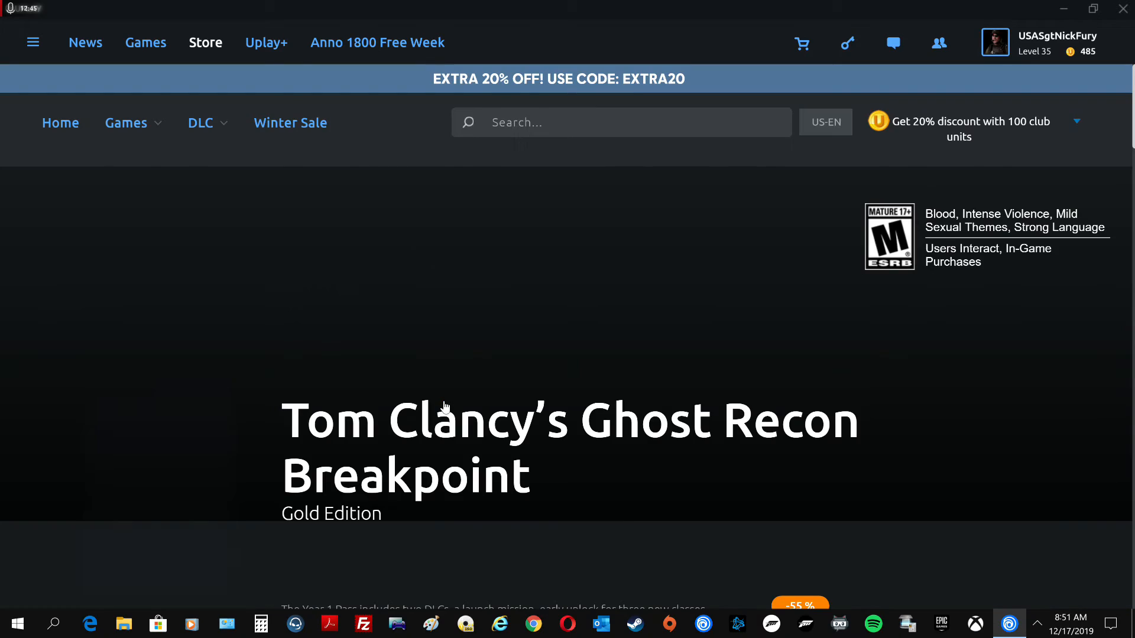
scroll(down, 3)
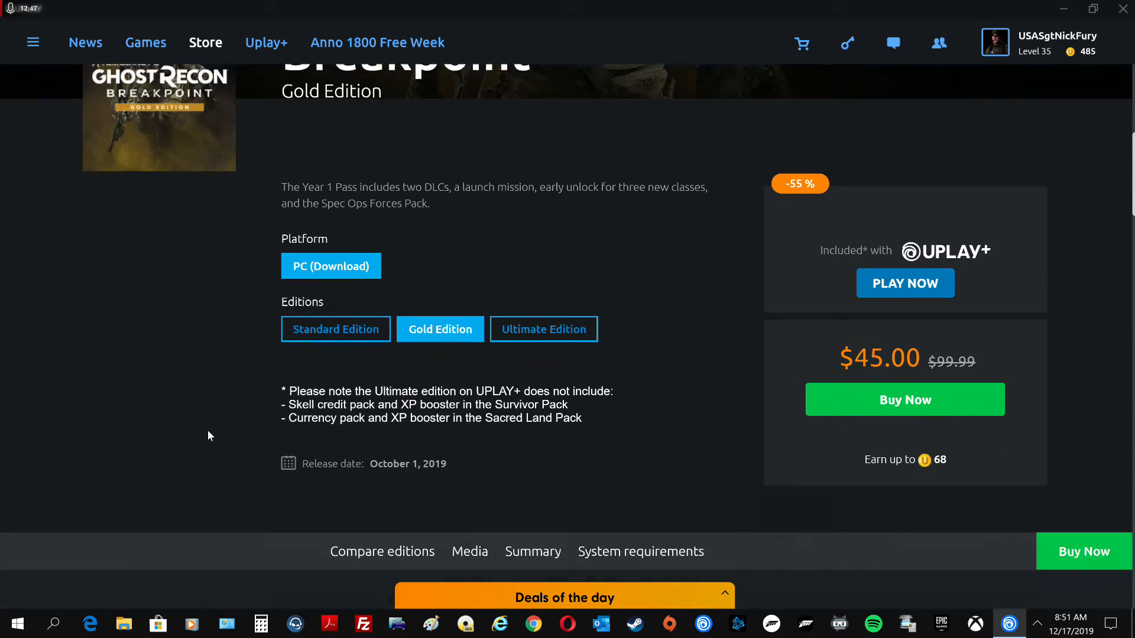
scroll(down, 3)
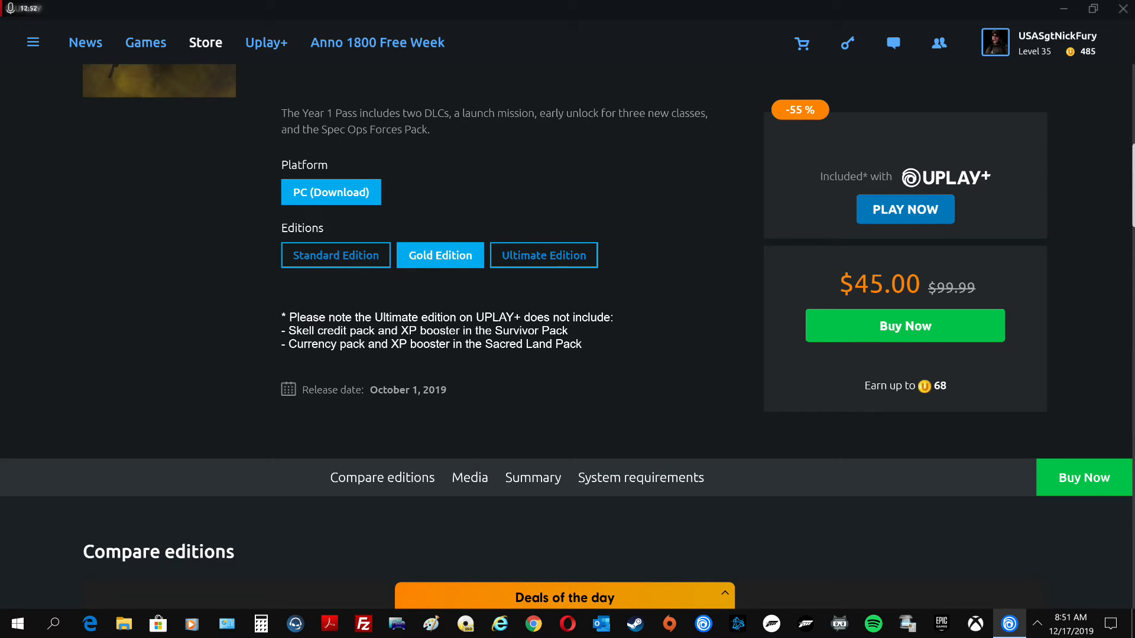
mouse_move(868, 243)
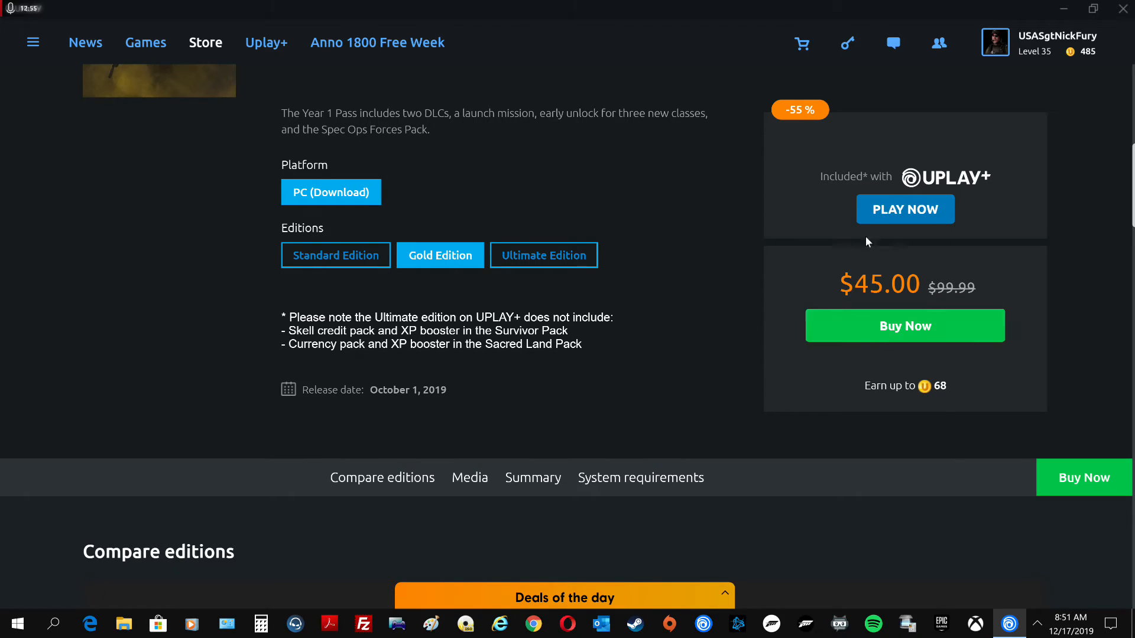
mouse_move(861, 370)
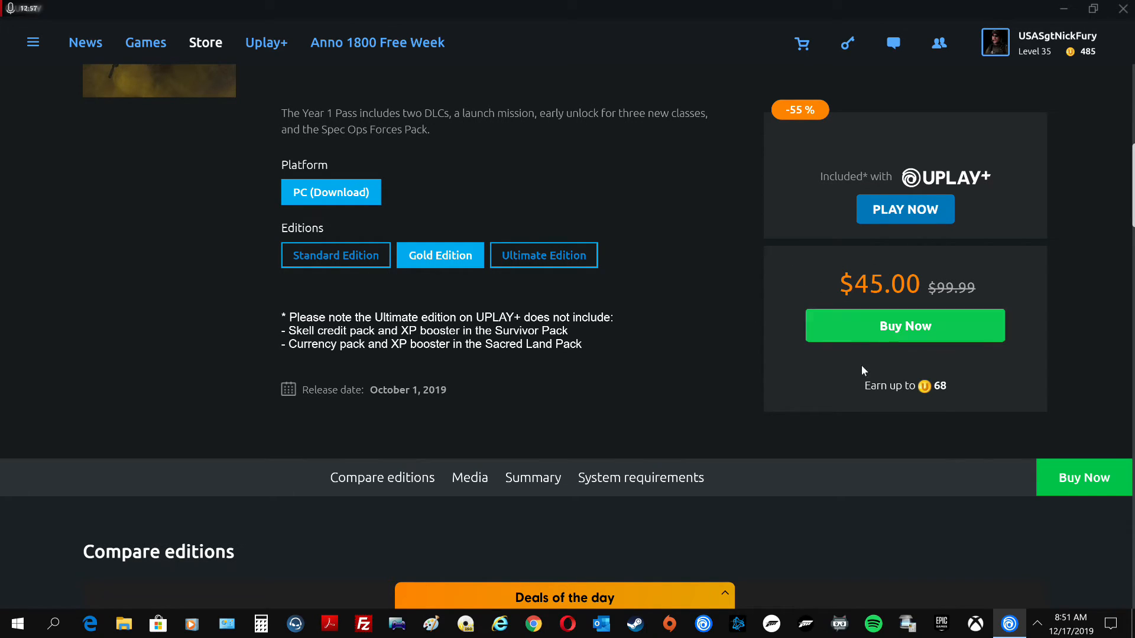
mouse_move(1025, 101)
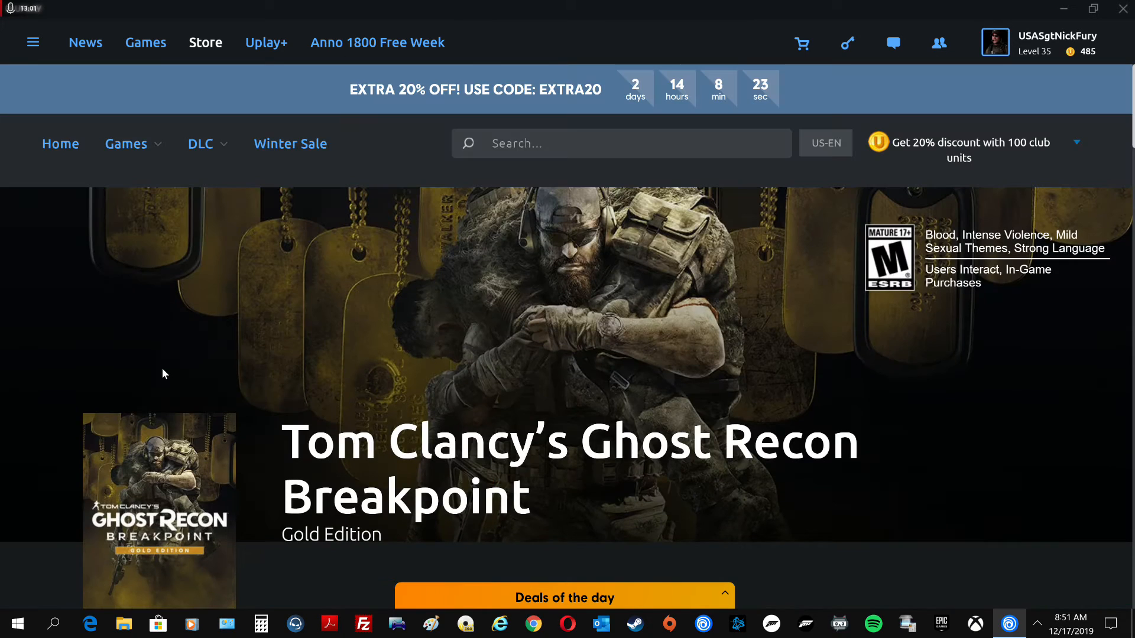
click(125, 143)
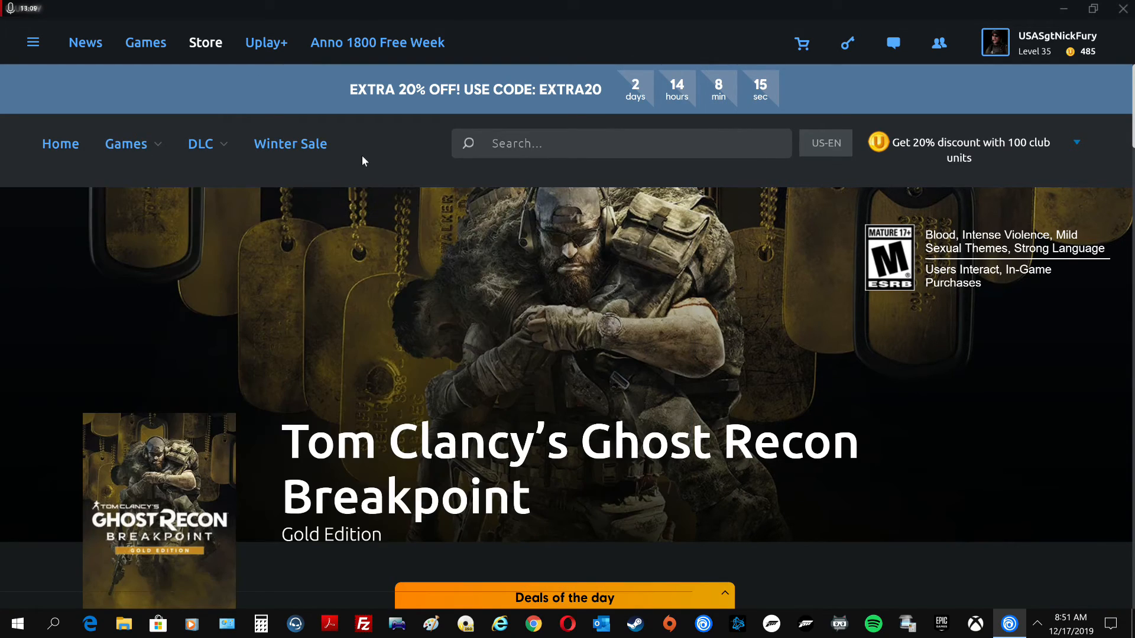
mouse_move(377, 158)
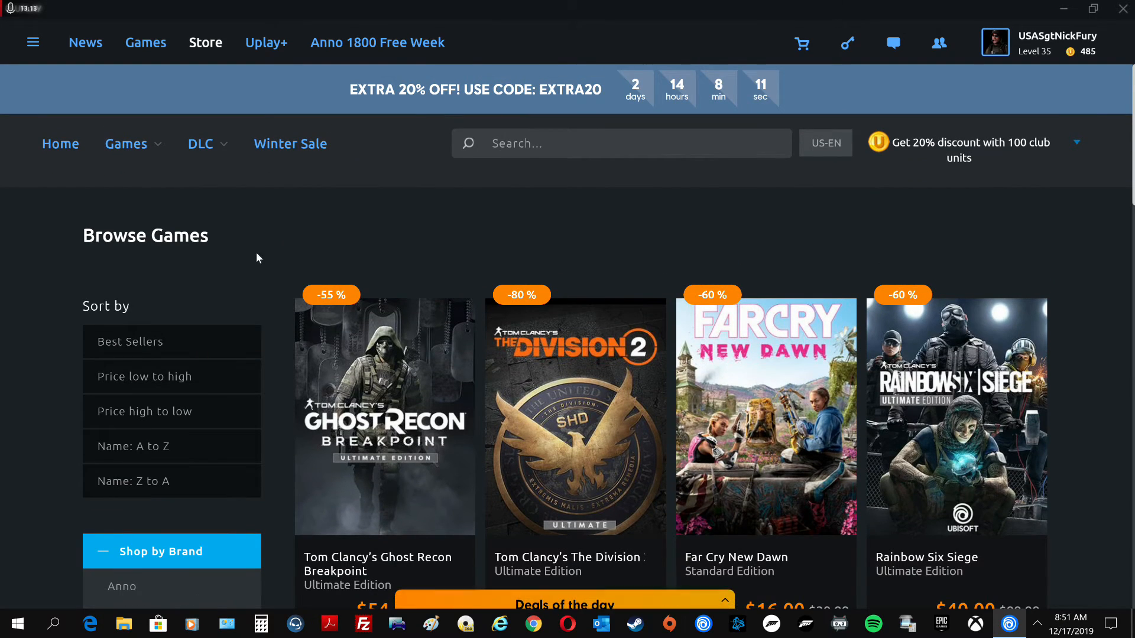
Scroll through the Browse Games grid, starting at Ghost Recon Breakpoint Ultimate ($54.00) and The Division 2 Ultimate ($24.00)
scroll(down, 3)
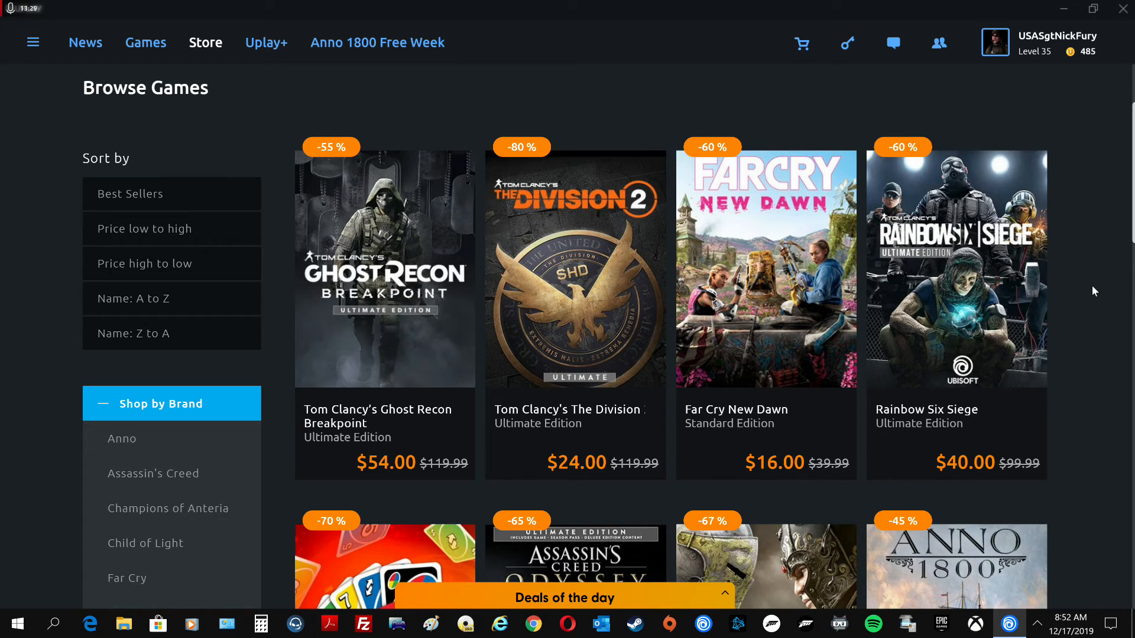
scroll(down, 3)
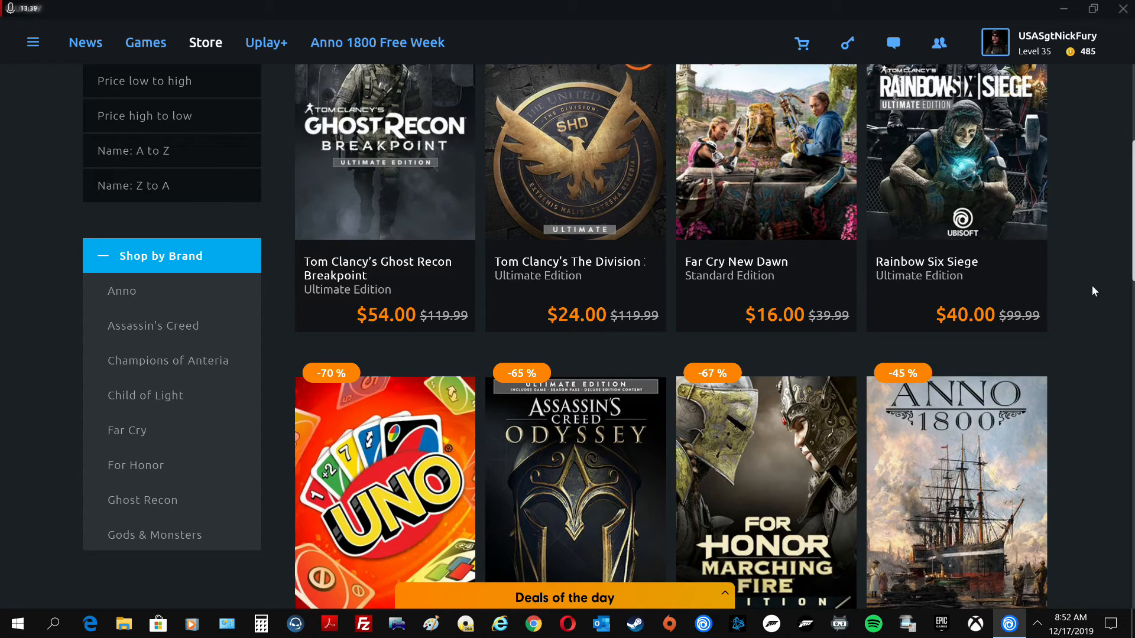
scroll(up, 3)
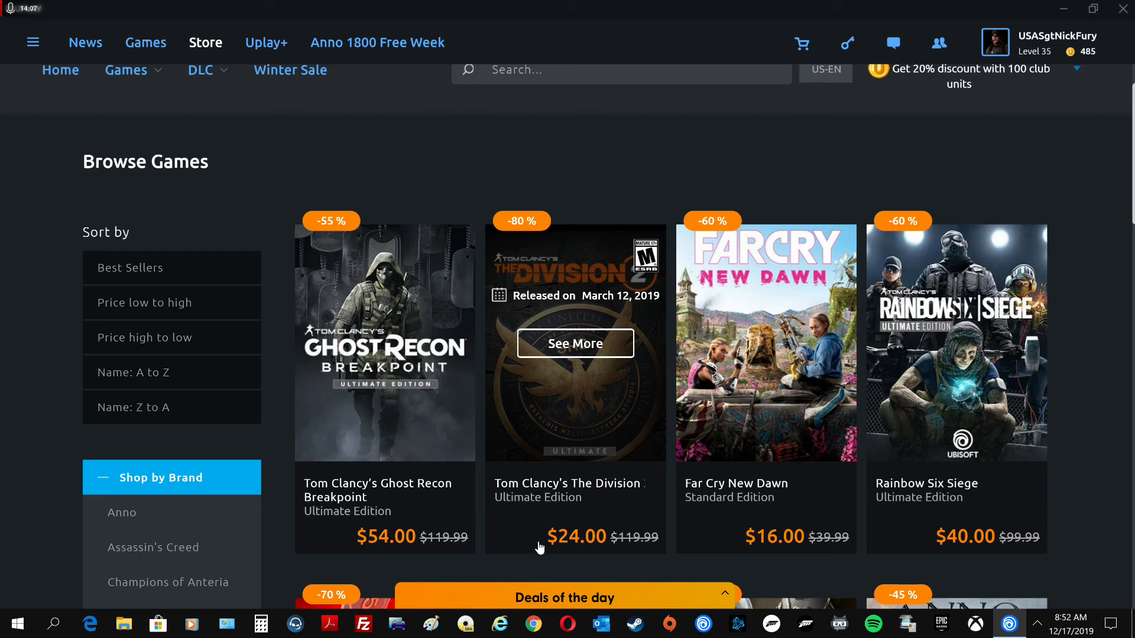
mouse_move(592, 258)
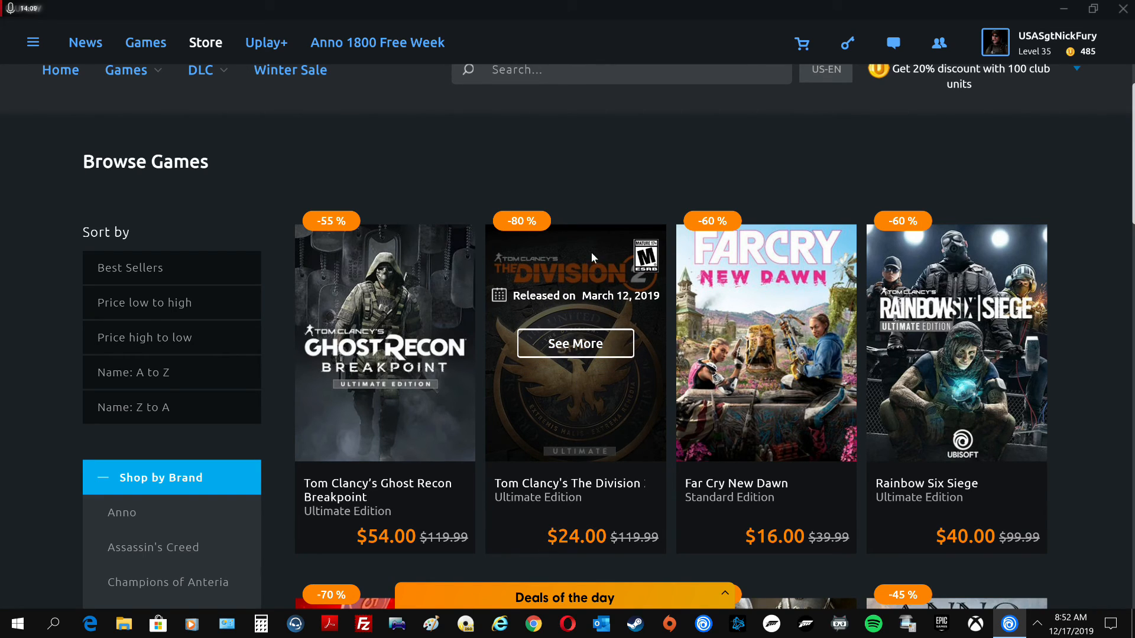
mouse_move(592, 525)
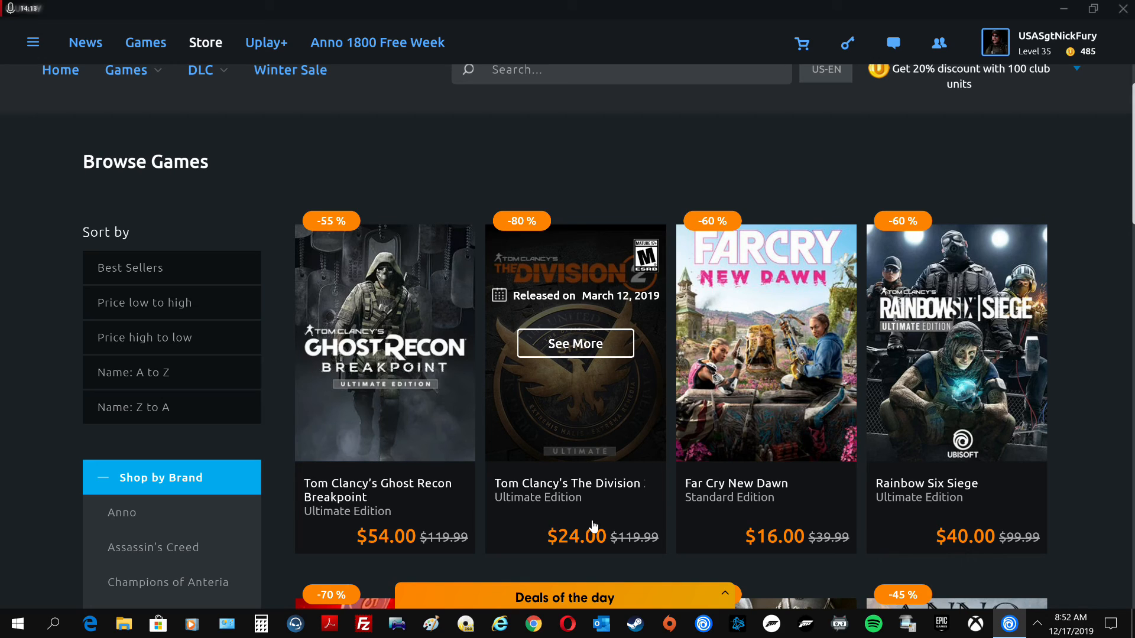
mouse_move(573, 549)
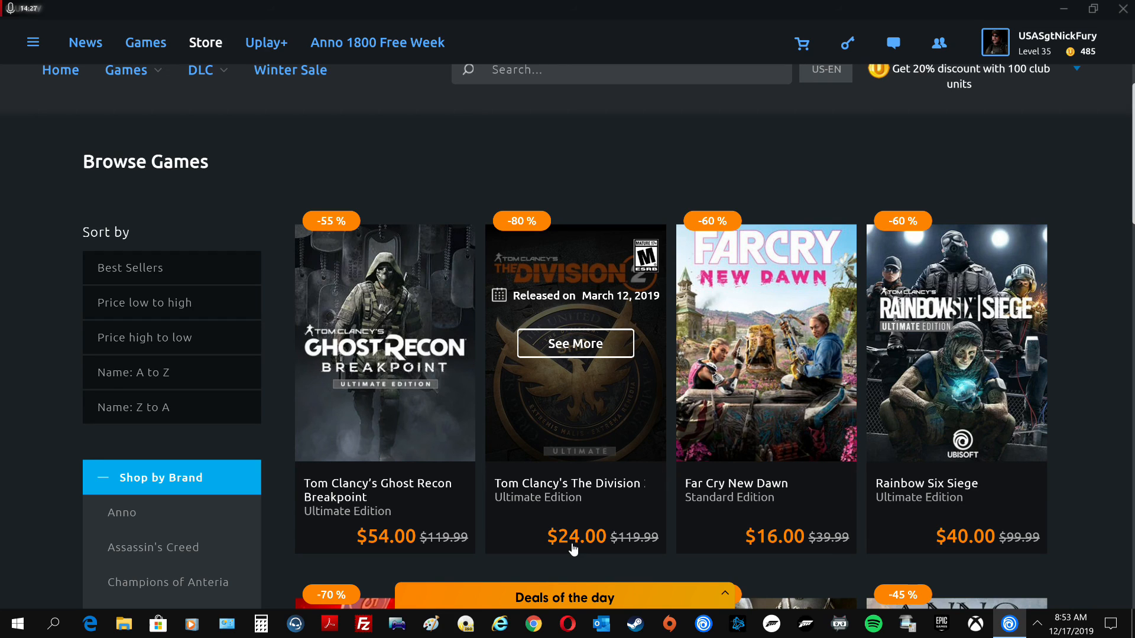
mouse_move(1111, 311)
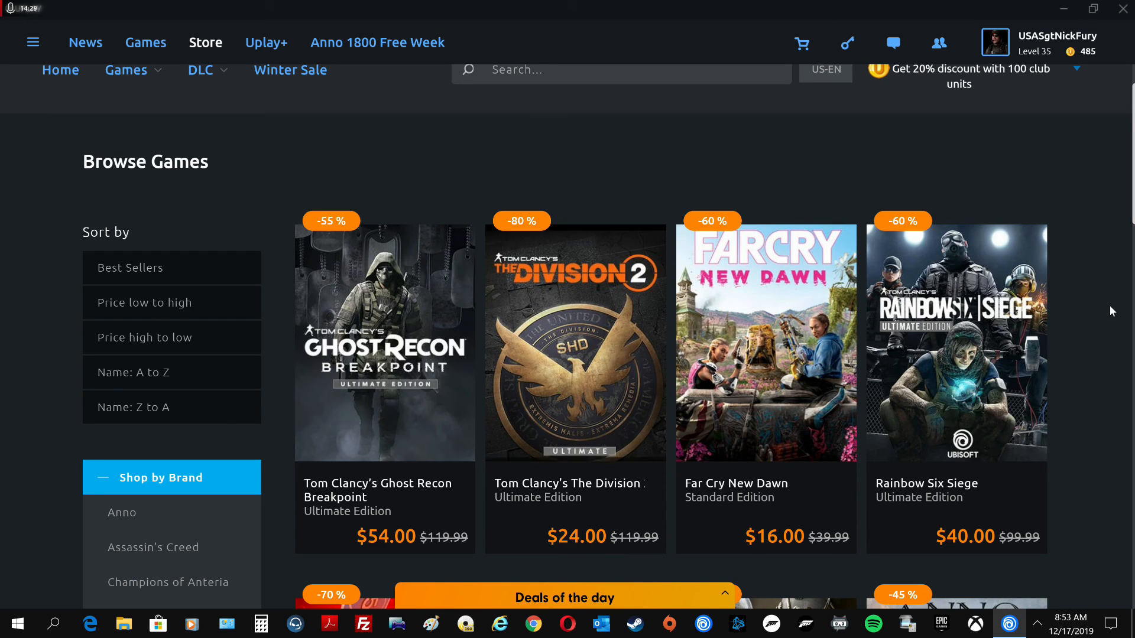